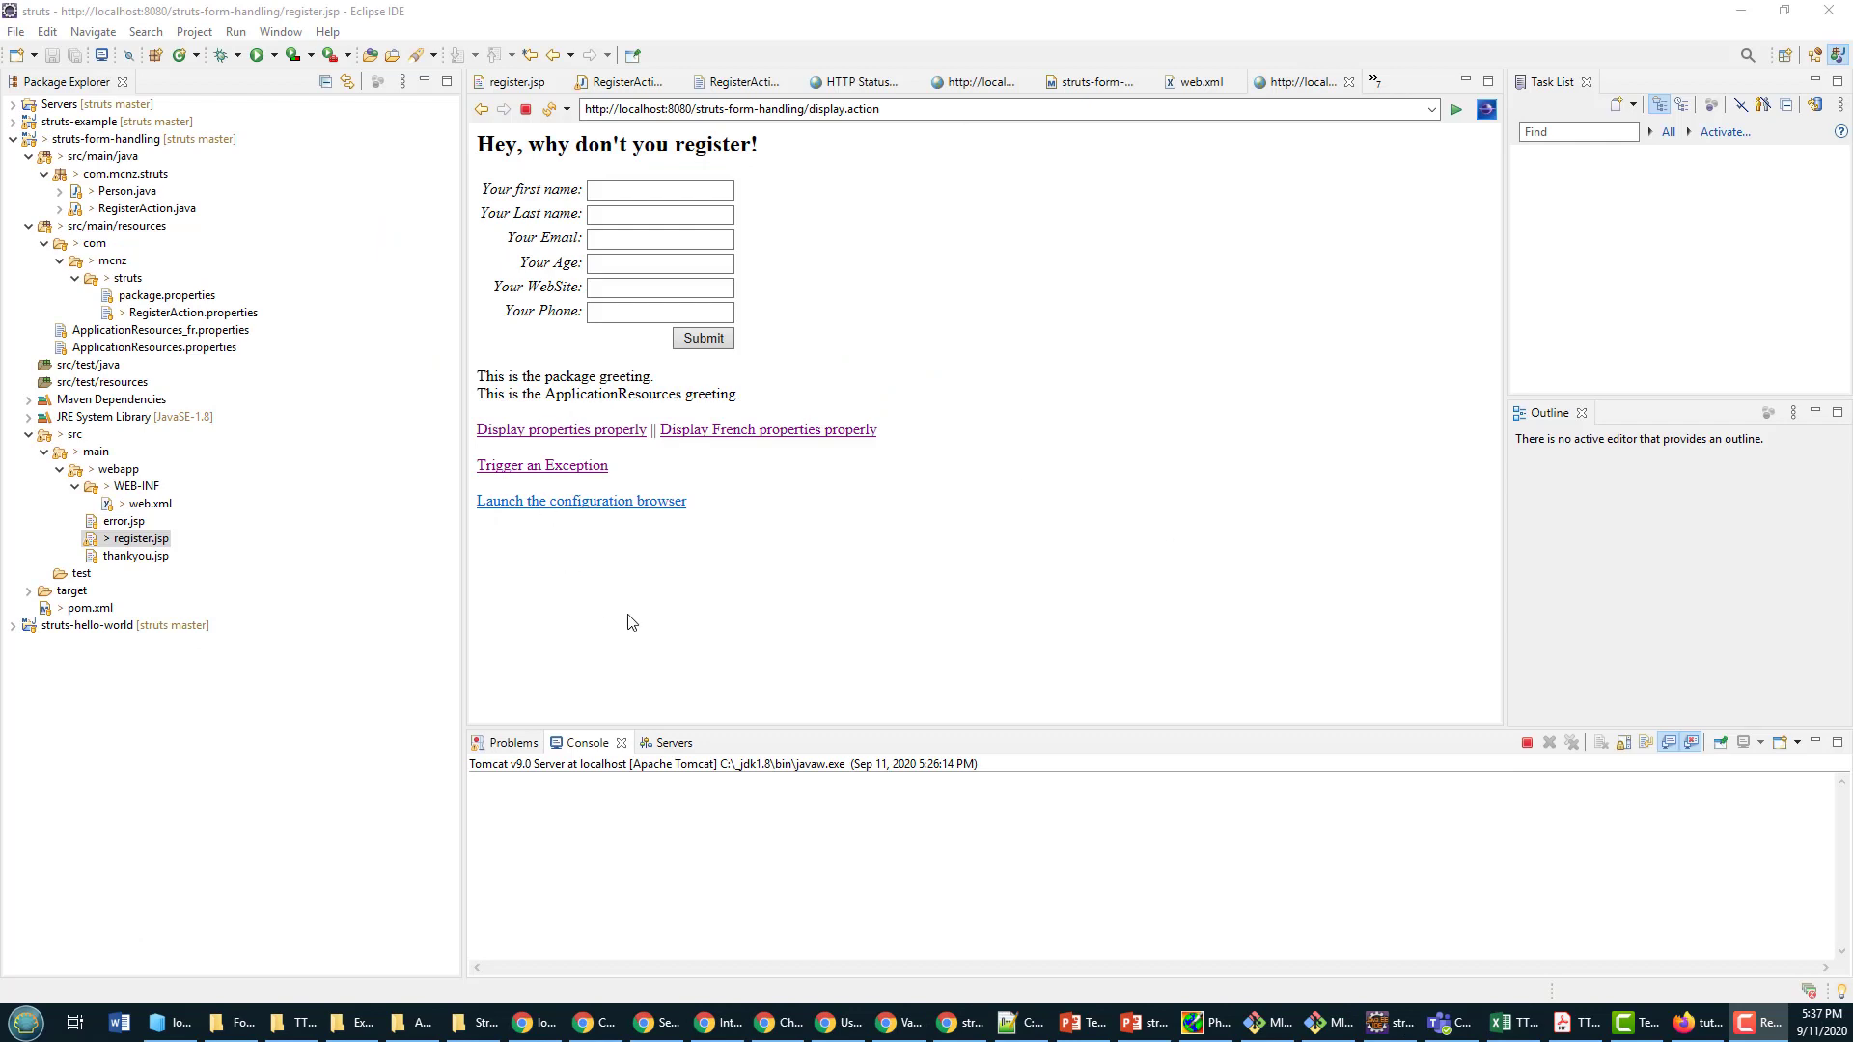
{"action": "mouse_move", "coordinate": [570, 243]}
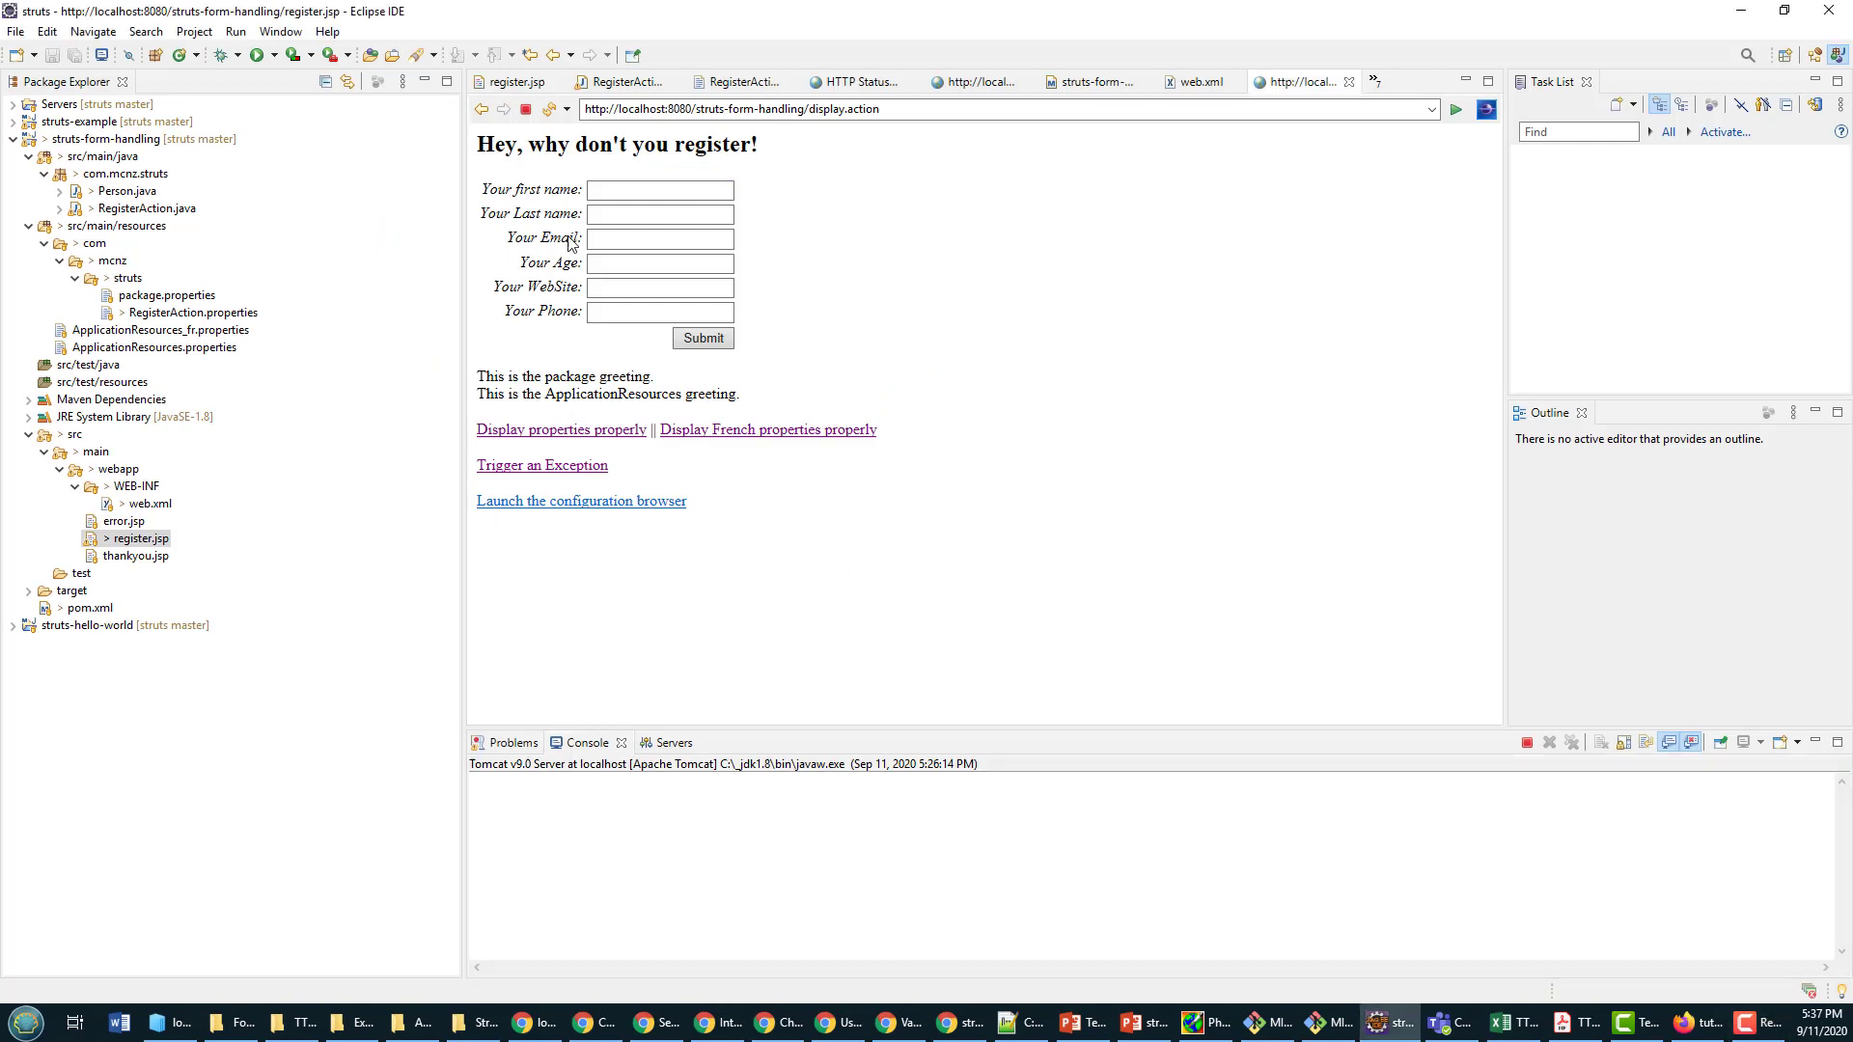
Step: Load the French-greeting register page and open RegisterAction.java in the editor
{"action": "left_click", "coordinate": [768, 429]}
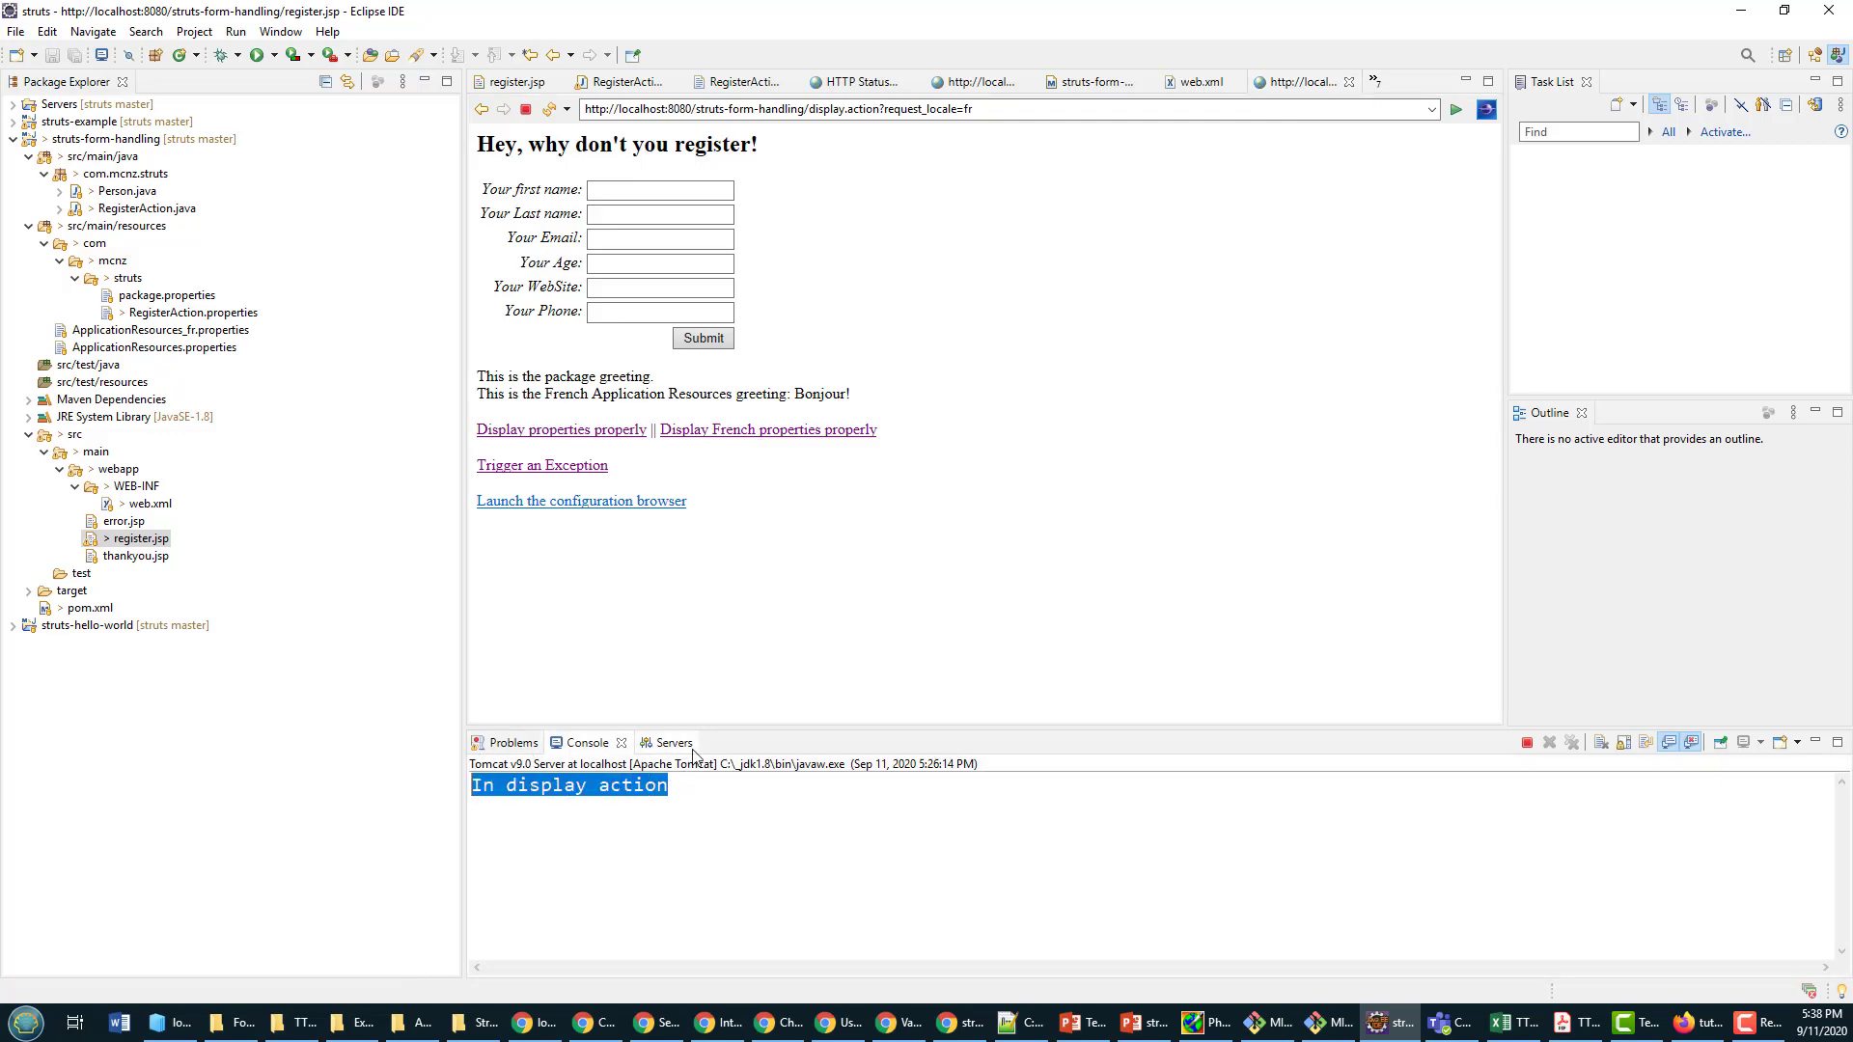
{"action": "left_click", "coordinate": [147, 208]}
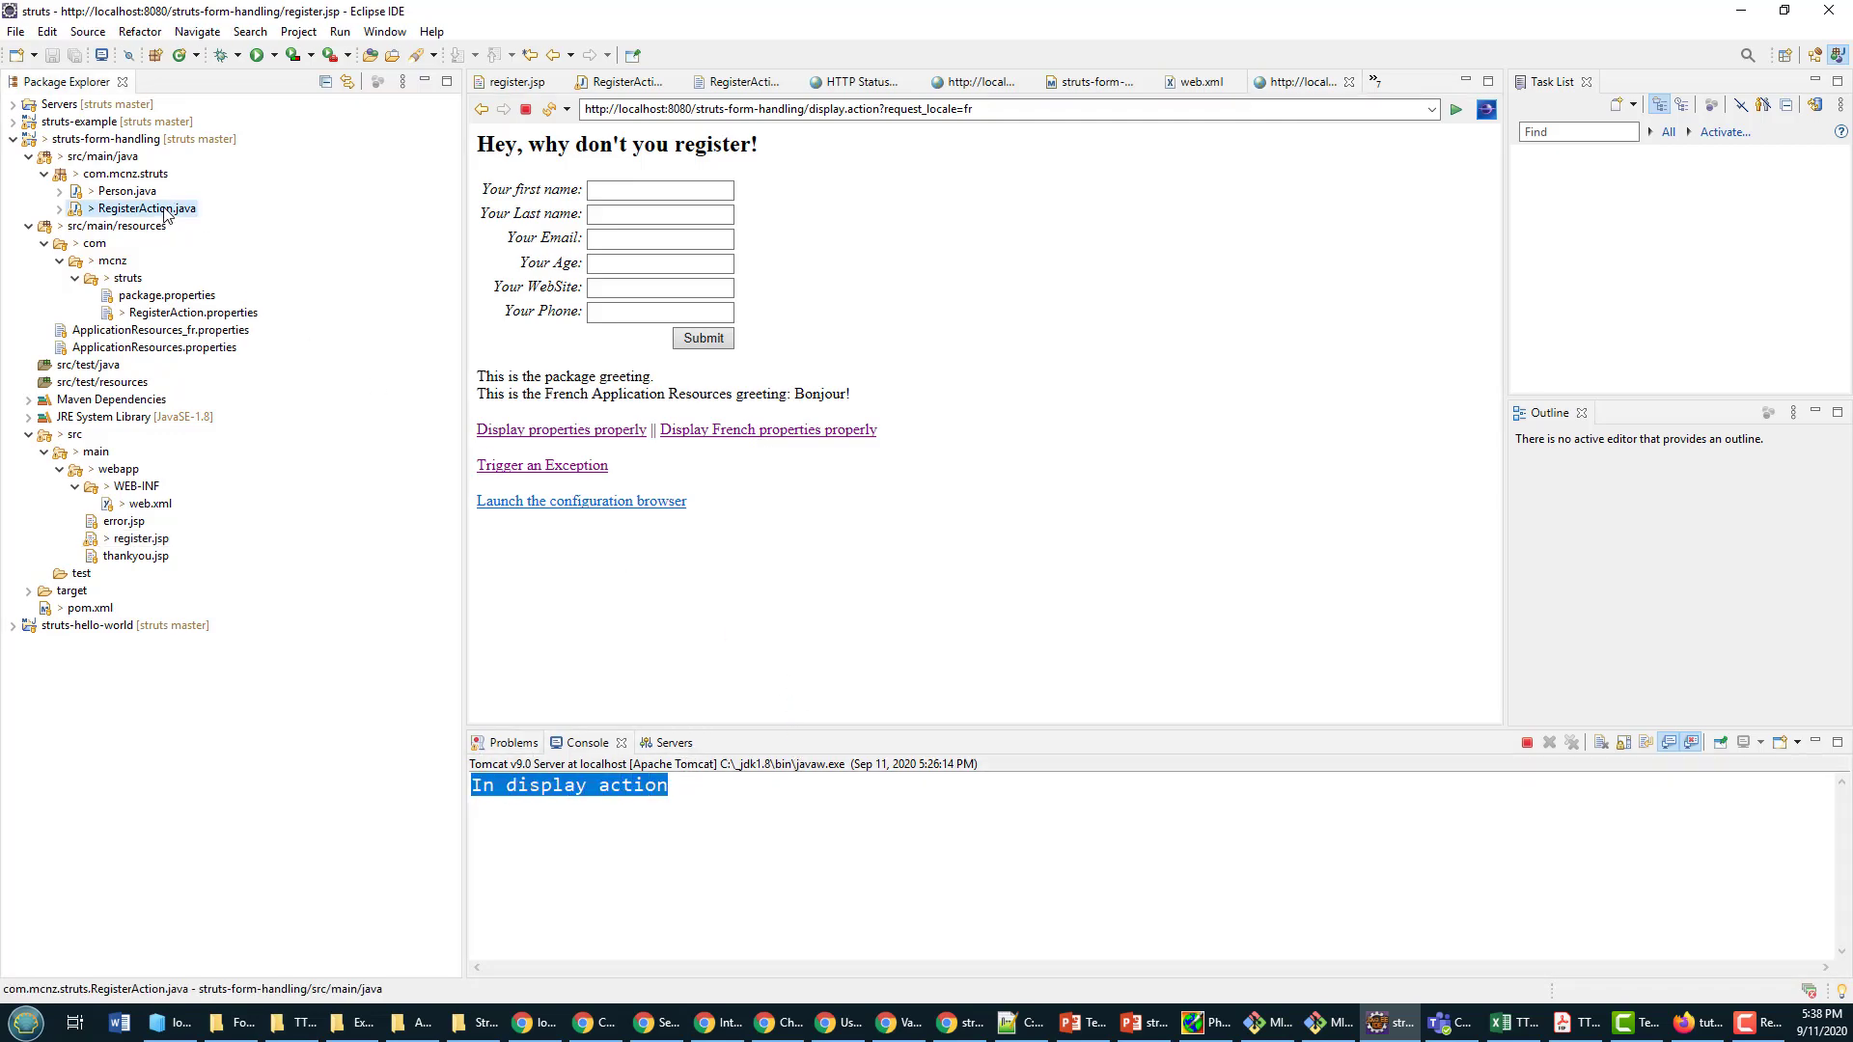
{"action": "double_click", "coordinate": [151, 209]}
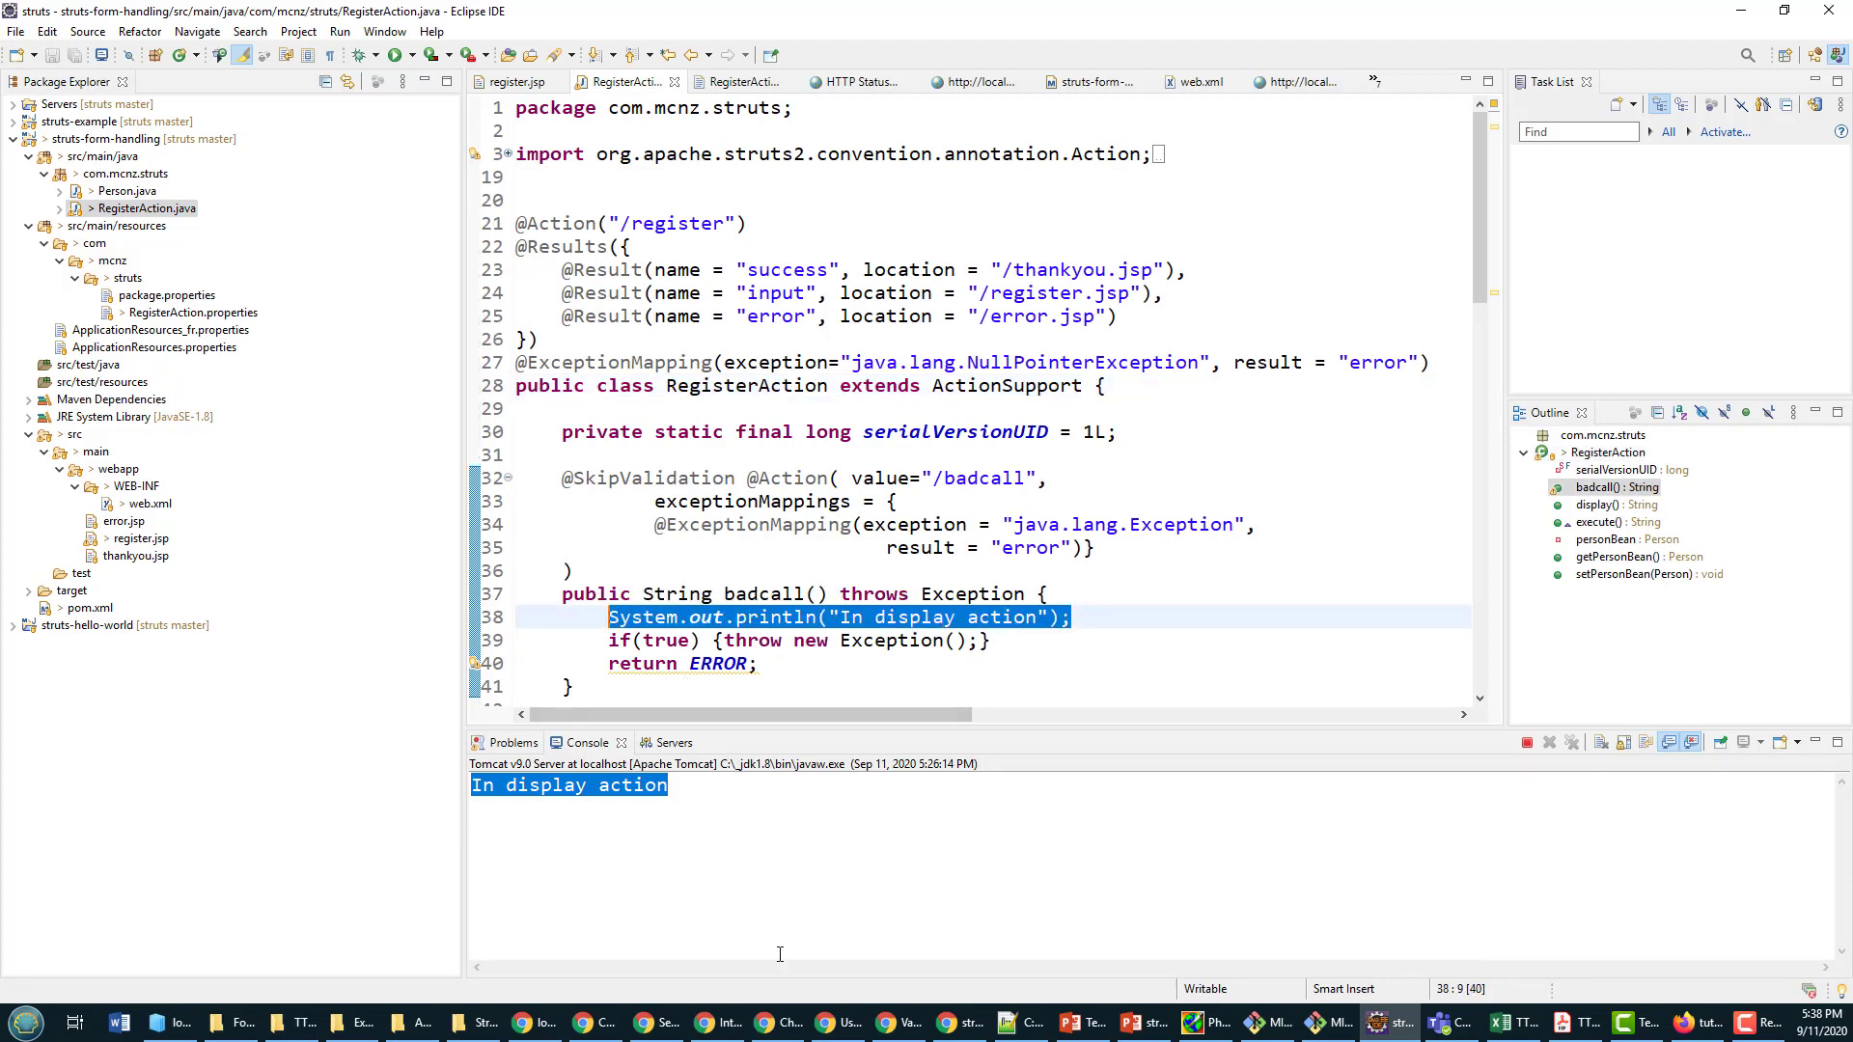
Step: Browse the Struts Framework Interceptors table for the logger and timer interceptors, then return to Eclipse
{"action": "left_click", "coordinate": [717, 1023]}
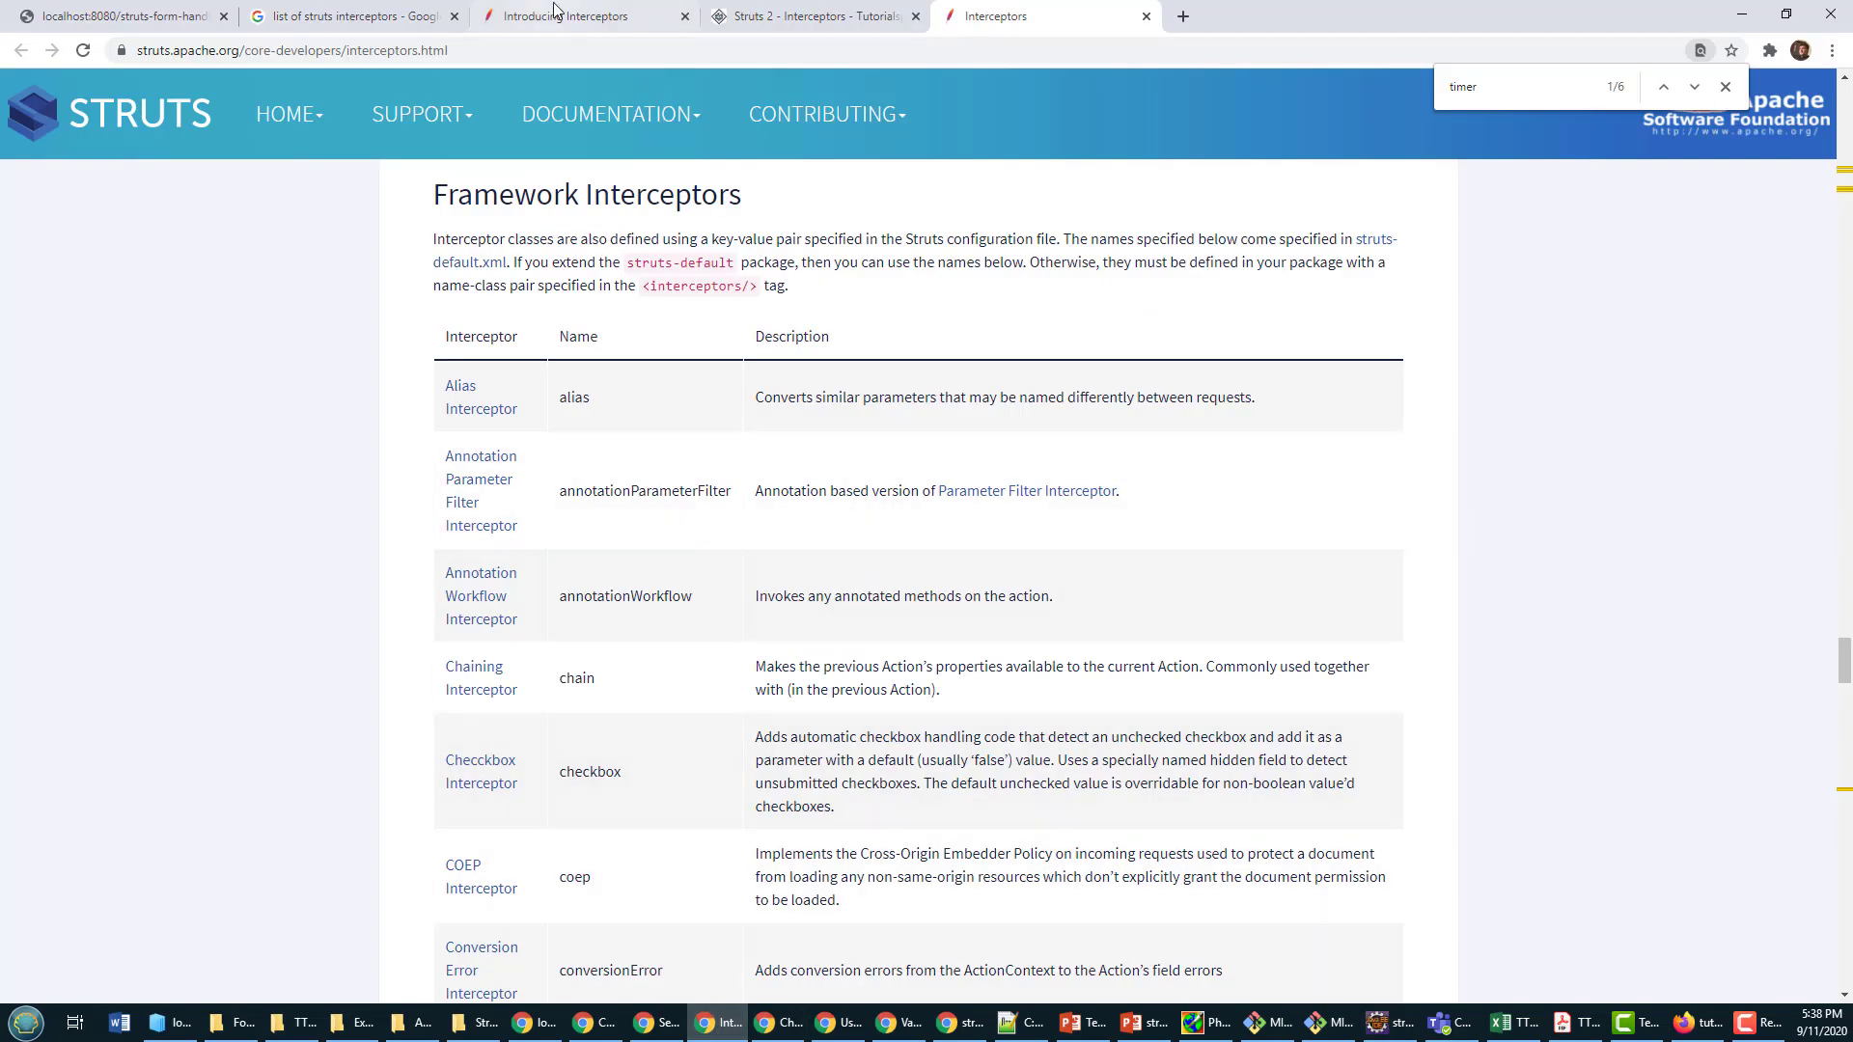
{"action": "left_click", "coordinate": [284, 49]}
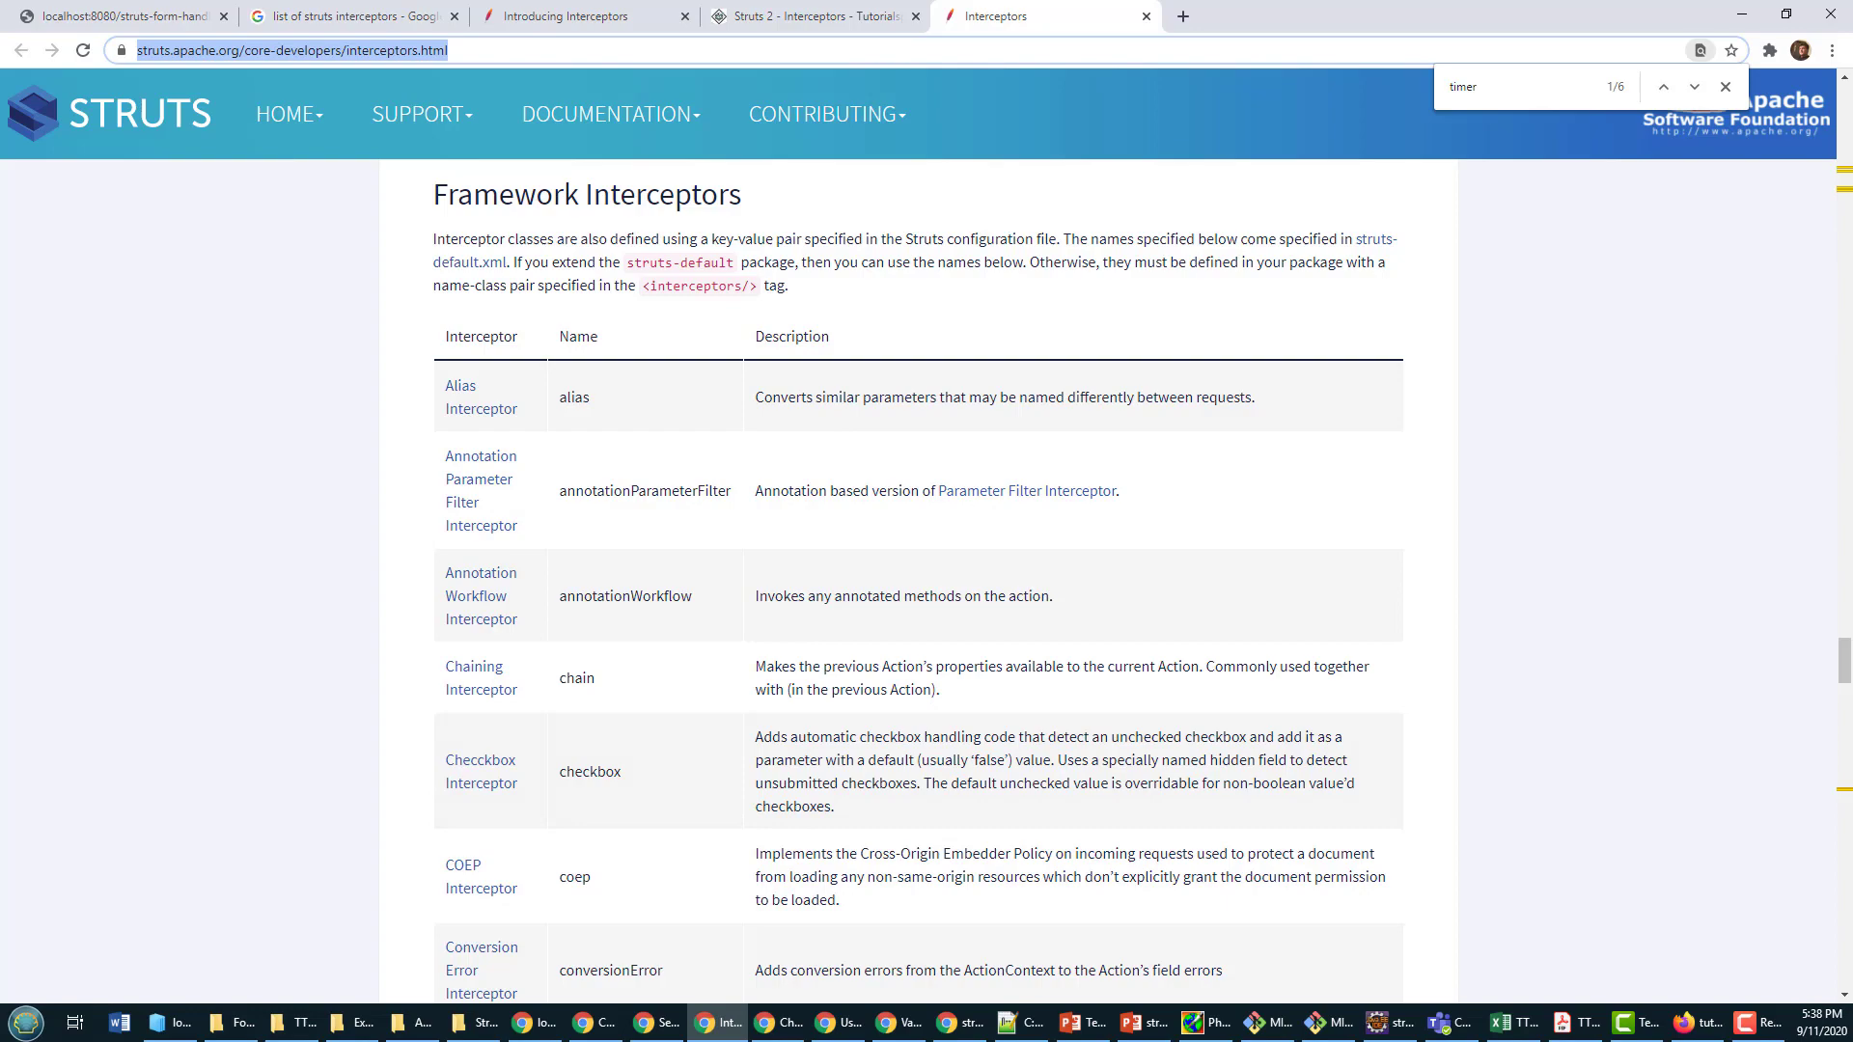
{"action": "scroll", "scroll_direction": "down", "scroll_amount": 3}
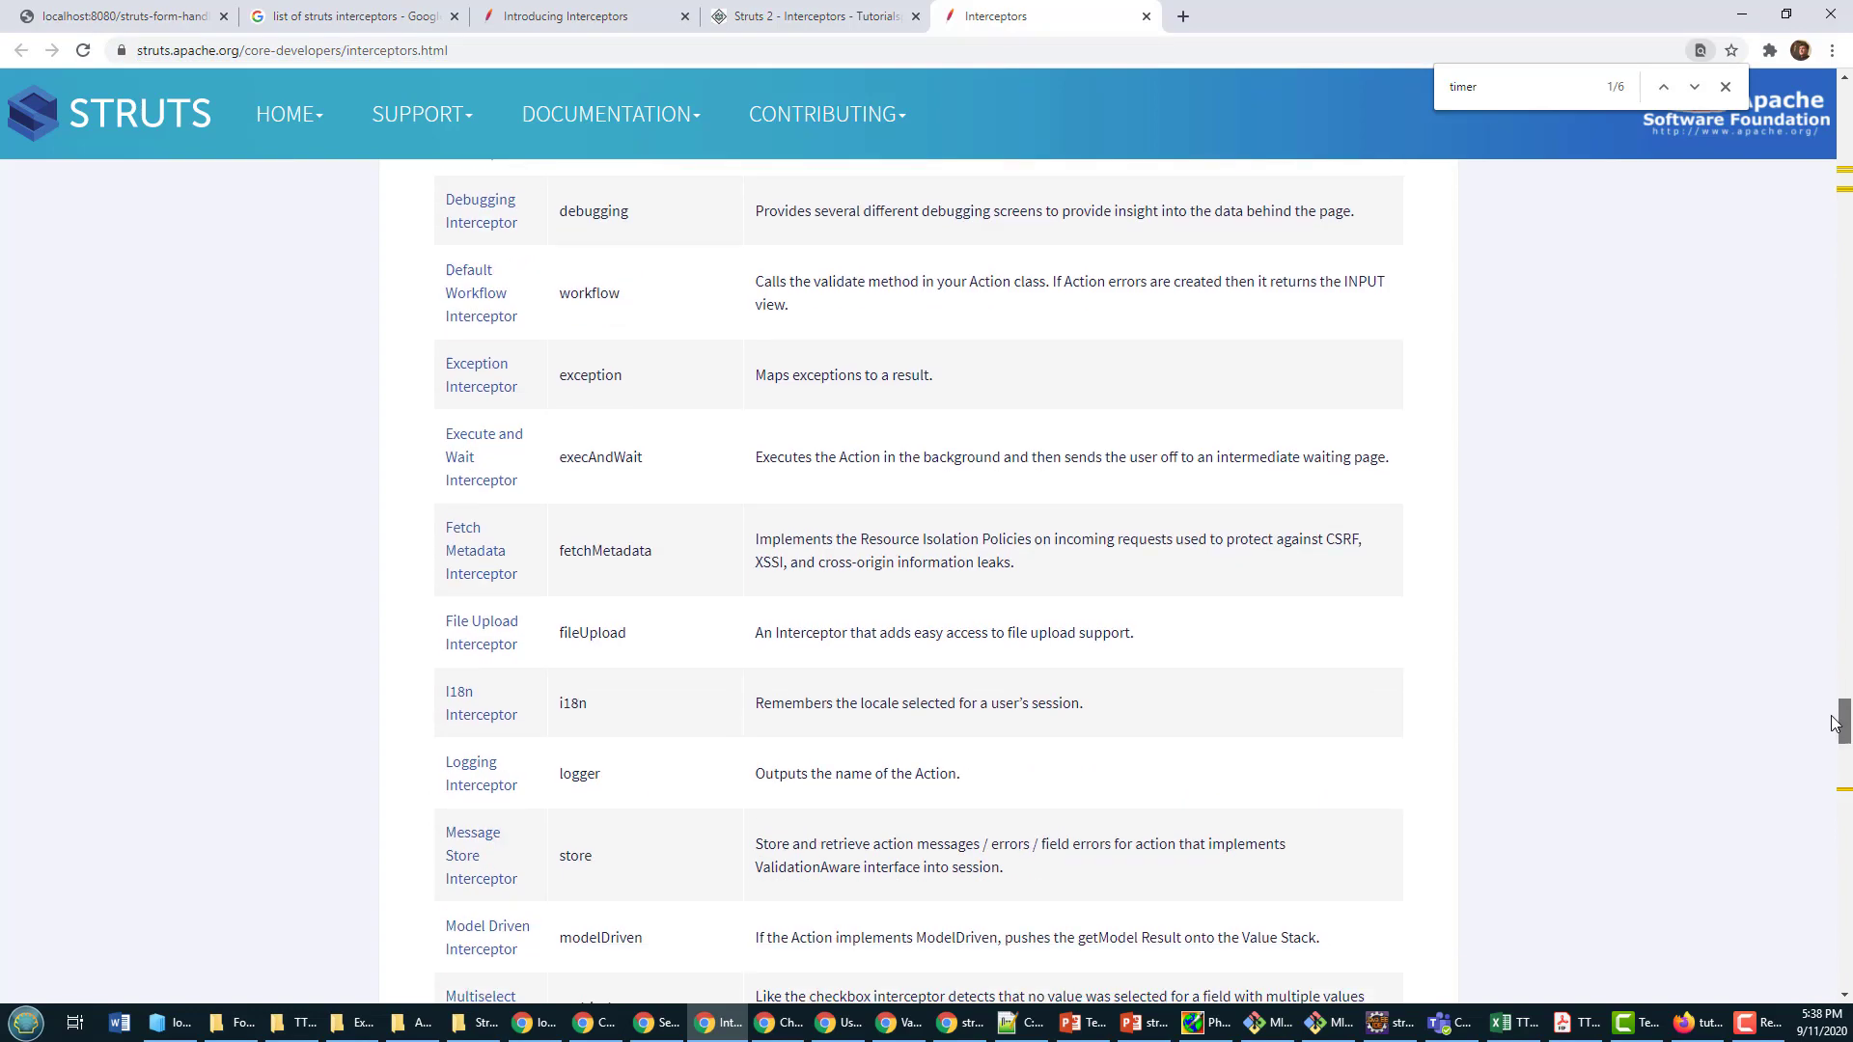
{"action": "scroll", "scroll_direction": "down", "scroll_amount": 3}
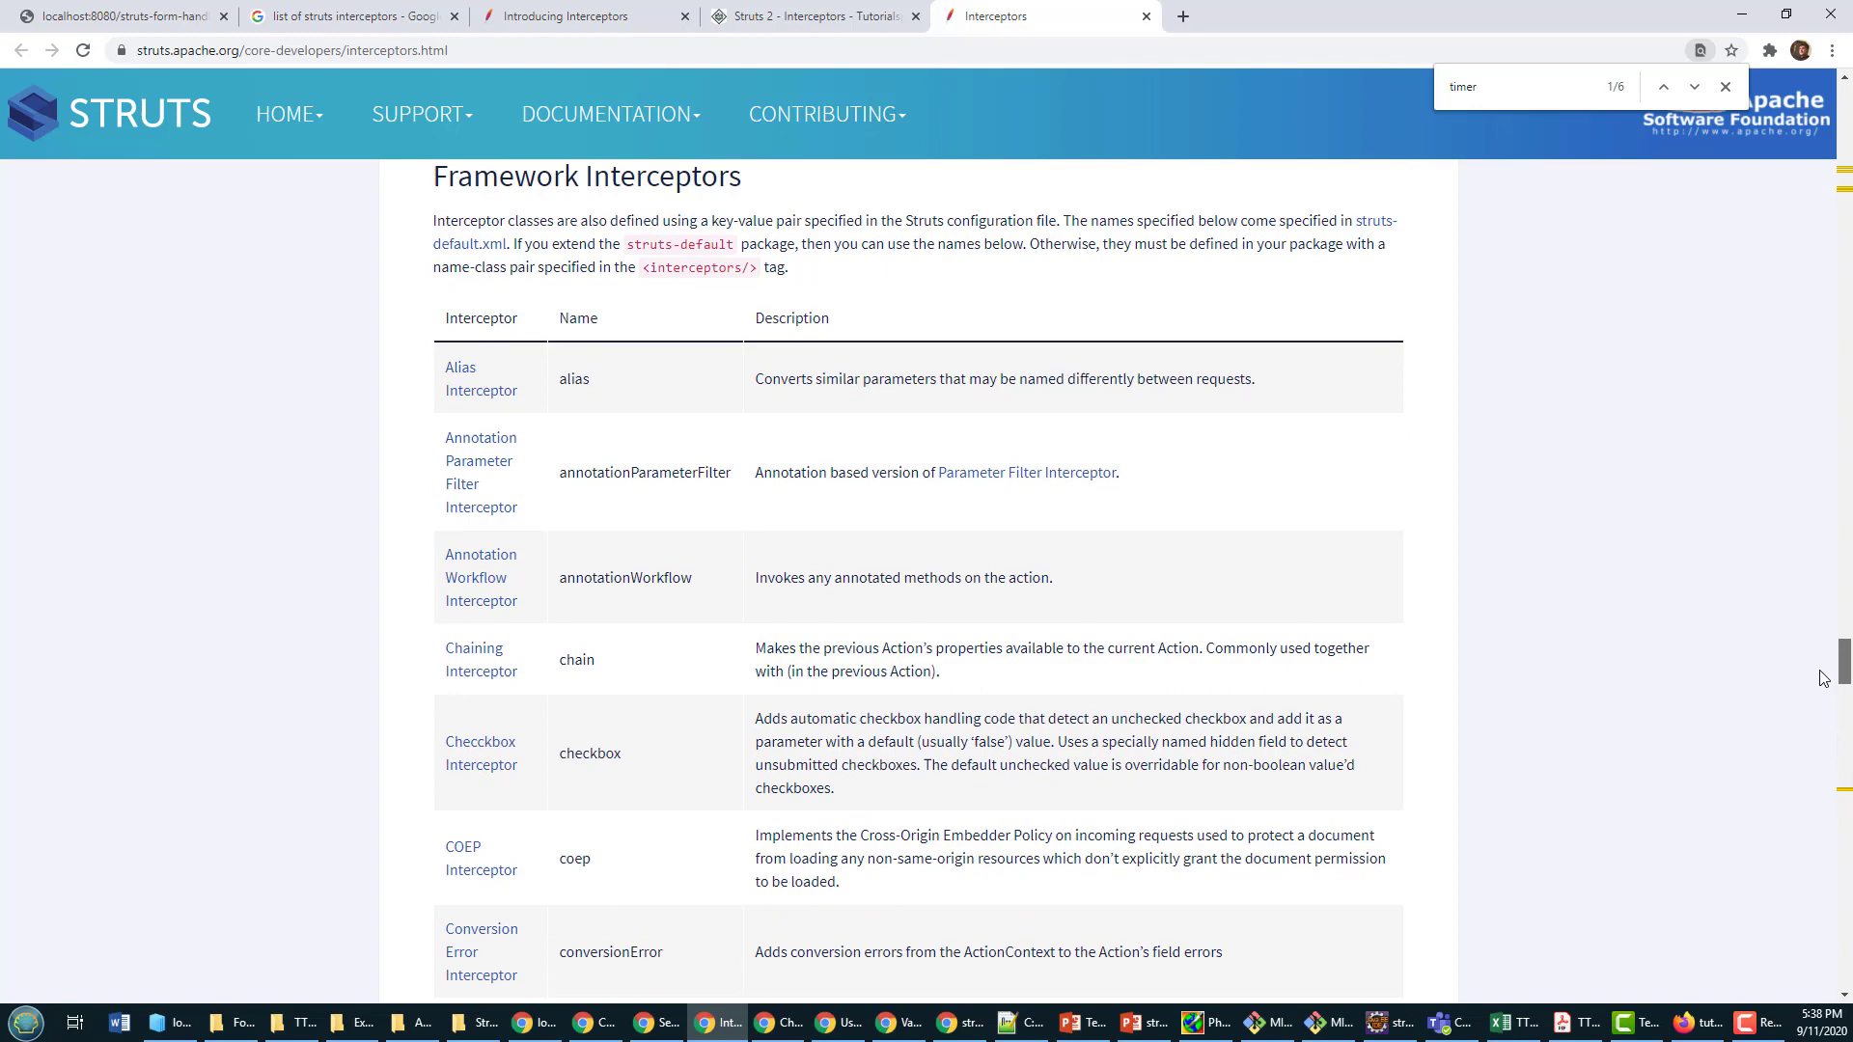
{"action": "scroll", "scroll_direction": "down", "scroll_amount": 3}
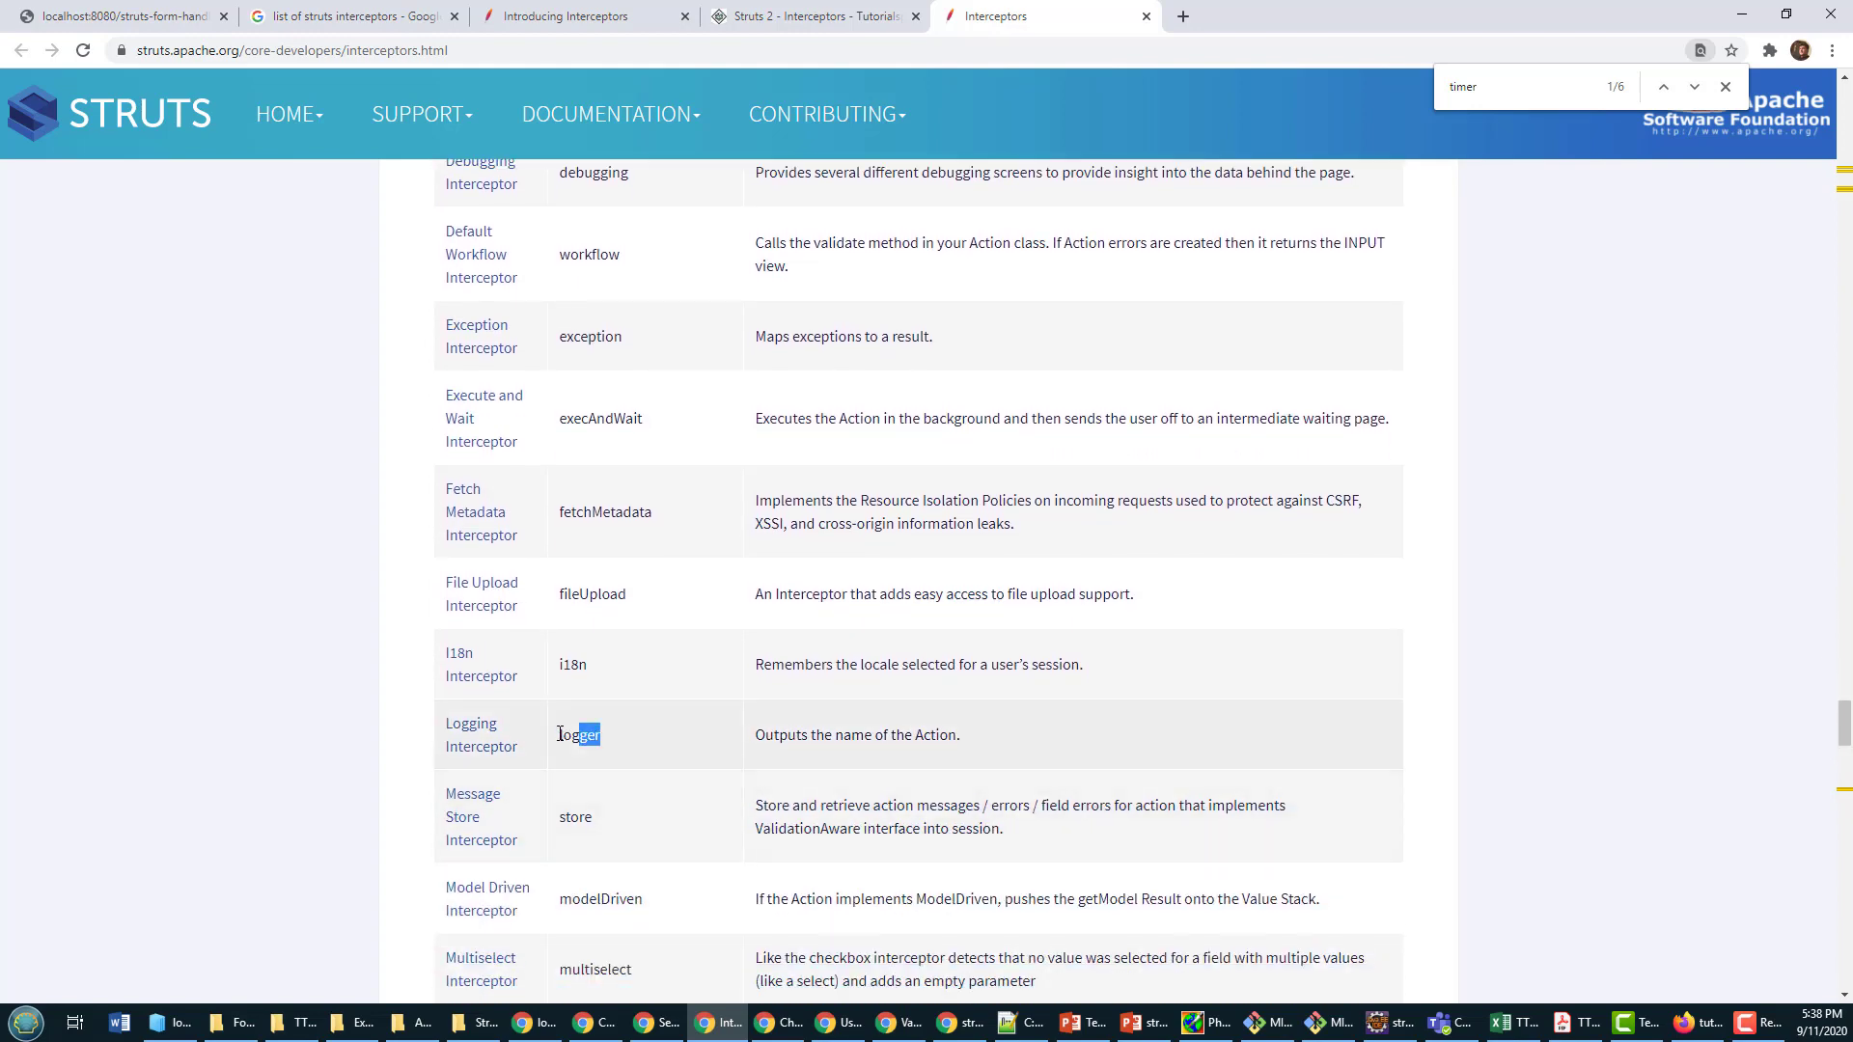
{"action": "double_click", "coordinate": [579, 733]}
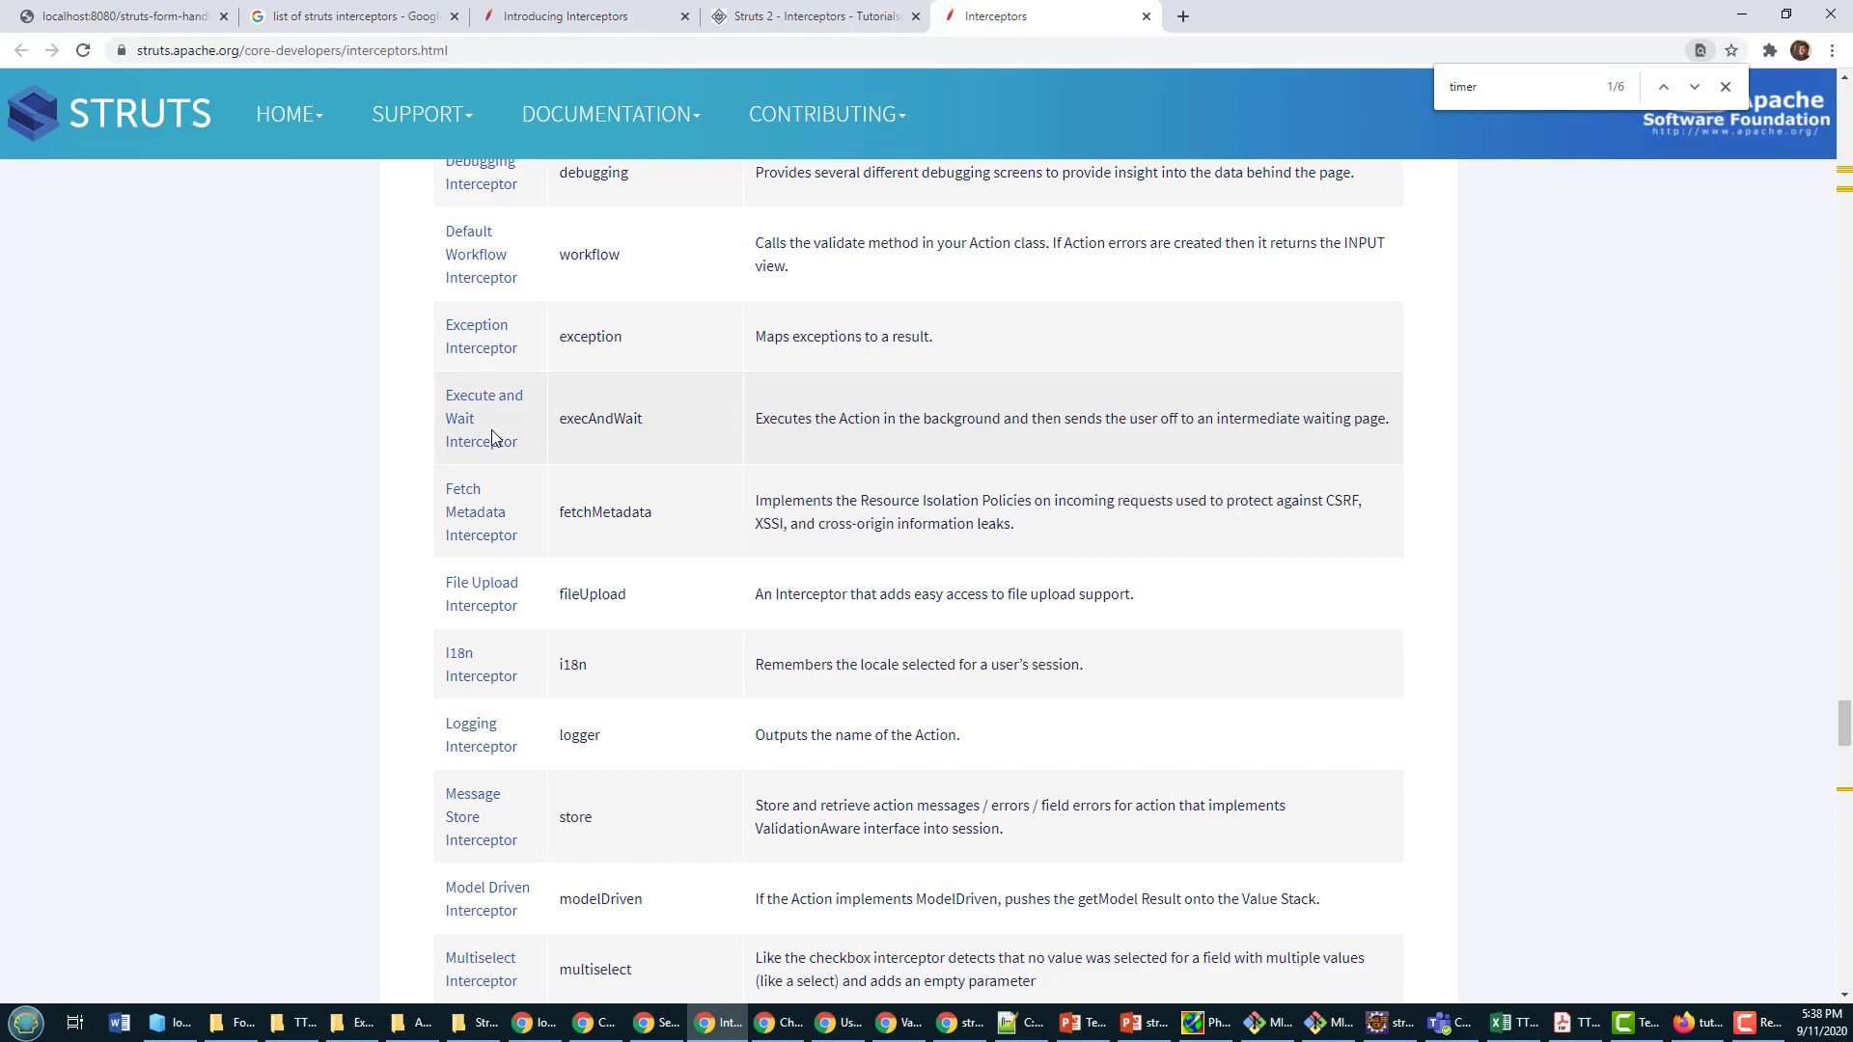
{"action": "double_click", "coordinate": [579, 734]}
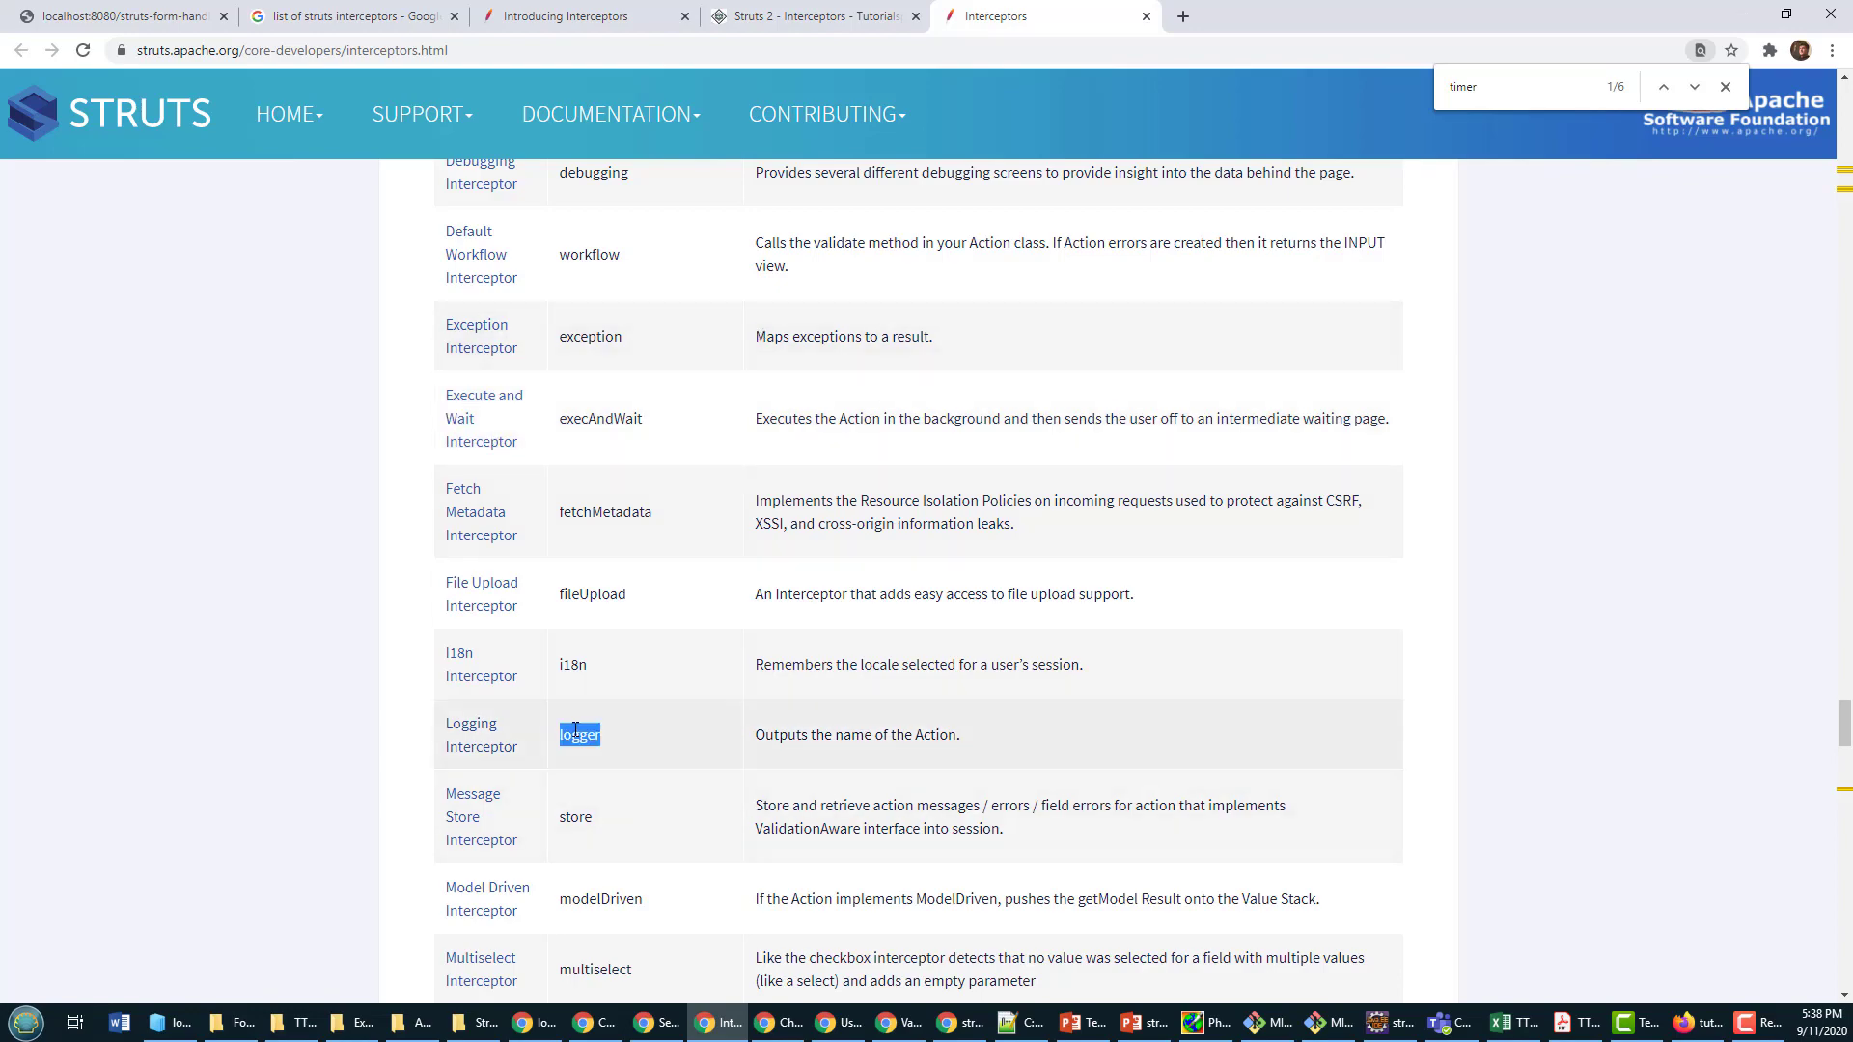
{"action": "scroll", "scroll_direction": "down", "scroll_amount": 3}
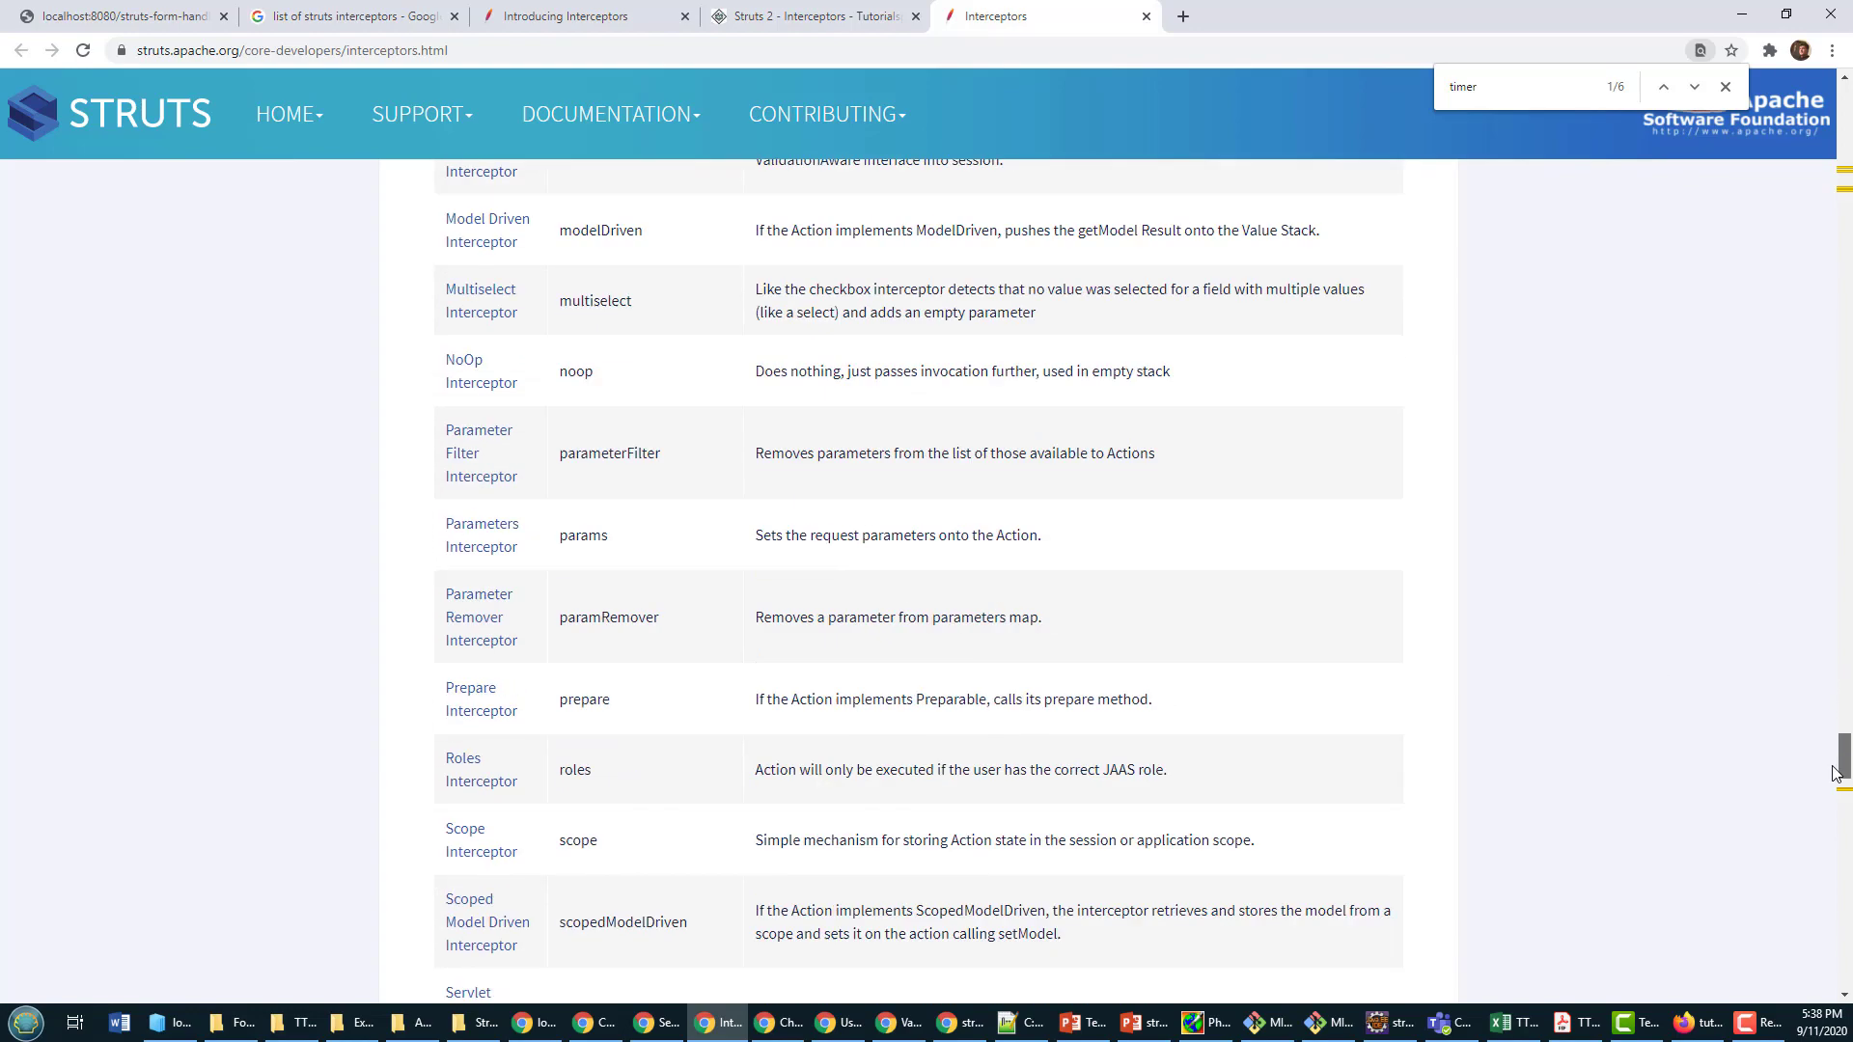
{"action": "scroll", "scroll_direction": "down", "scroll_amount": 3}
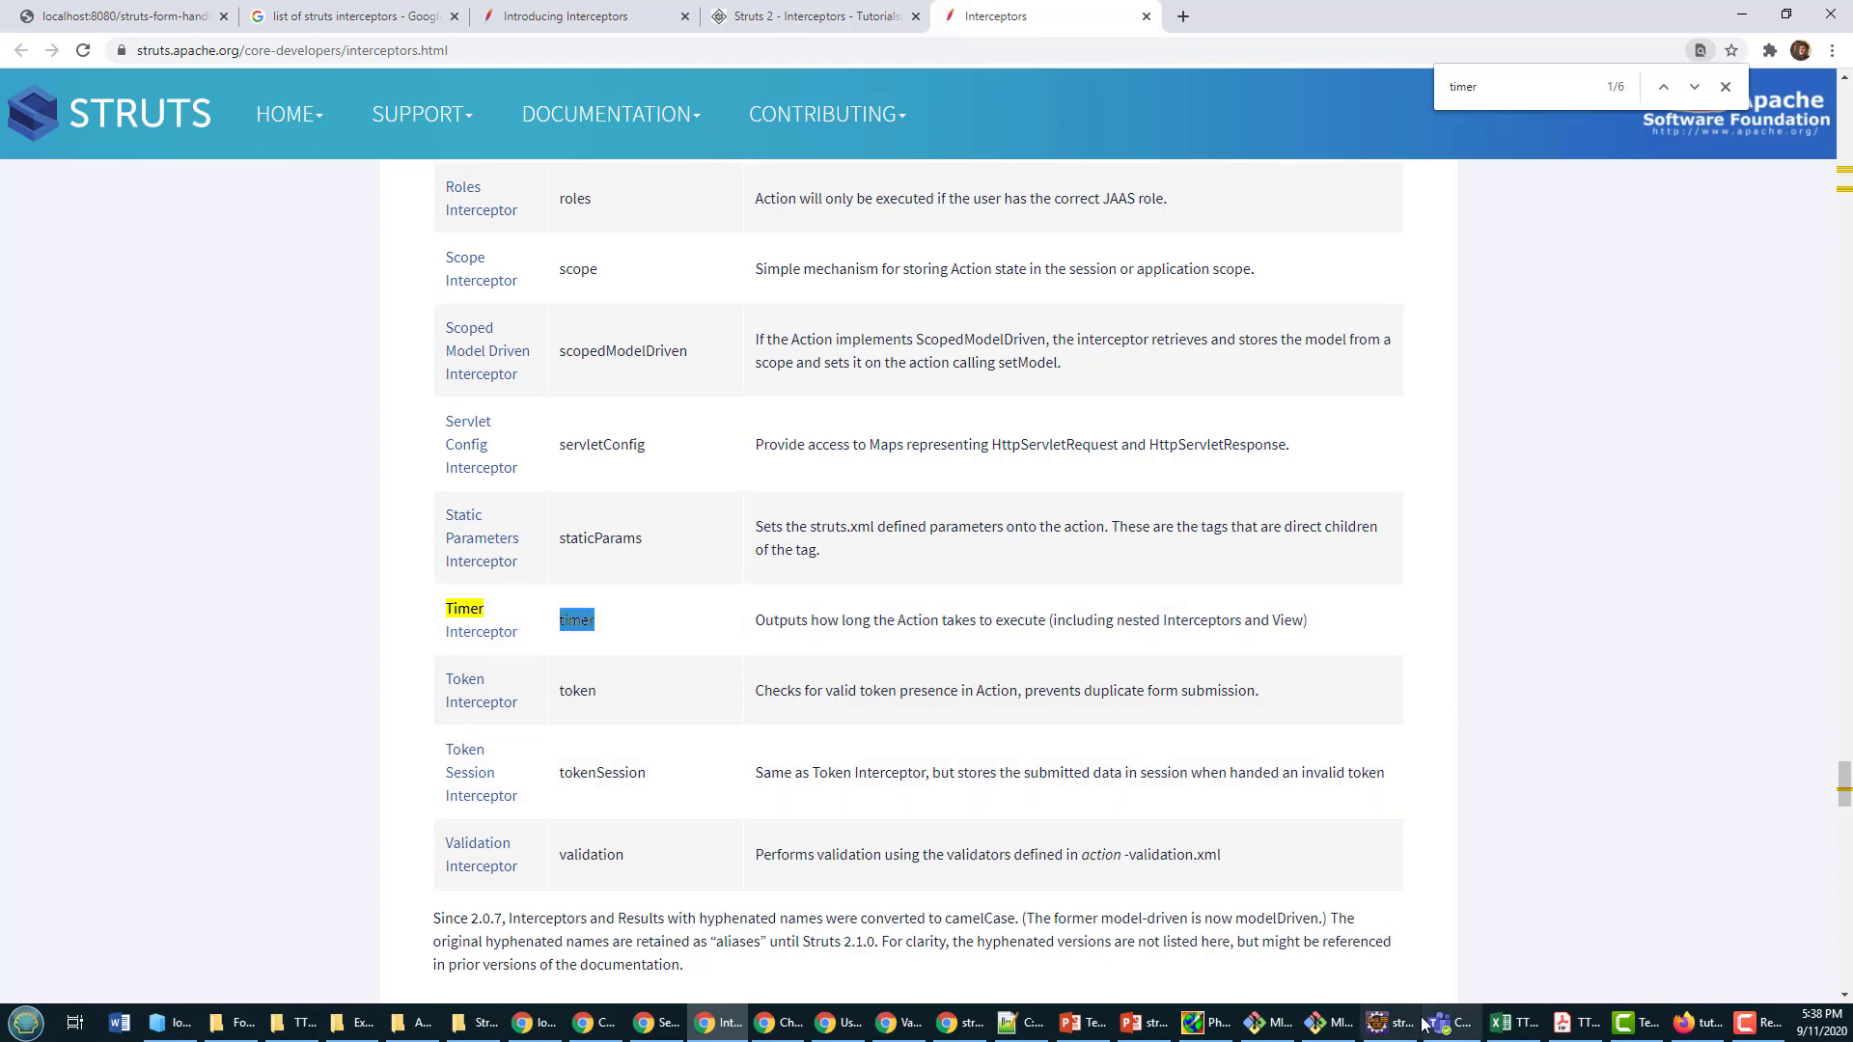
{"action": "left_click", "coordinate": [1389, 1022]}
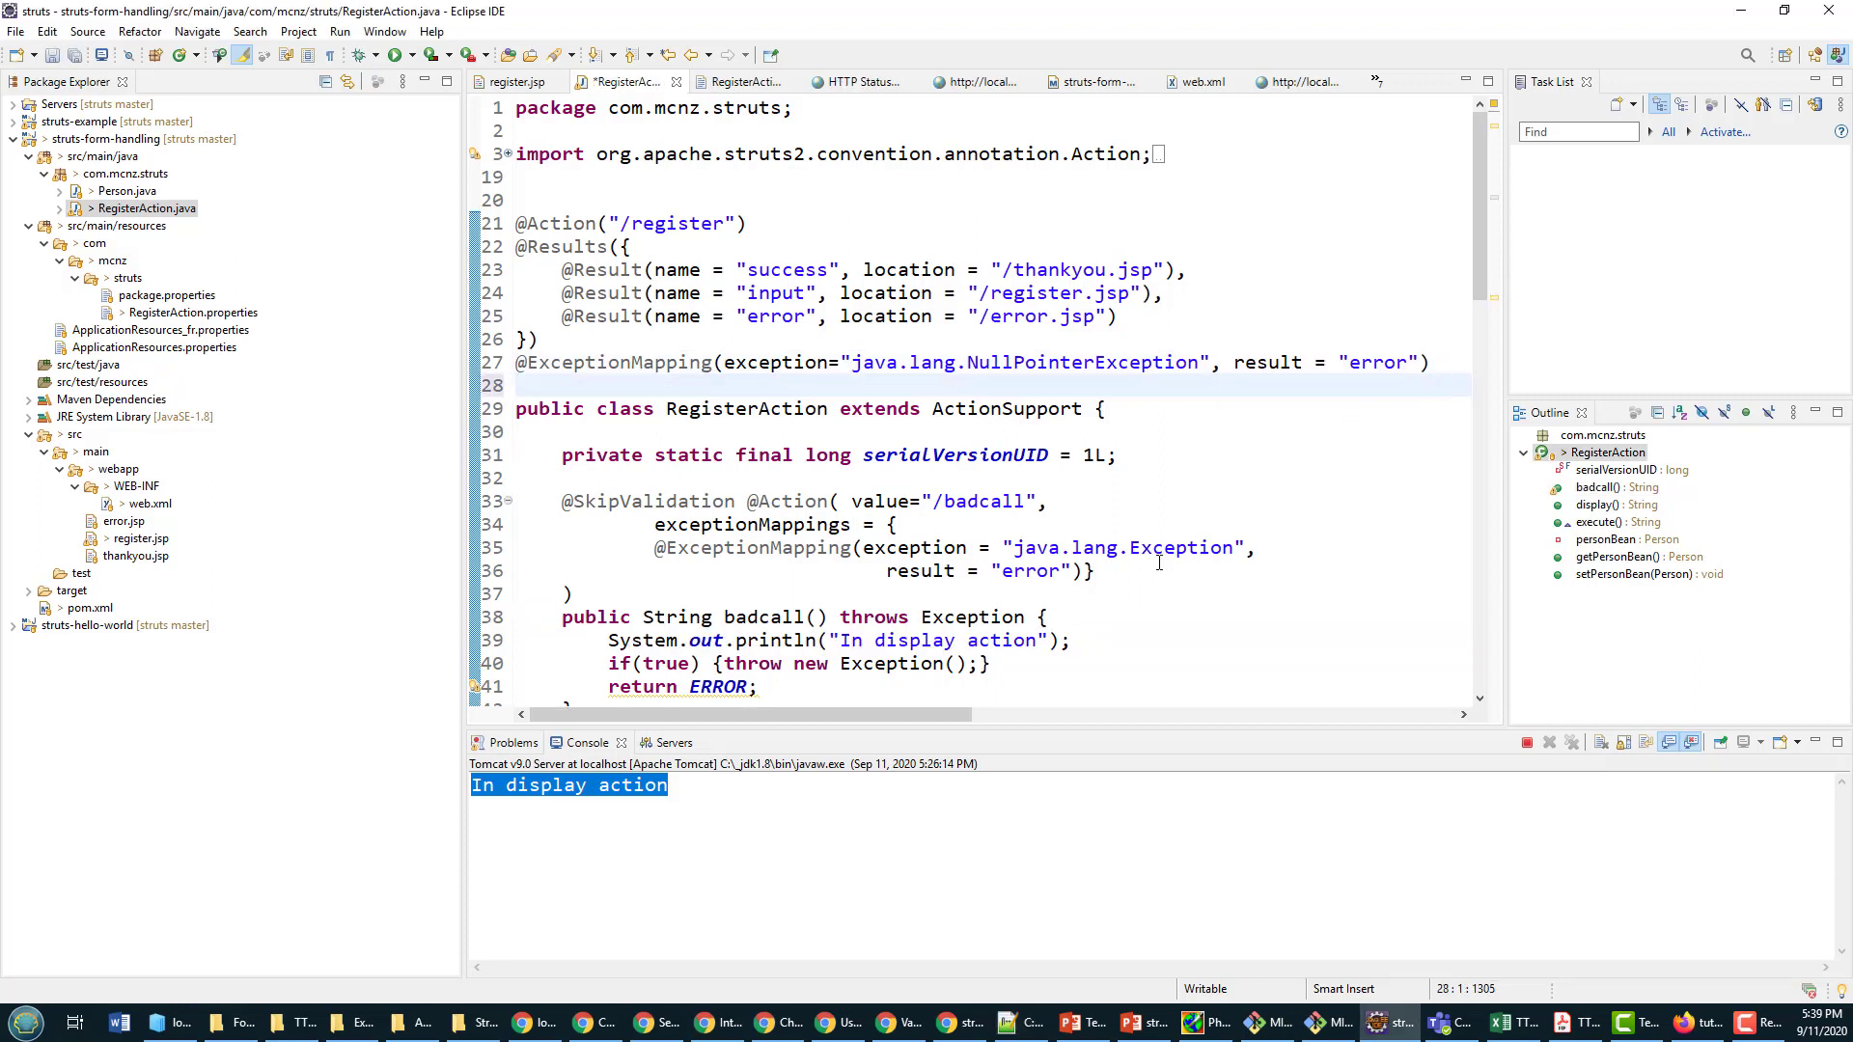
{"action": "left_click", "coordinate": [516, 385]}
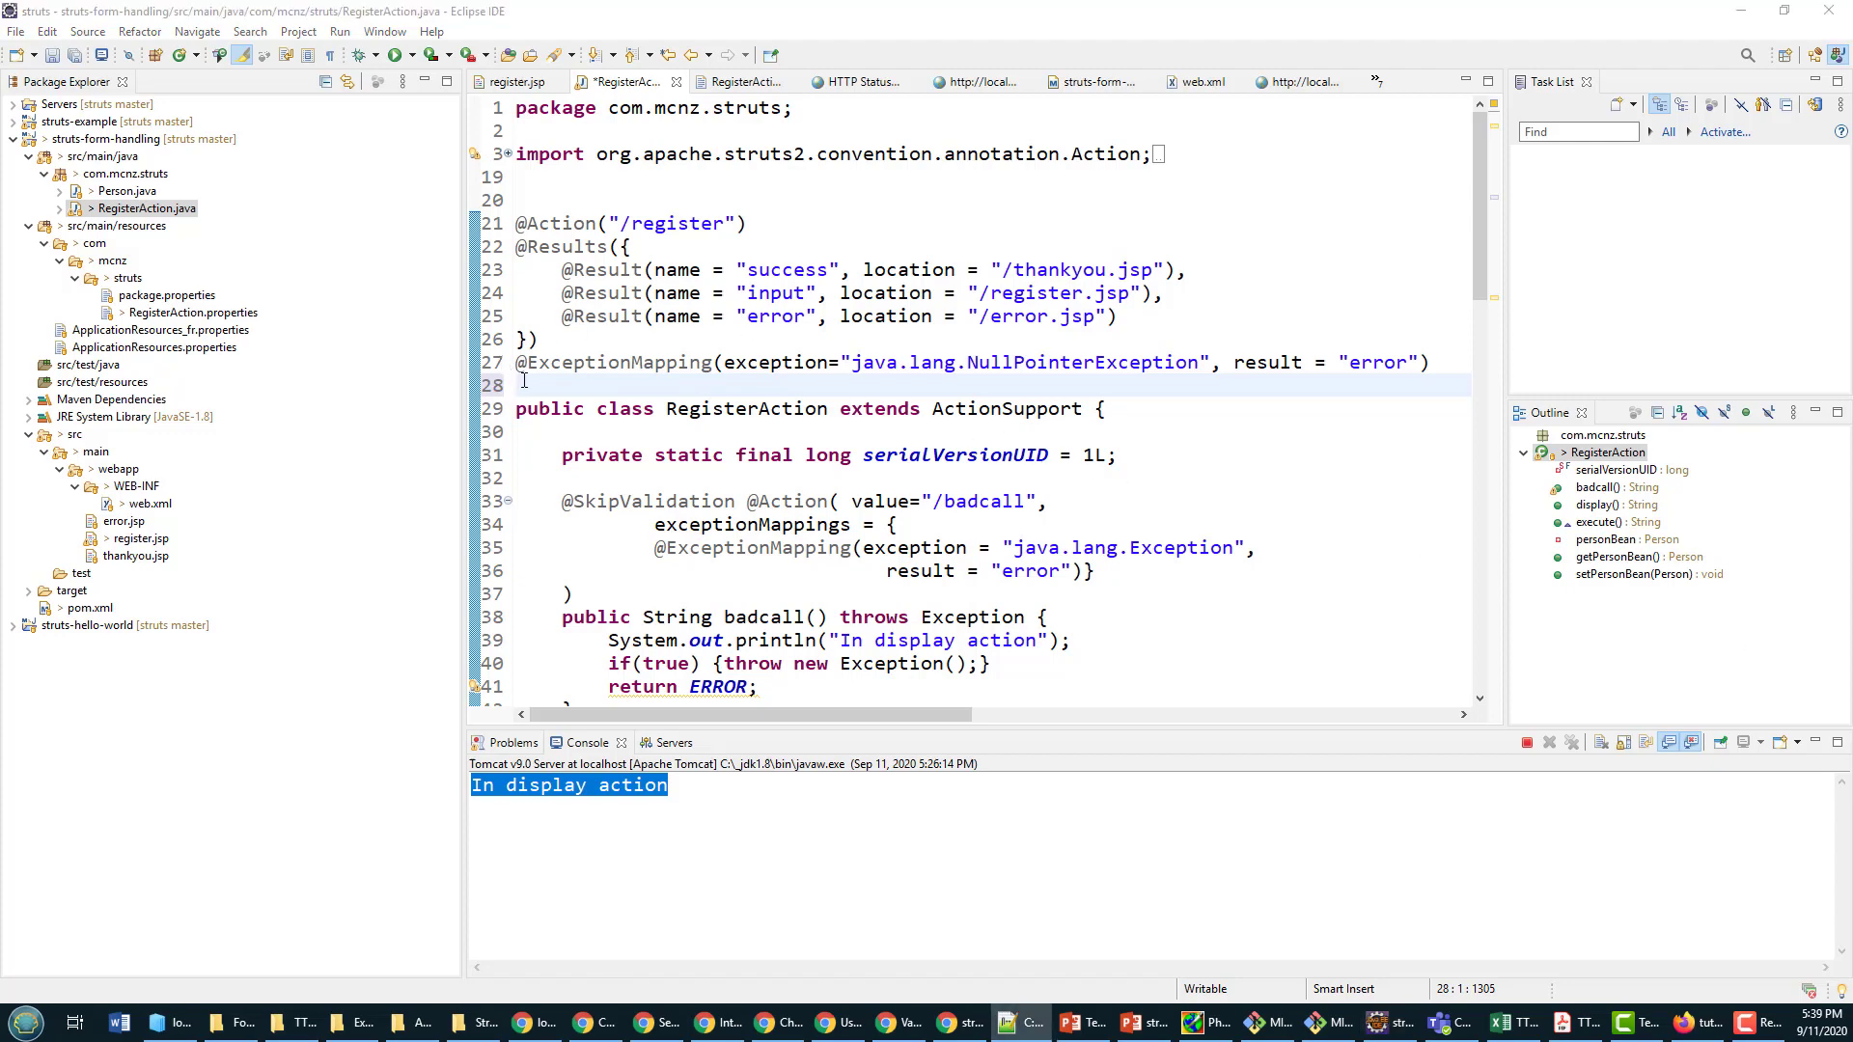
{"action": "type", "text": "@InterceptorRefs"}
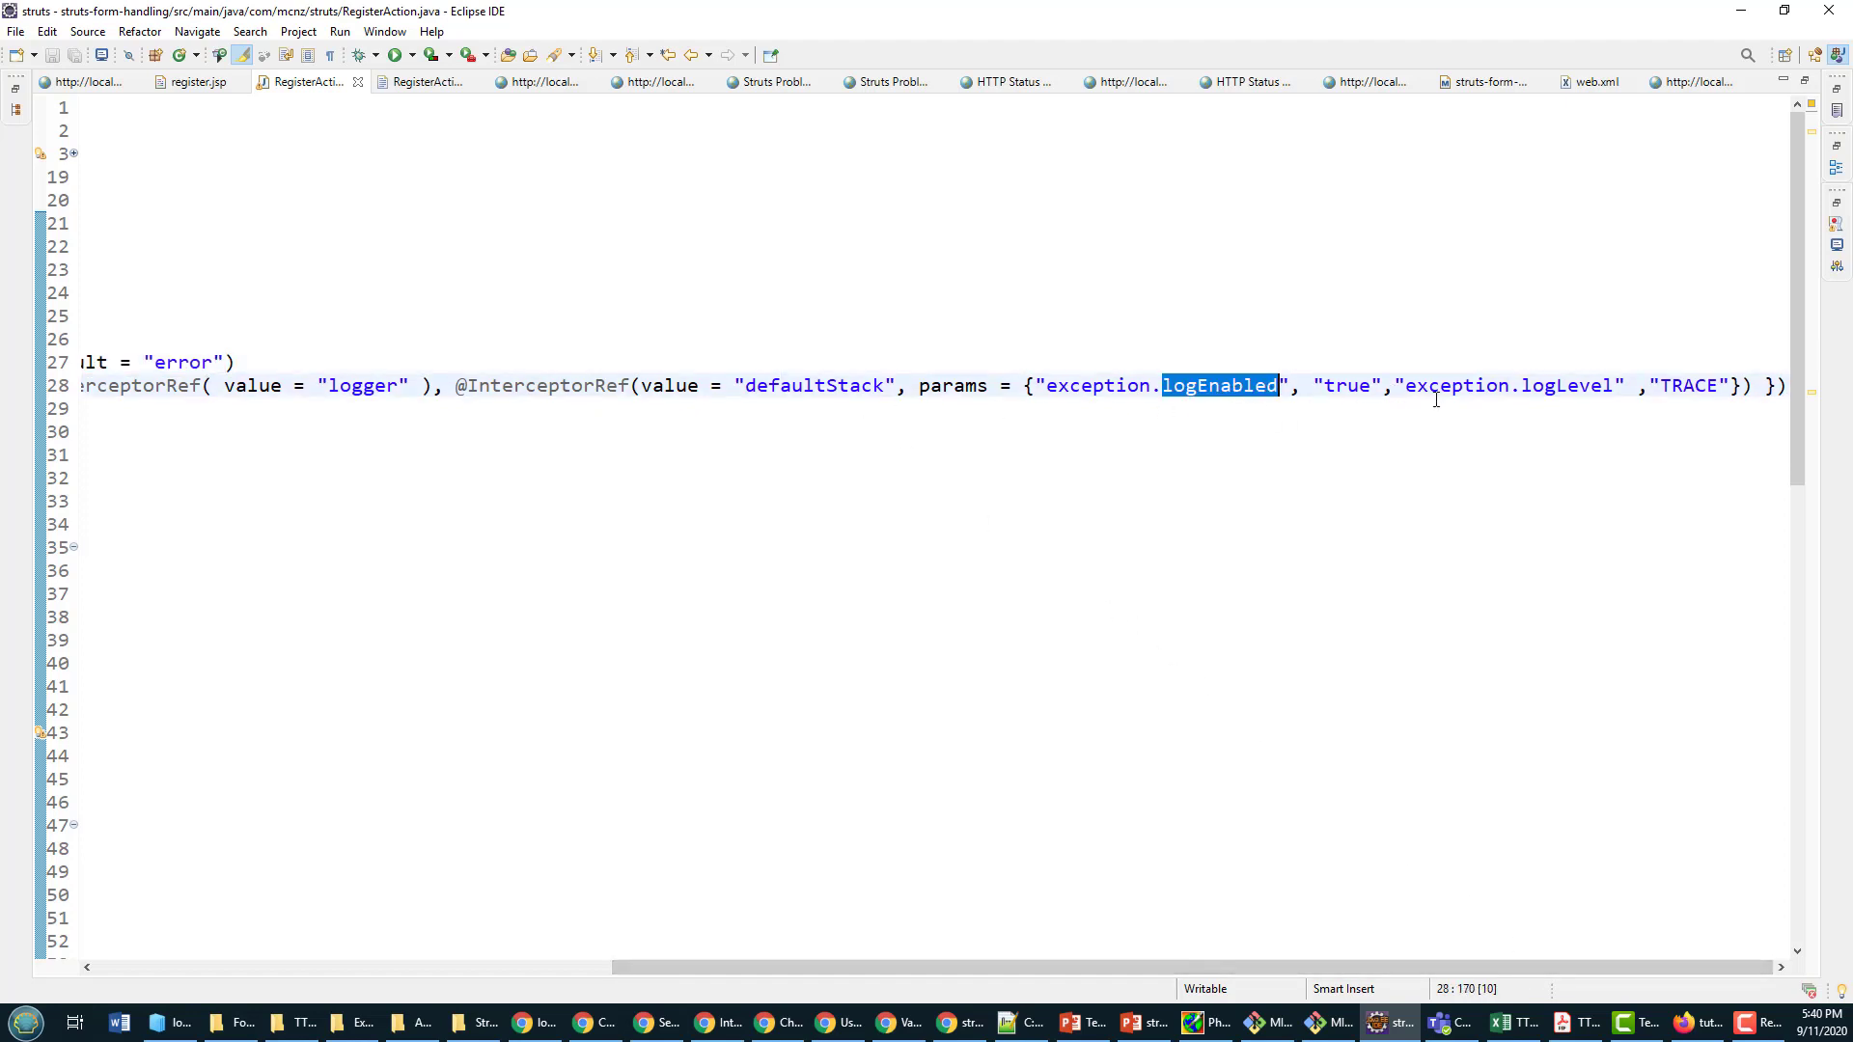
{"action": "double_click", "coordinate": [1565, 385]}
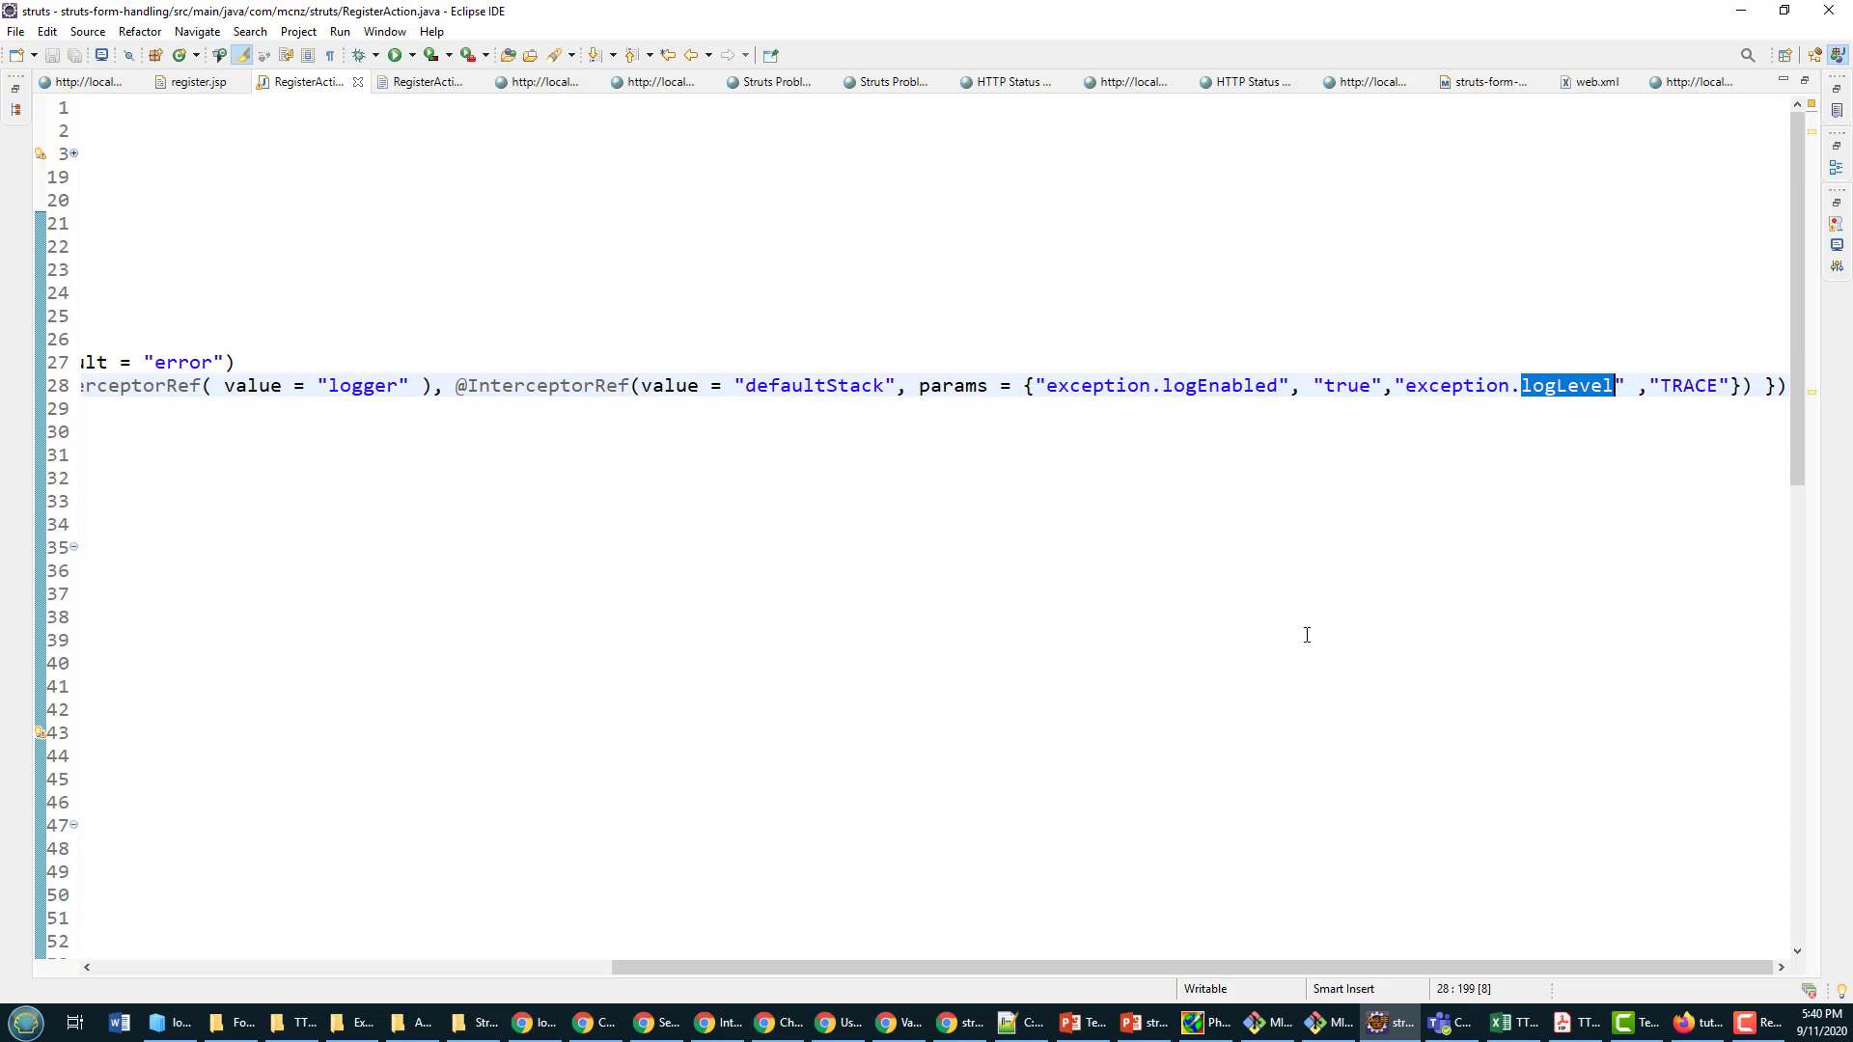
{"action": "scroll", "scroll_direction": "left", "scroll_amount": 3}
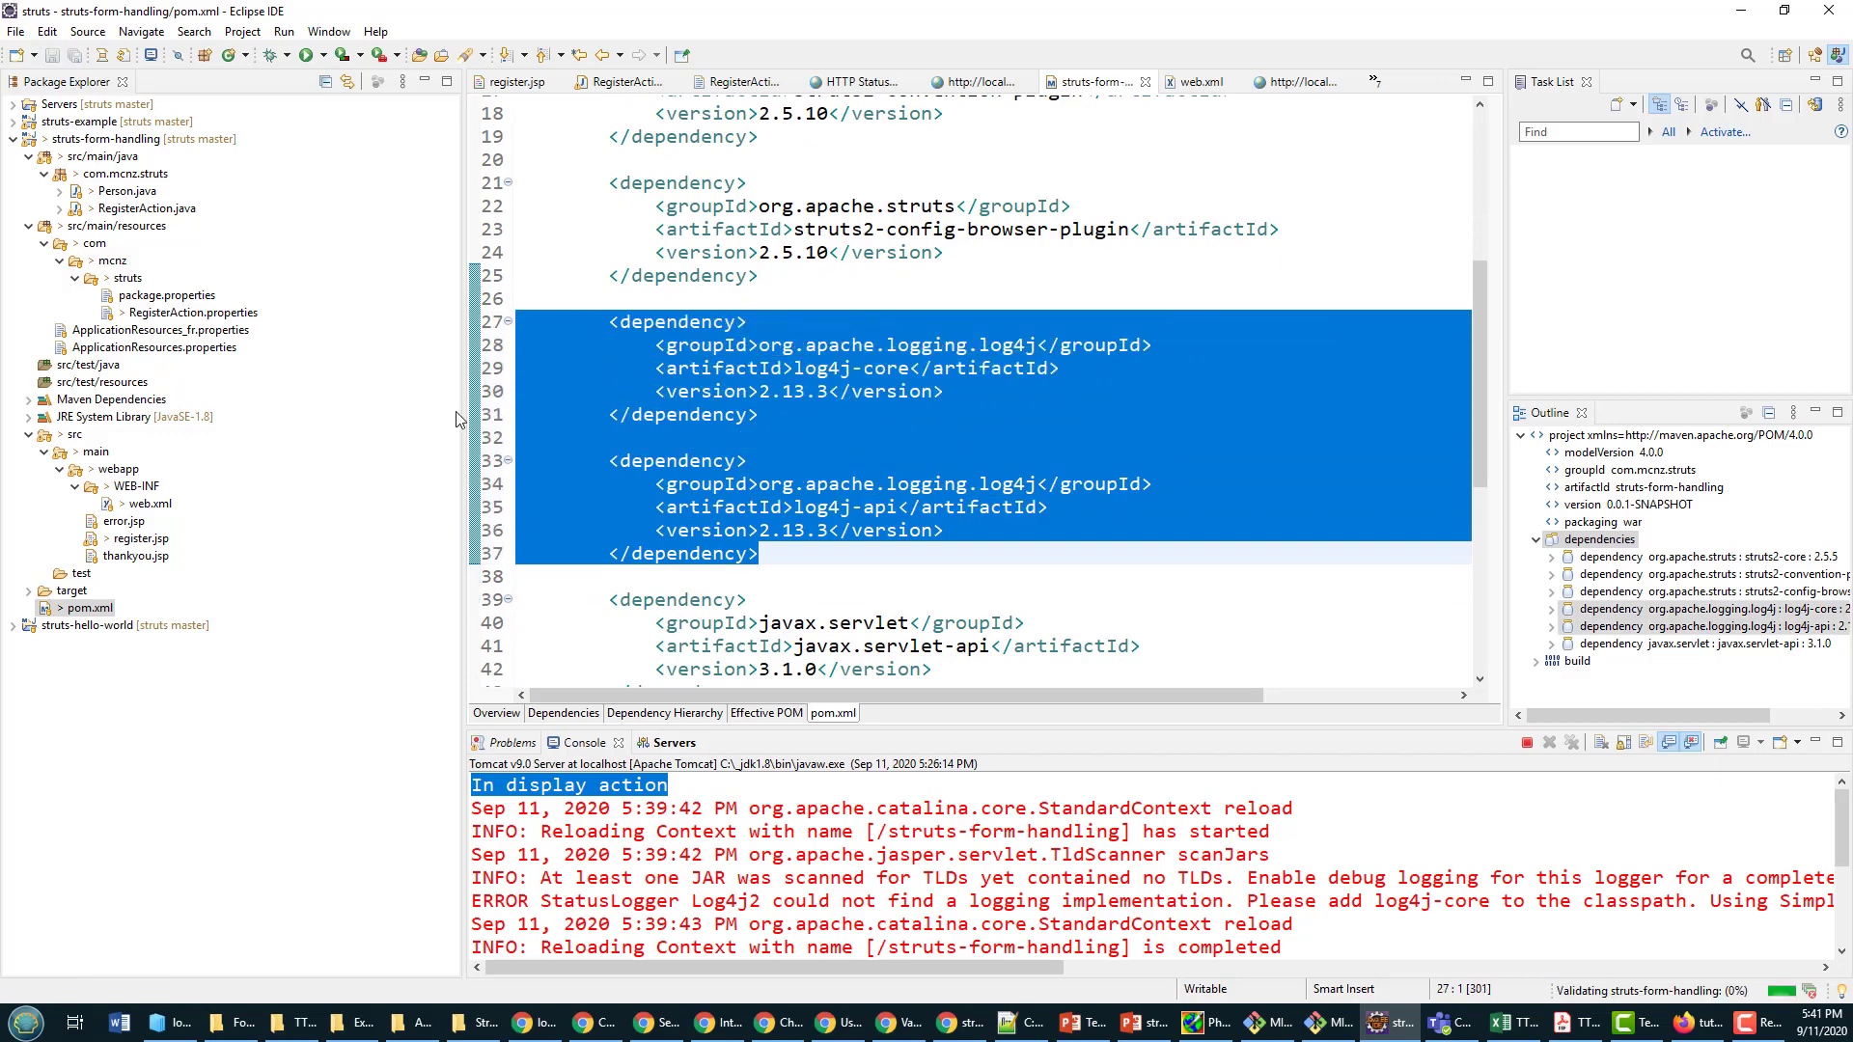
Step: Run Maven Update Project on struts-form-handling to pick up the log4j dependencies
{"action": "right_click", "coordinate": [106, 138]}
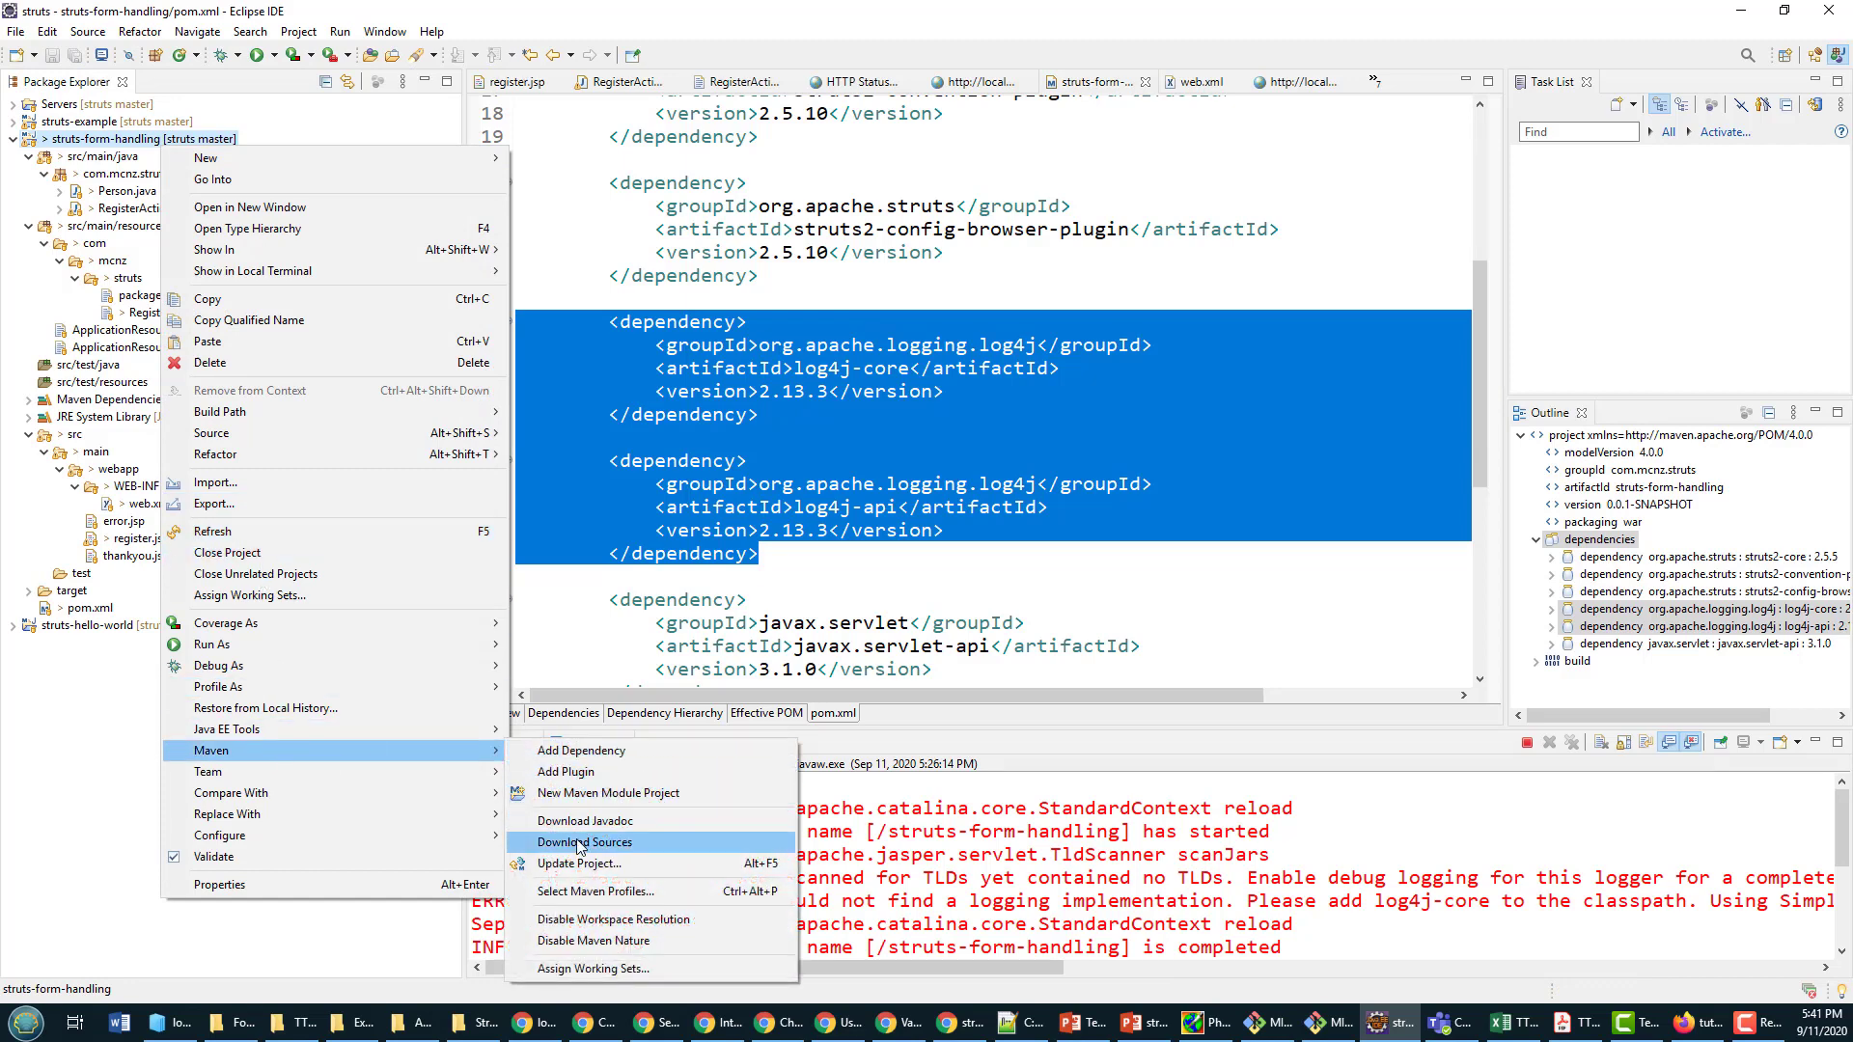
{"action": "left_click", "coordinate": [579, 864]}
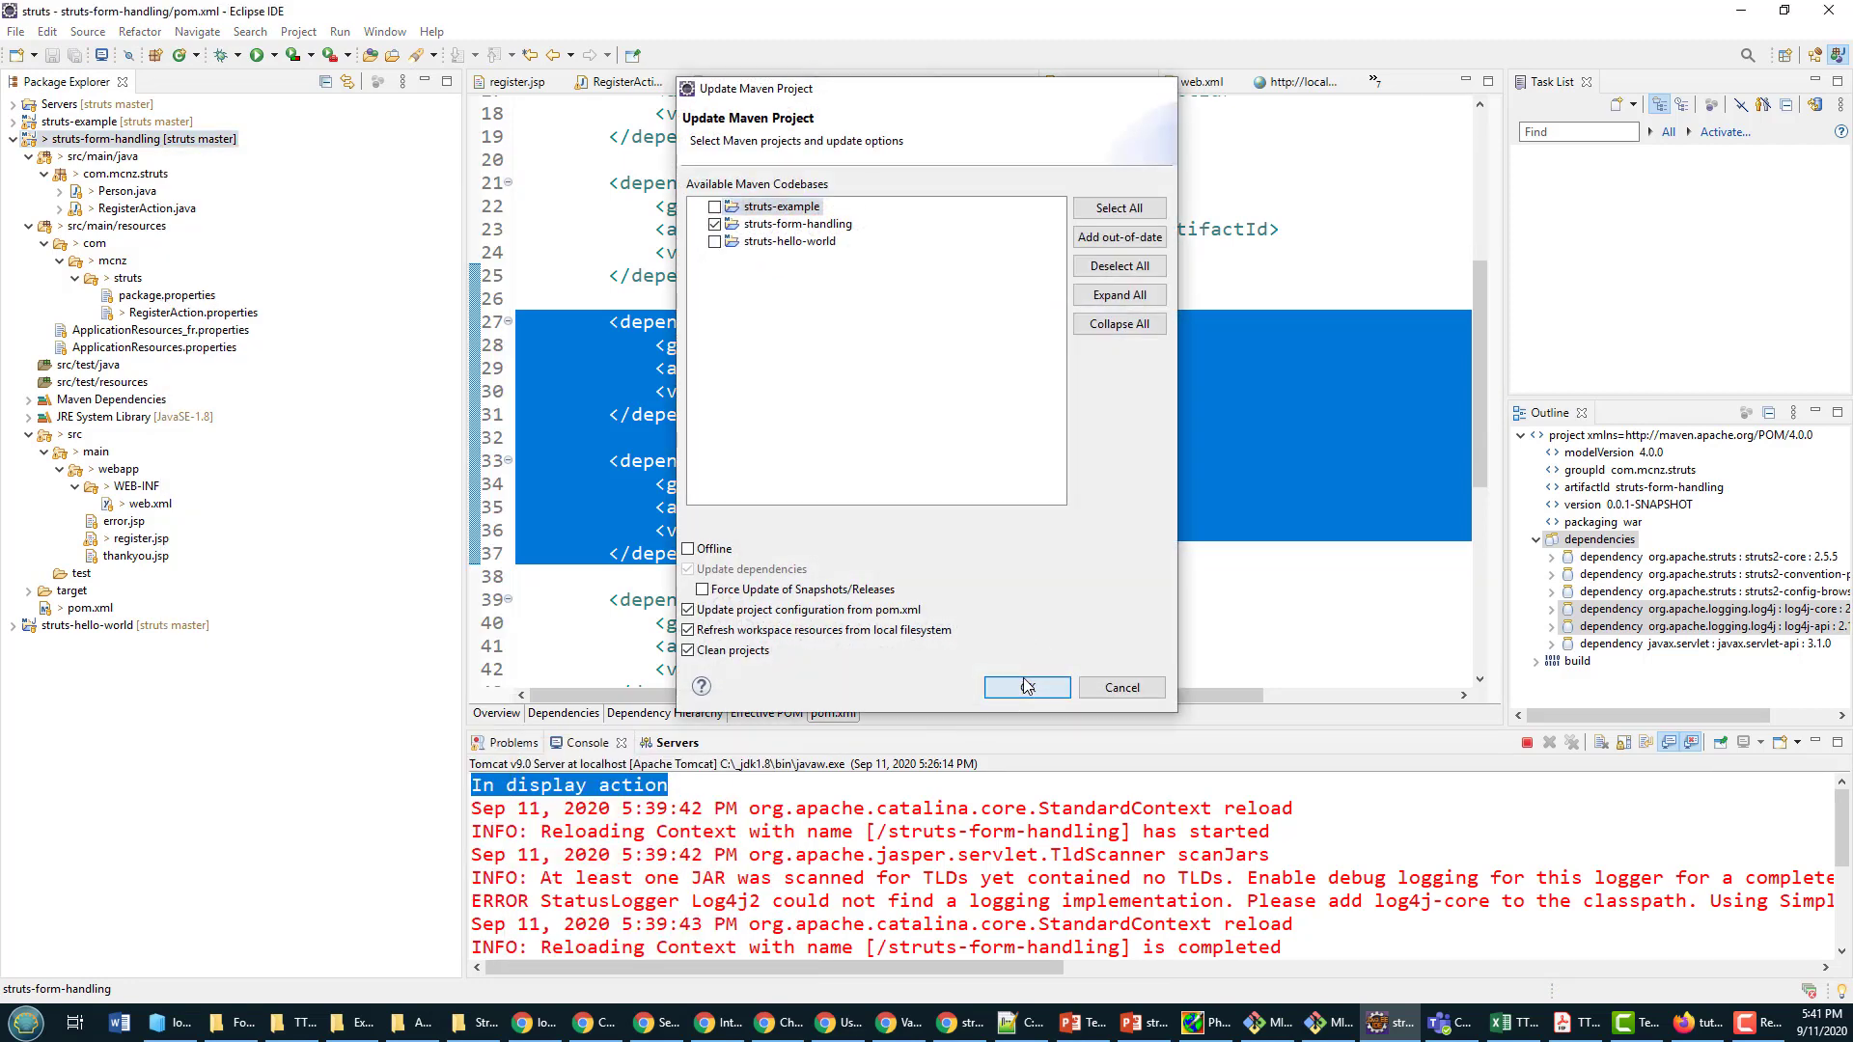
{"action": "left_click", "coordinate": [1023, 686]}
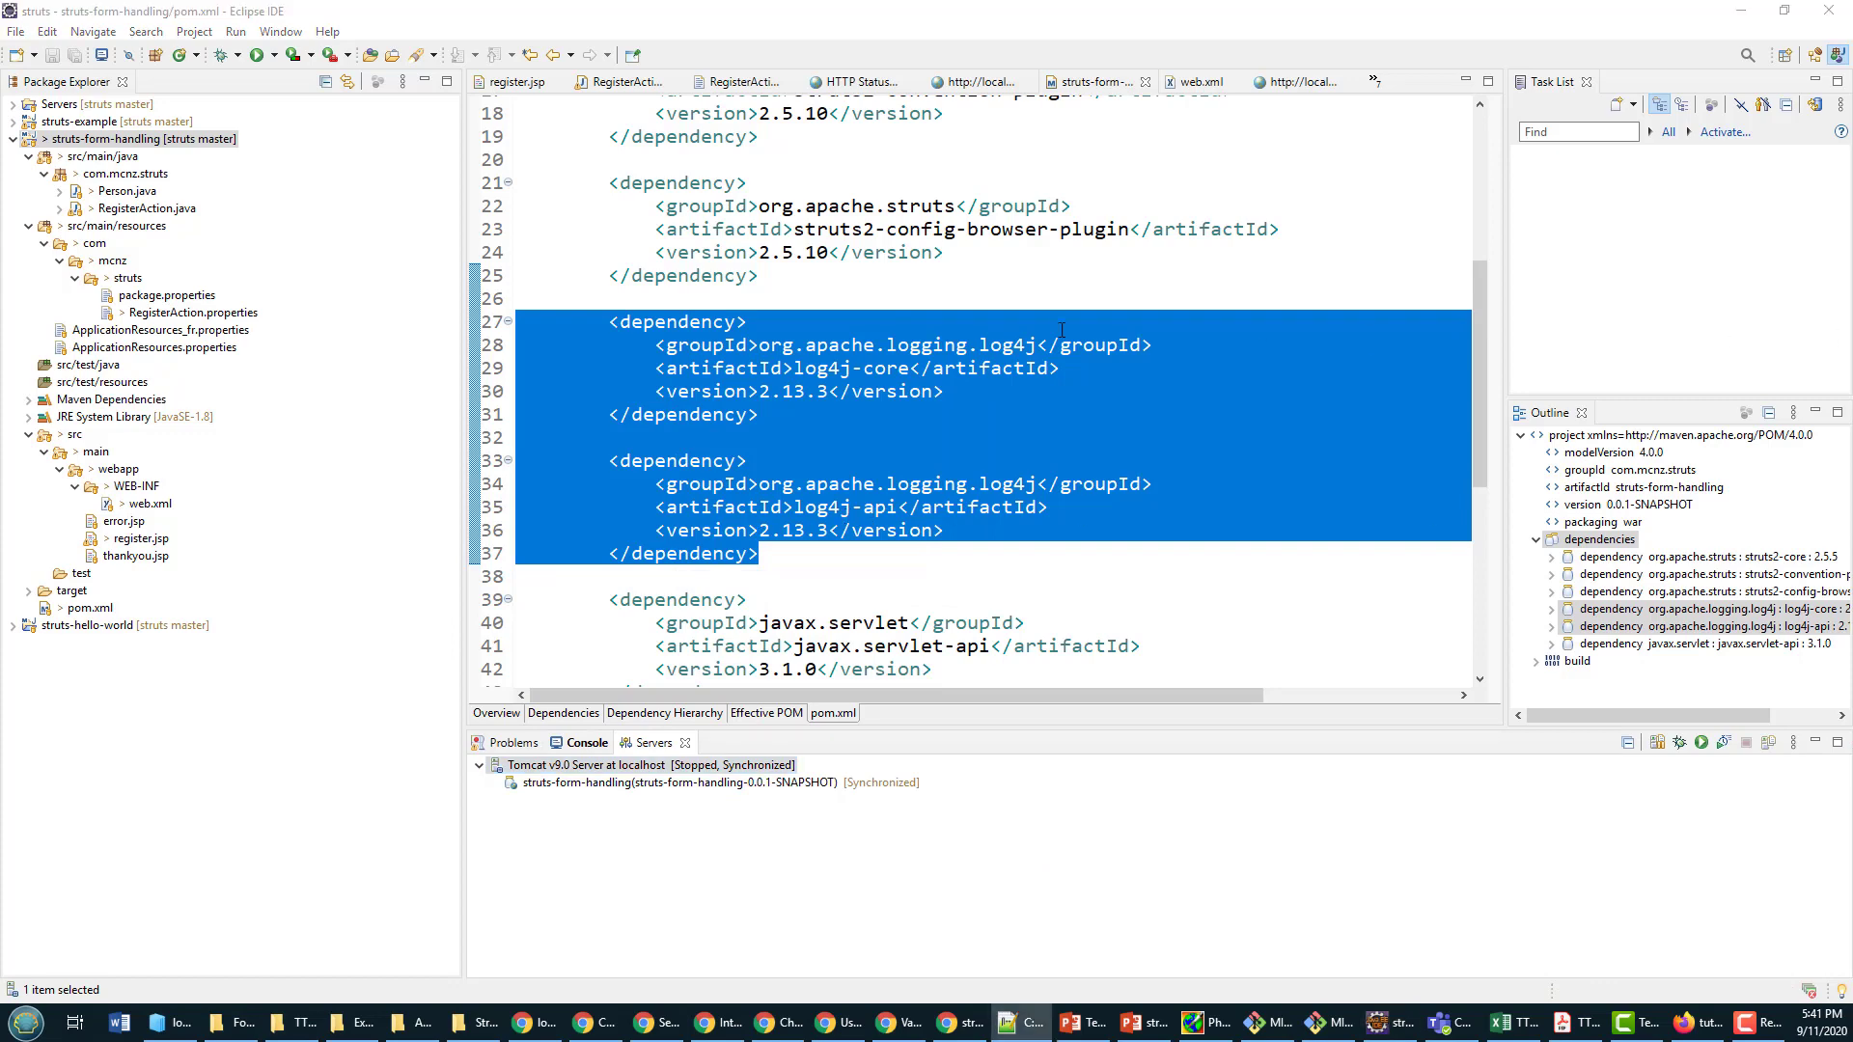
Step: Create log4j2.xml in resources with a 'HEY %d %-5p...' console pattern and Root AppenderRef STDOUT
{"action": "right_click", "coordinate": [118, 226]}
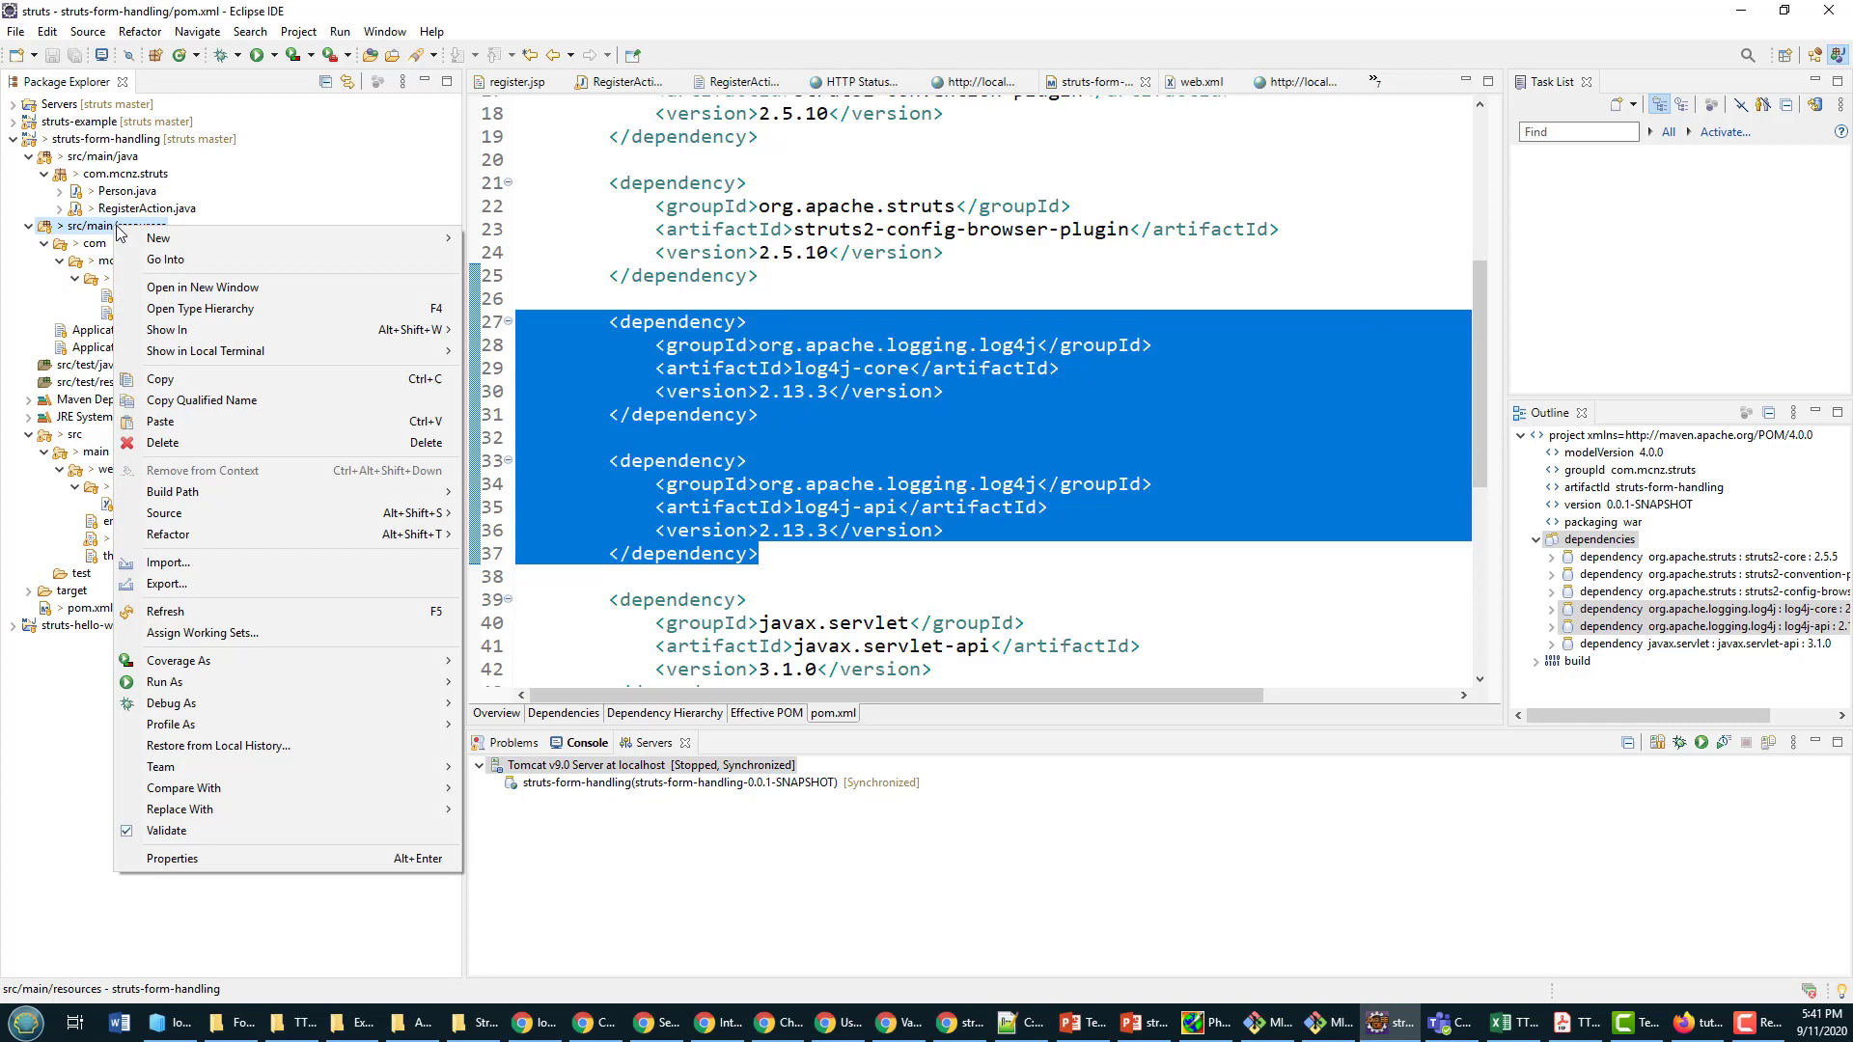
{"action": "mouse_move", "coordinate": [158, 237]}
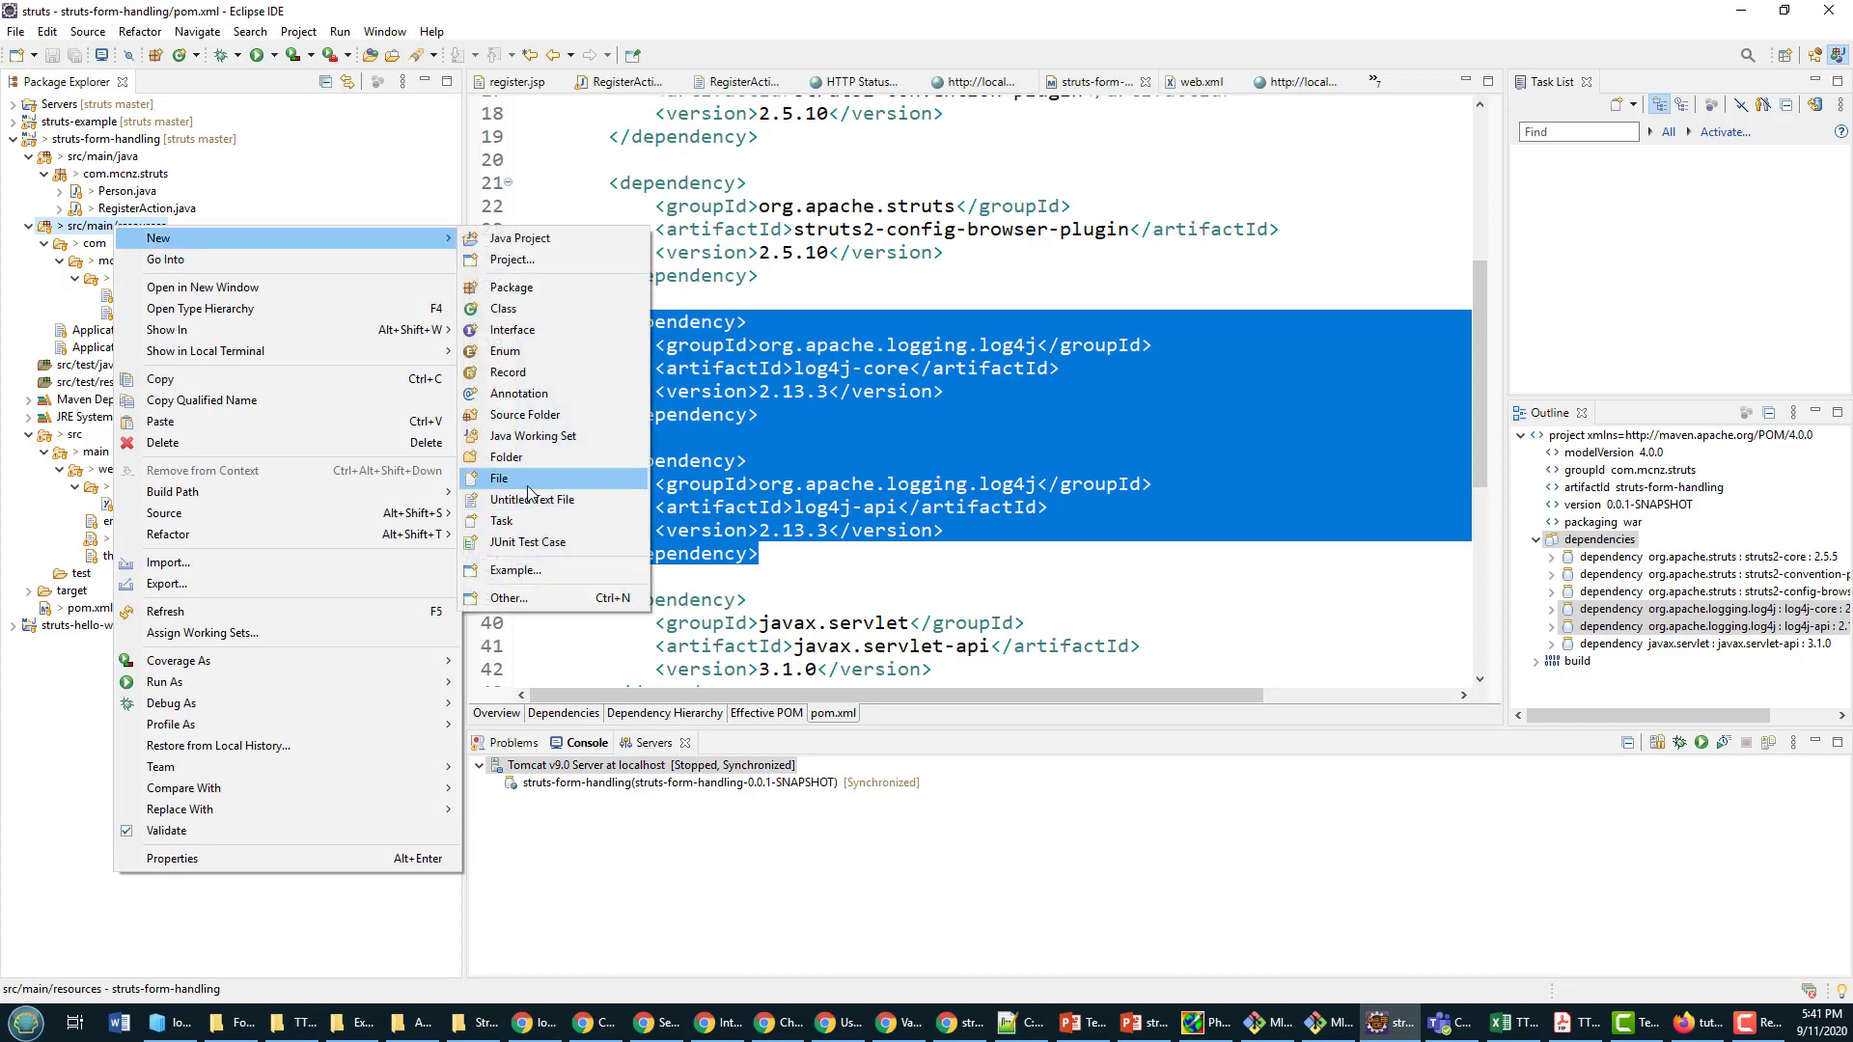
{"action": "left_click", "coordinate": [499, 478]}
{"action": "type", "text": "log4j2.xml"}
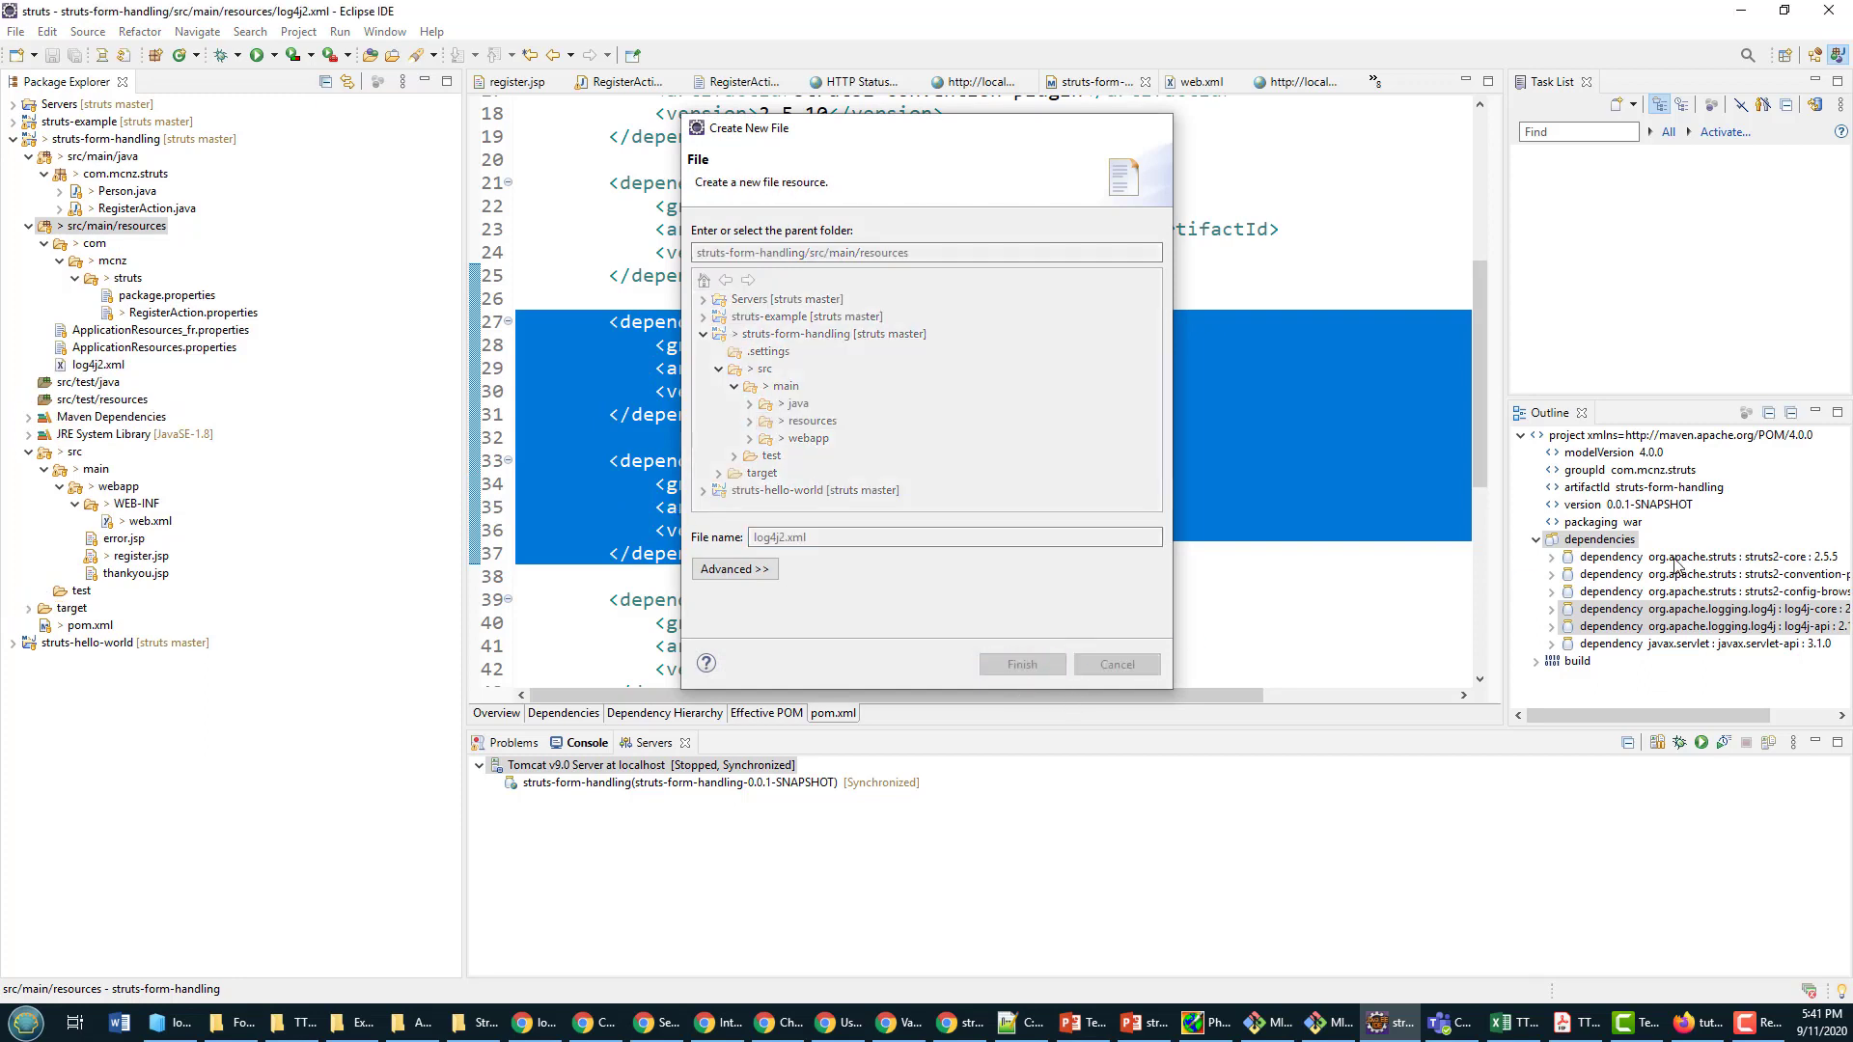
{"action": "left_click", "coordinate": [1020, 664]}
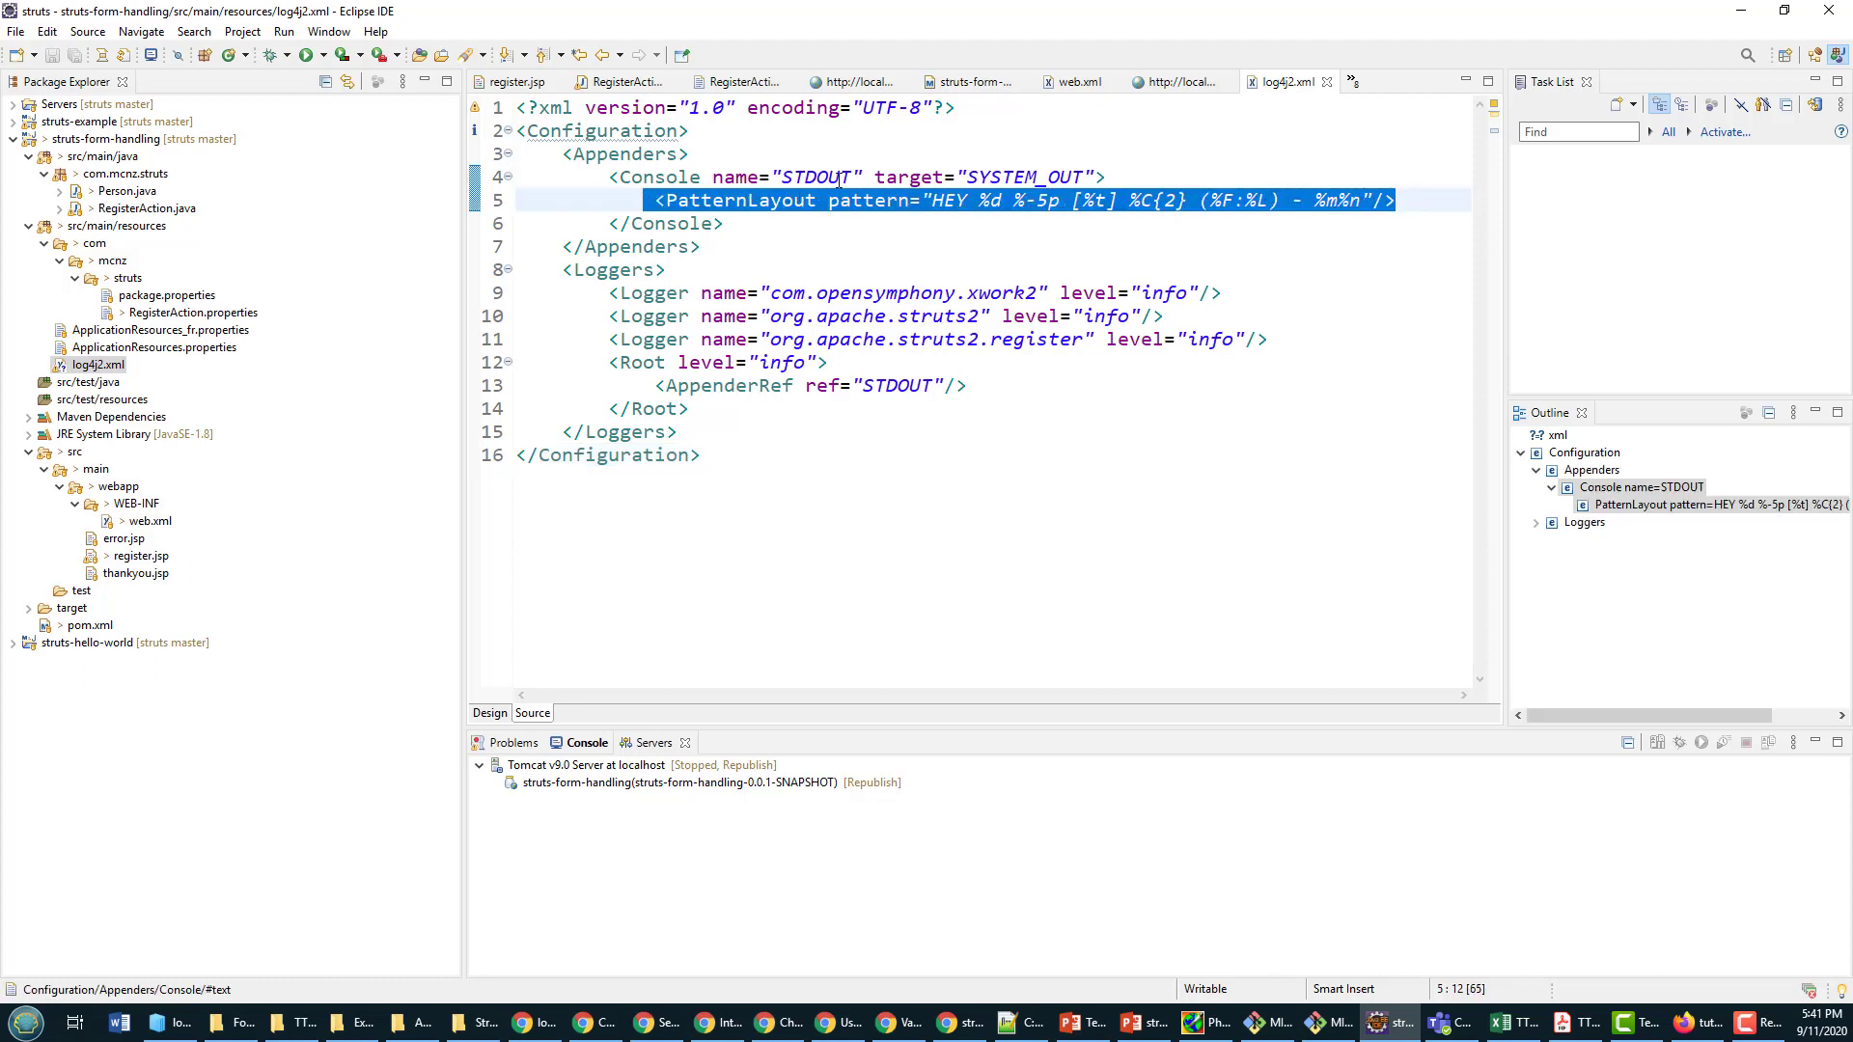
{"action": "double_click", "coordinate": [813, 176]}
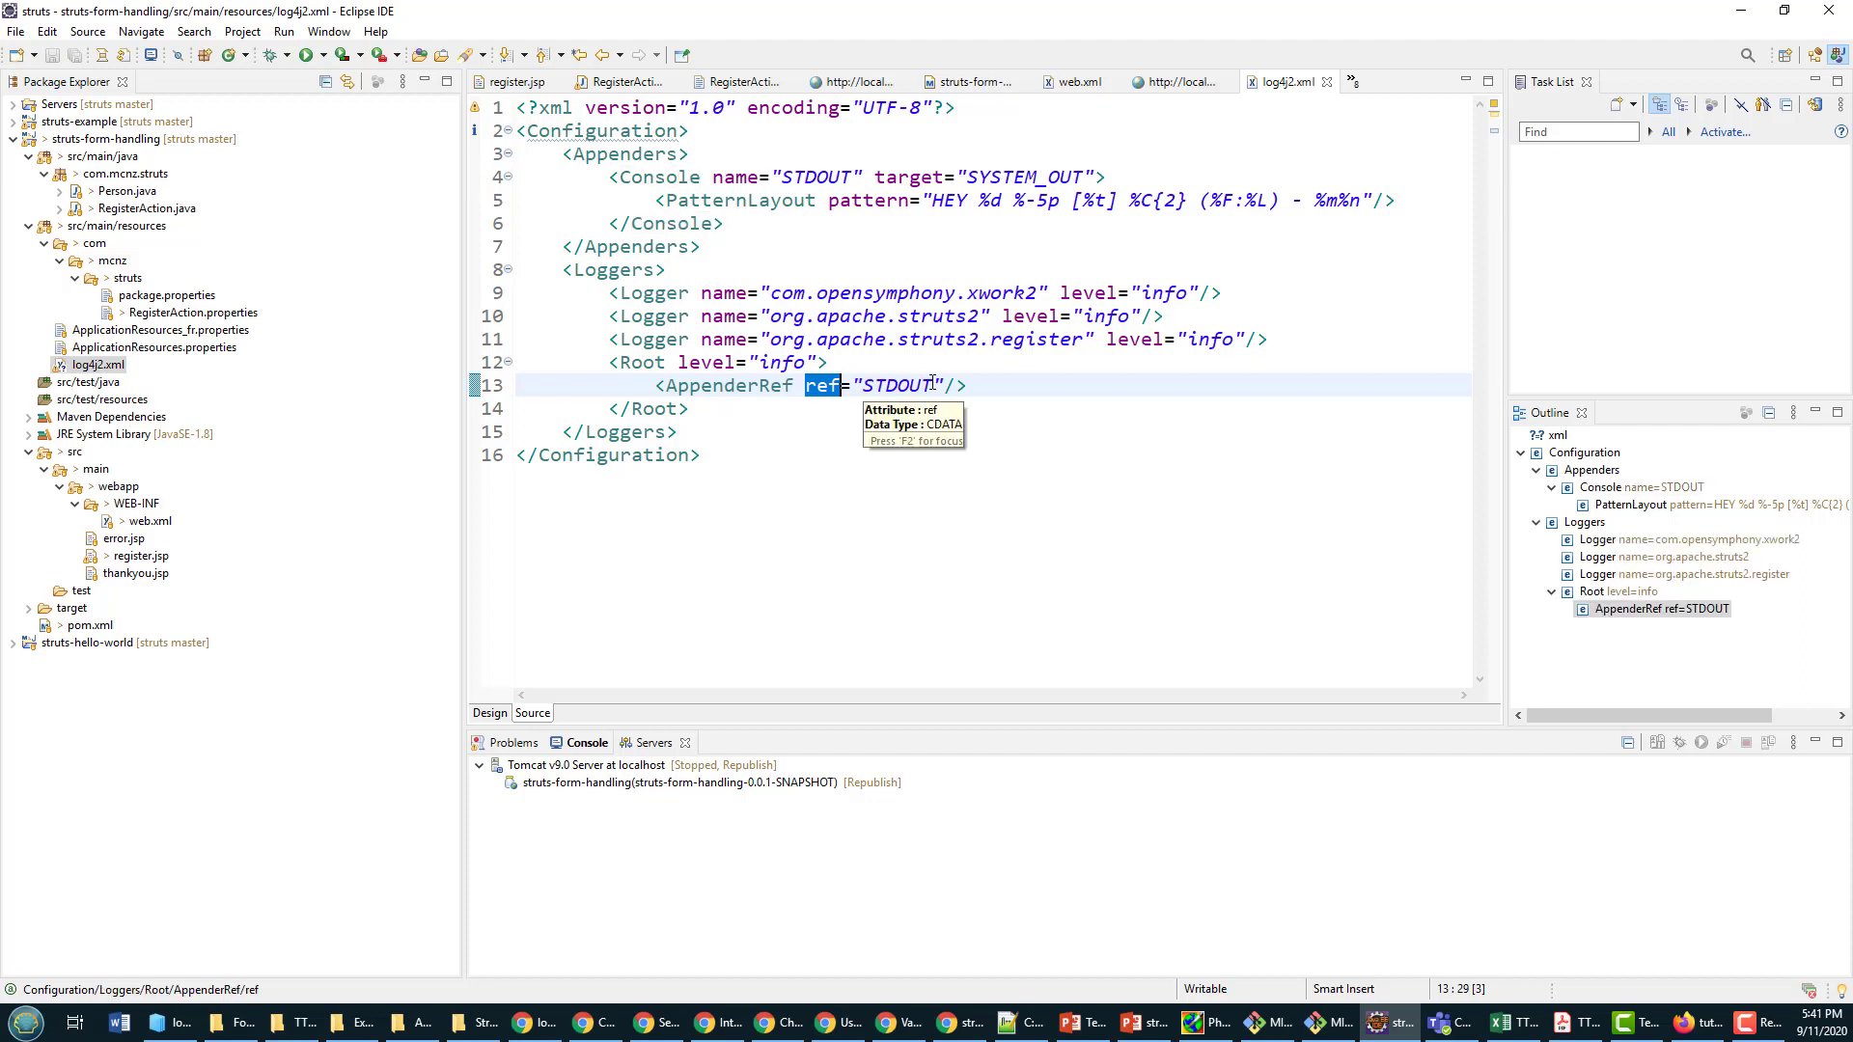
{"action": "mouse_move", "coordinate": [958, 428]}
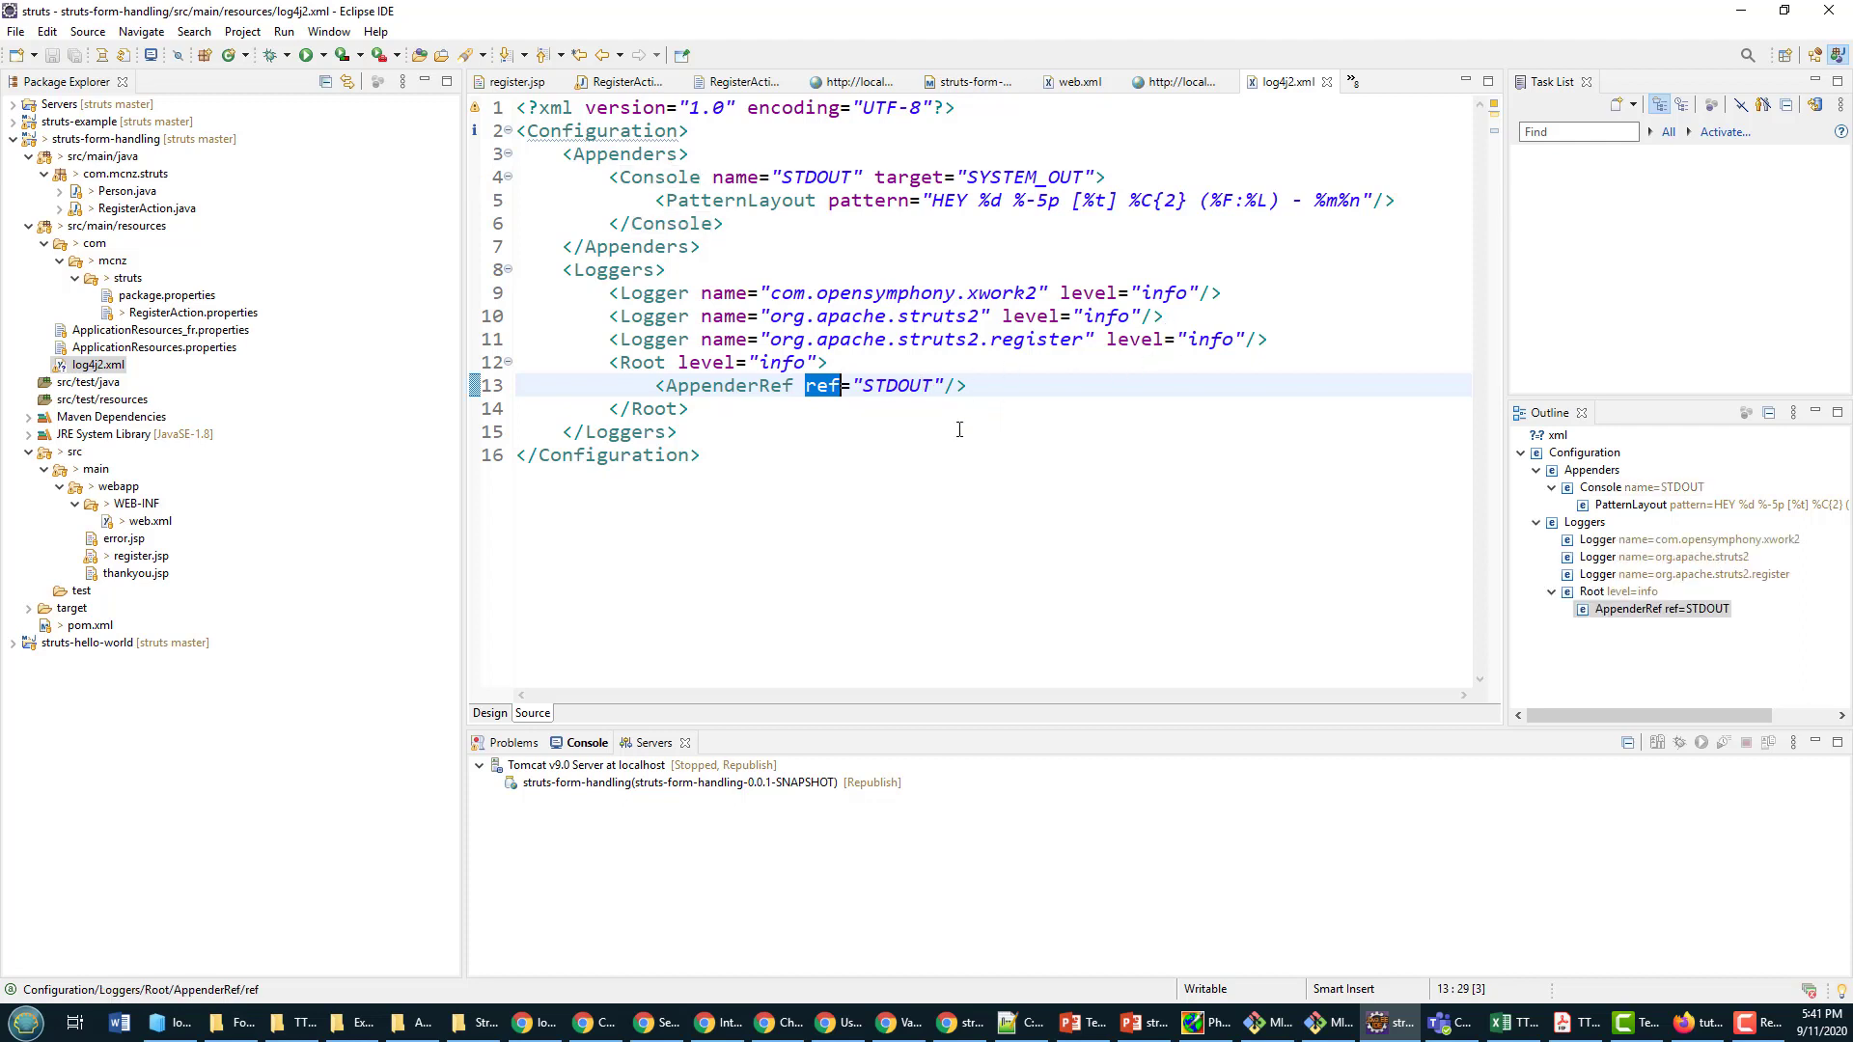
{"action": "key", "text": "ctrl+a"}
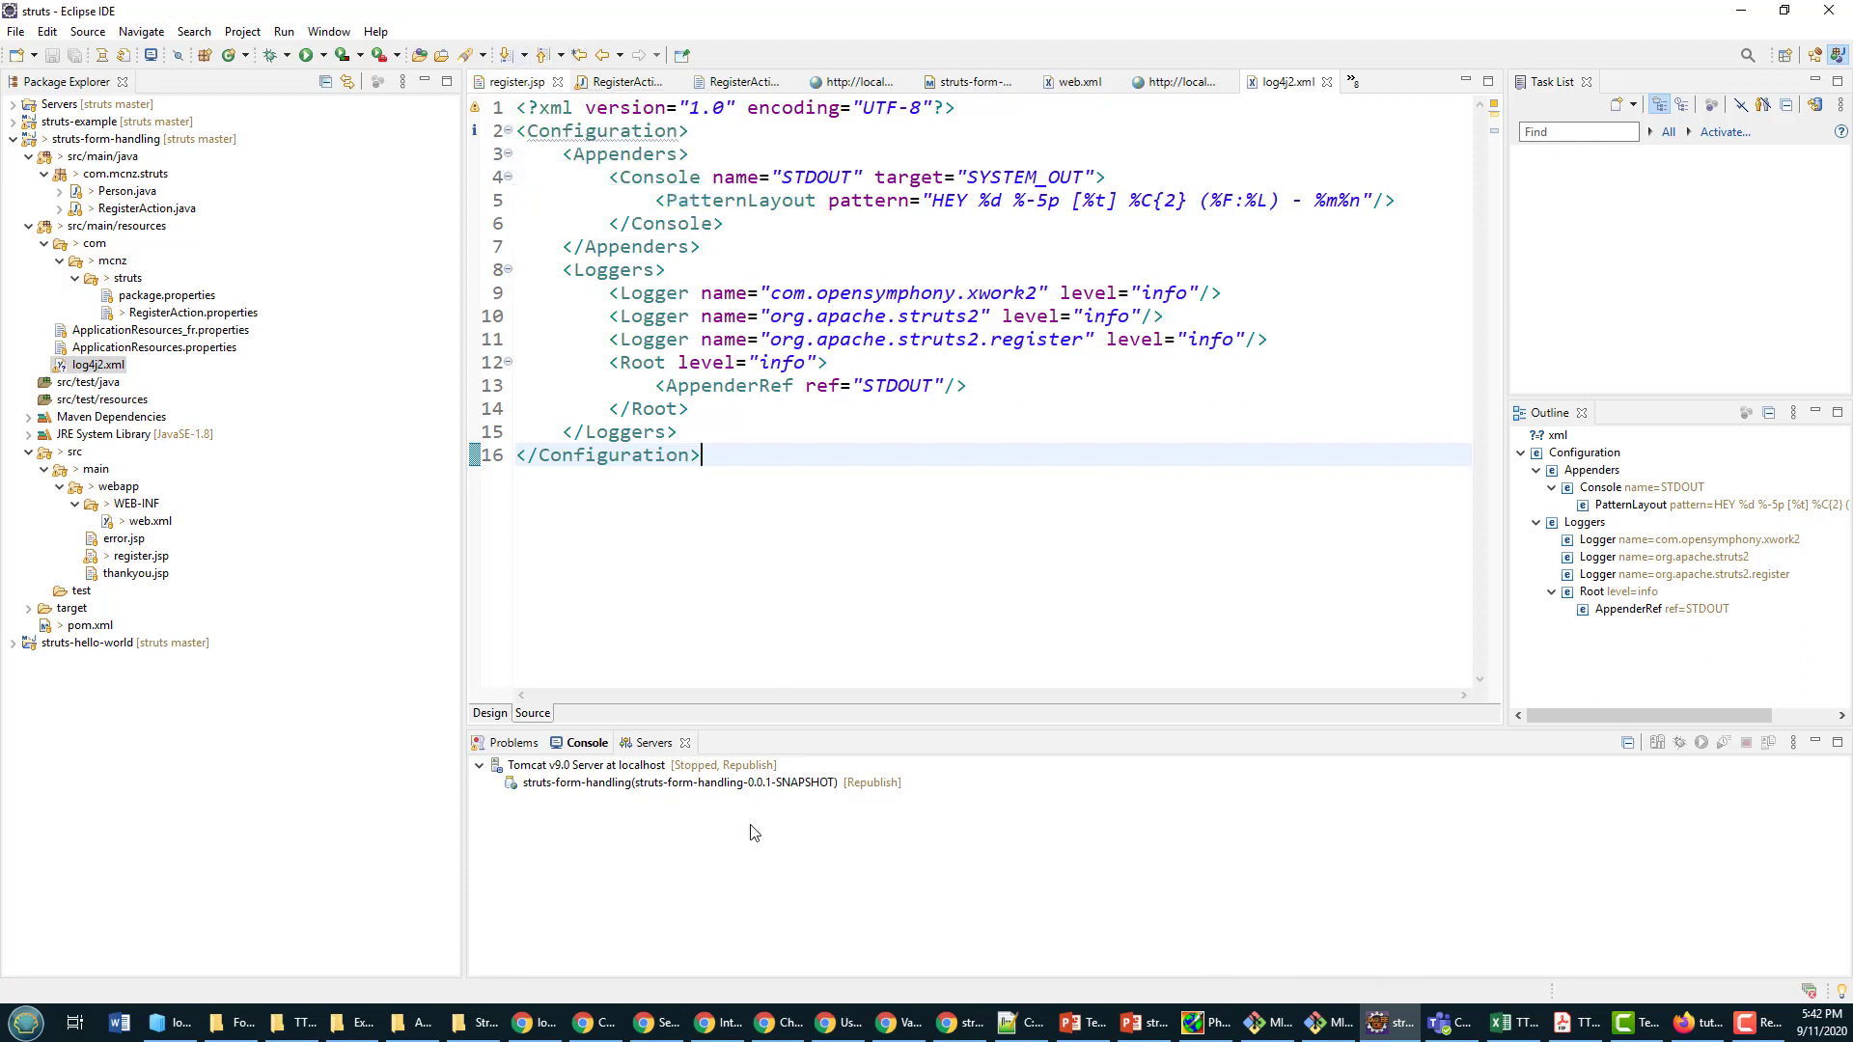
Step: Publish the app to Tomcat and run register.jsp on the server
{"action": "right_click", "coordinate": [595, 764]}
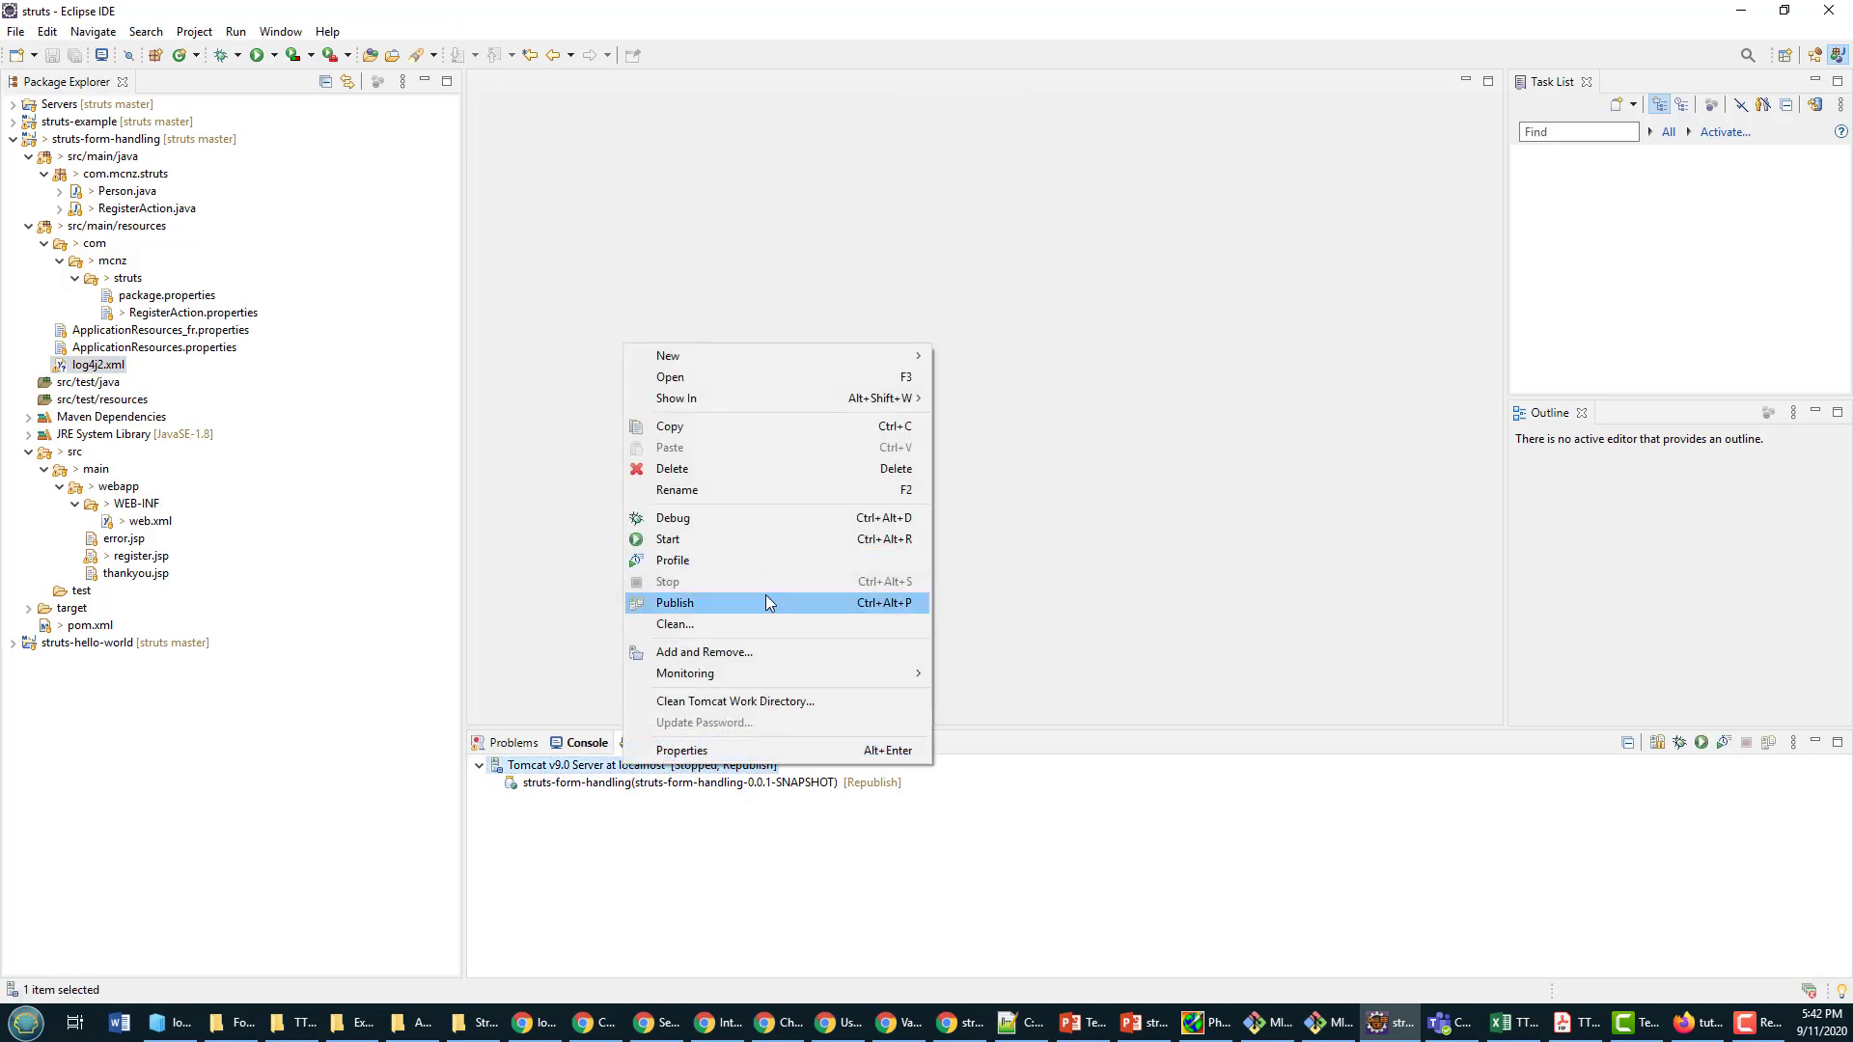
{"action": "left_click", "coordinate": [673, 602]}
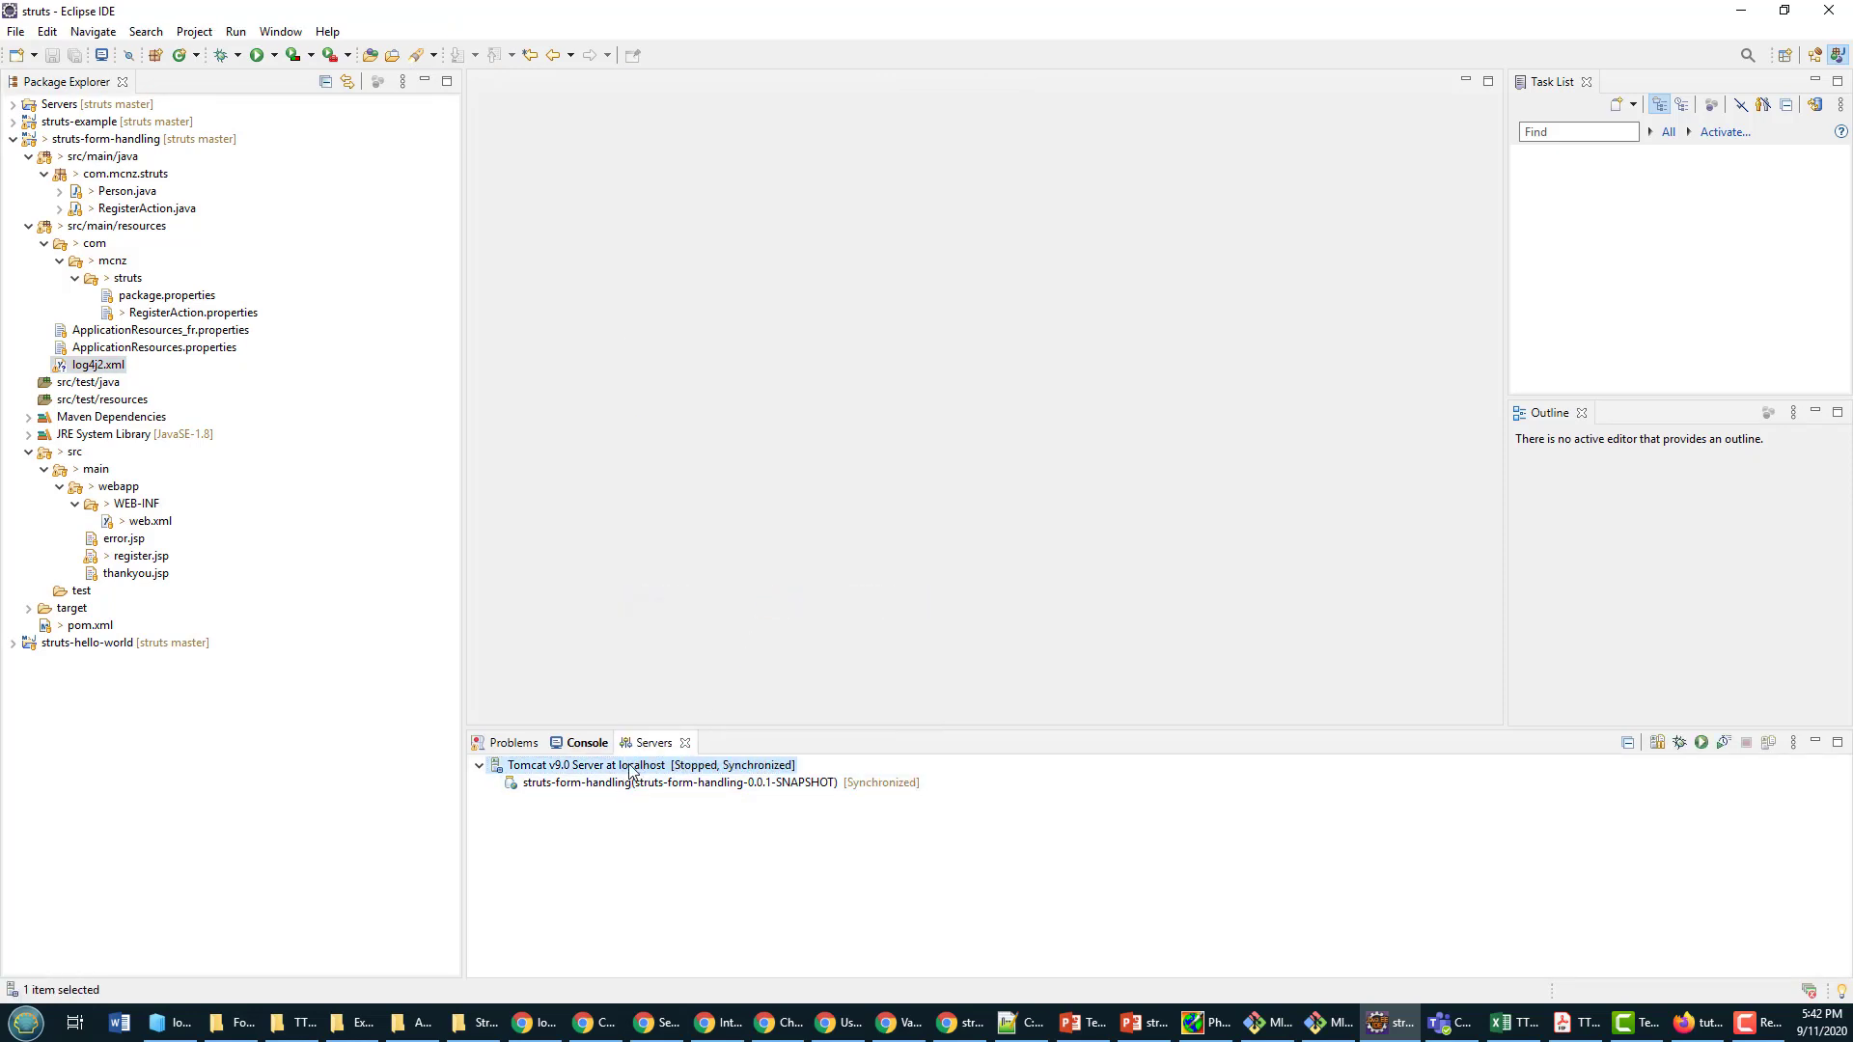
{"action": "right_click", "coordinate": [609, 764]}
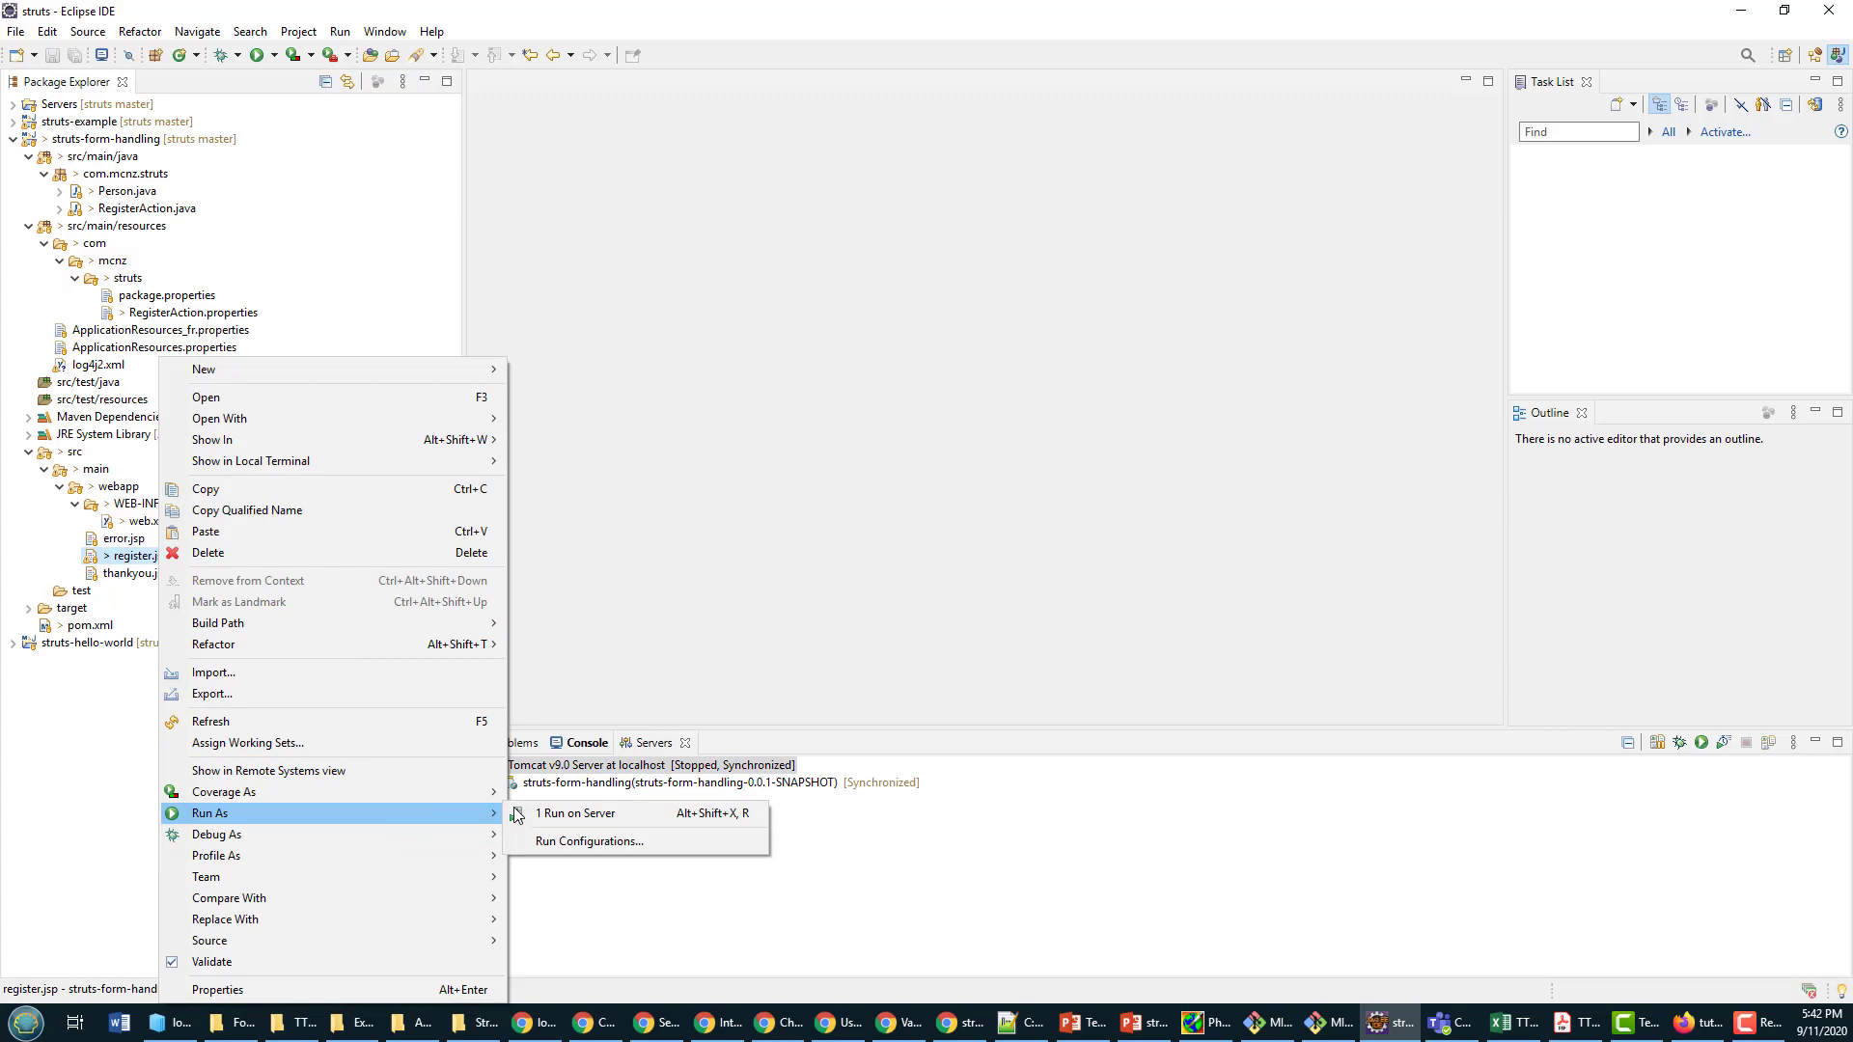
{"action": "left_click", "coordinate": [579, 813]}
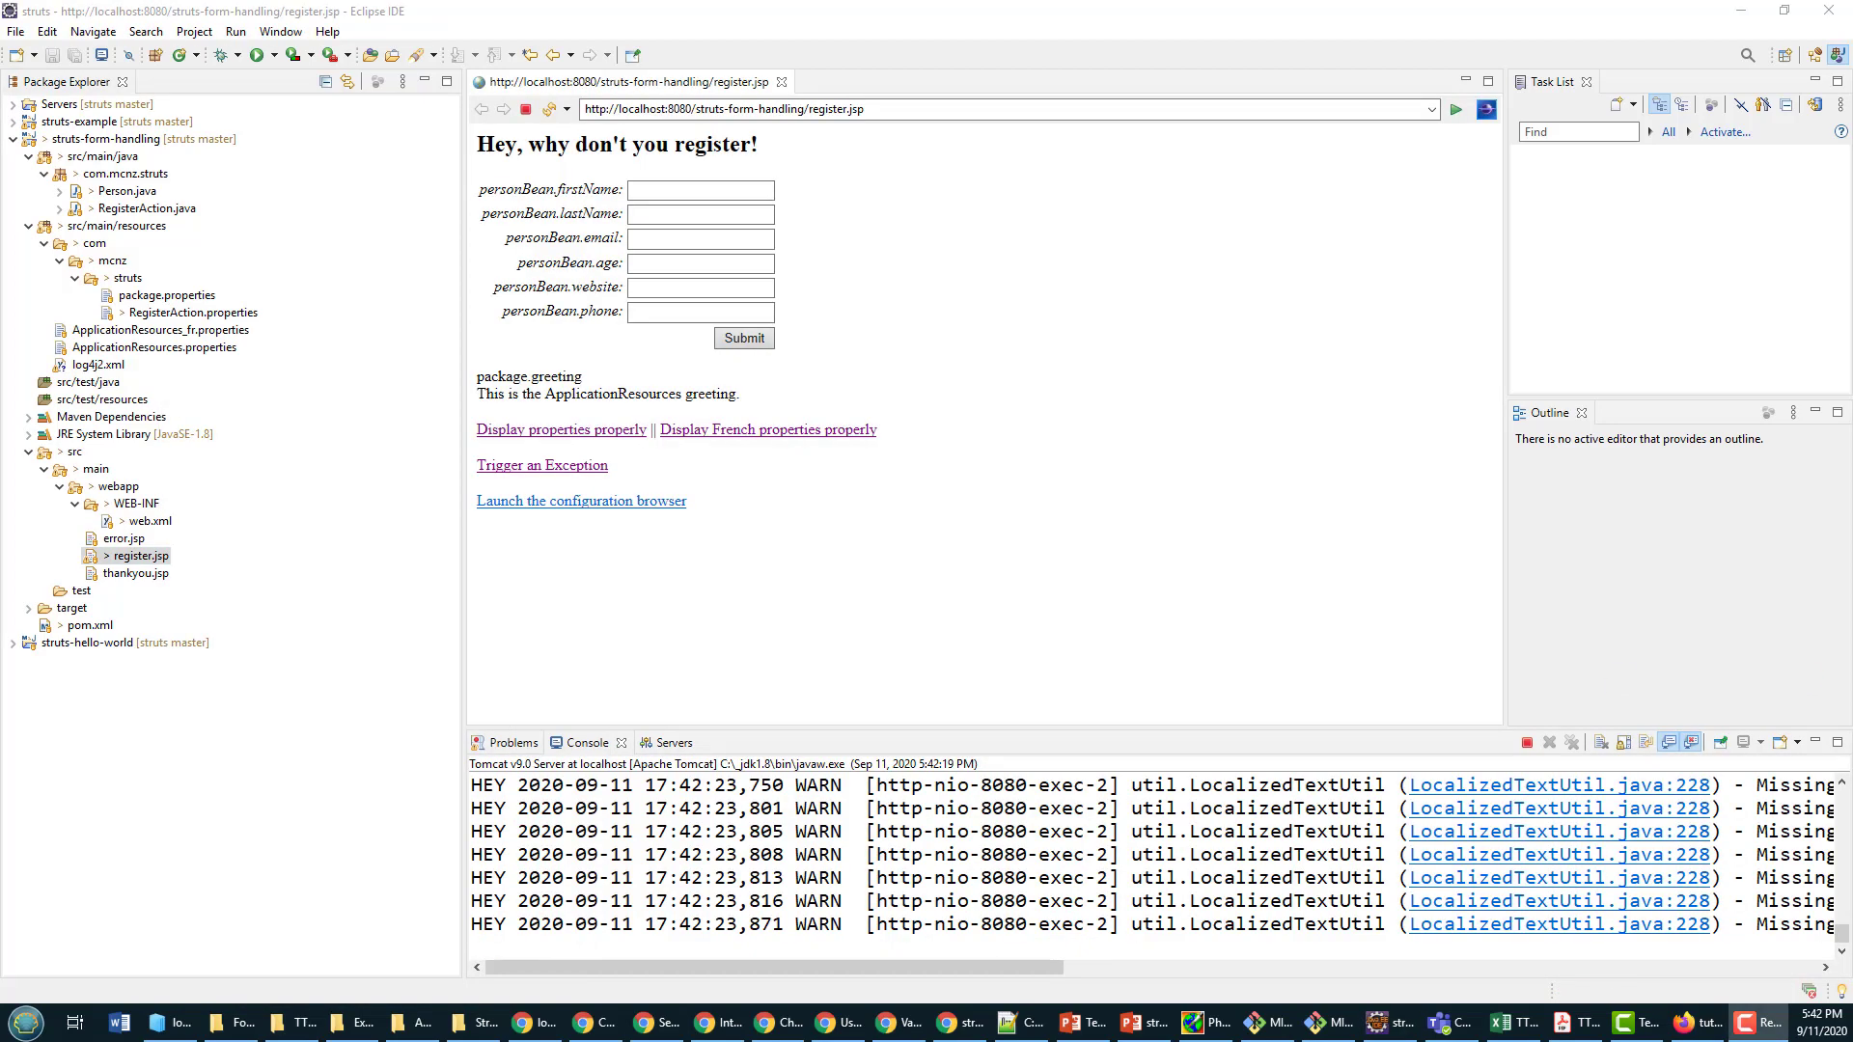
{"action": "right_click", "coordinate": [709, 828]}
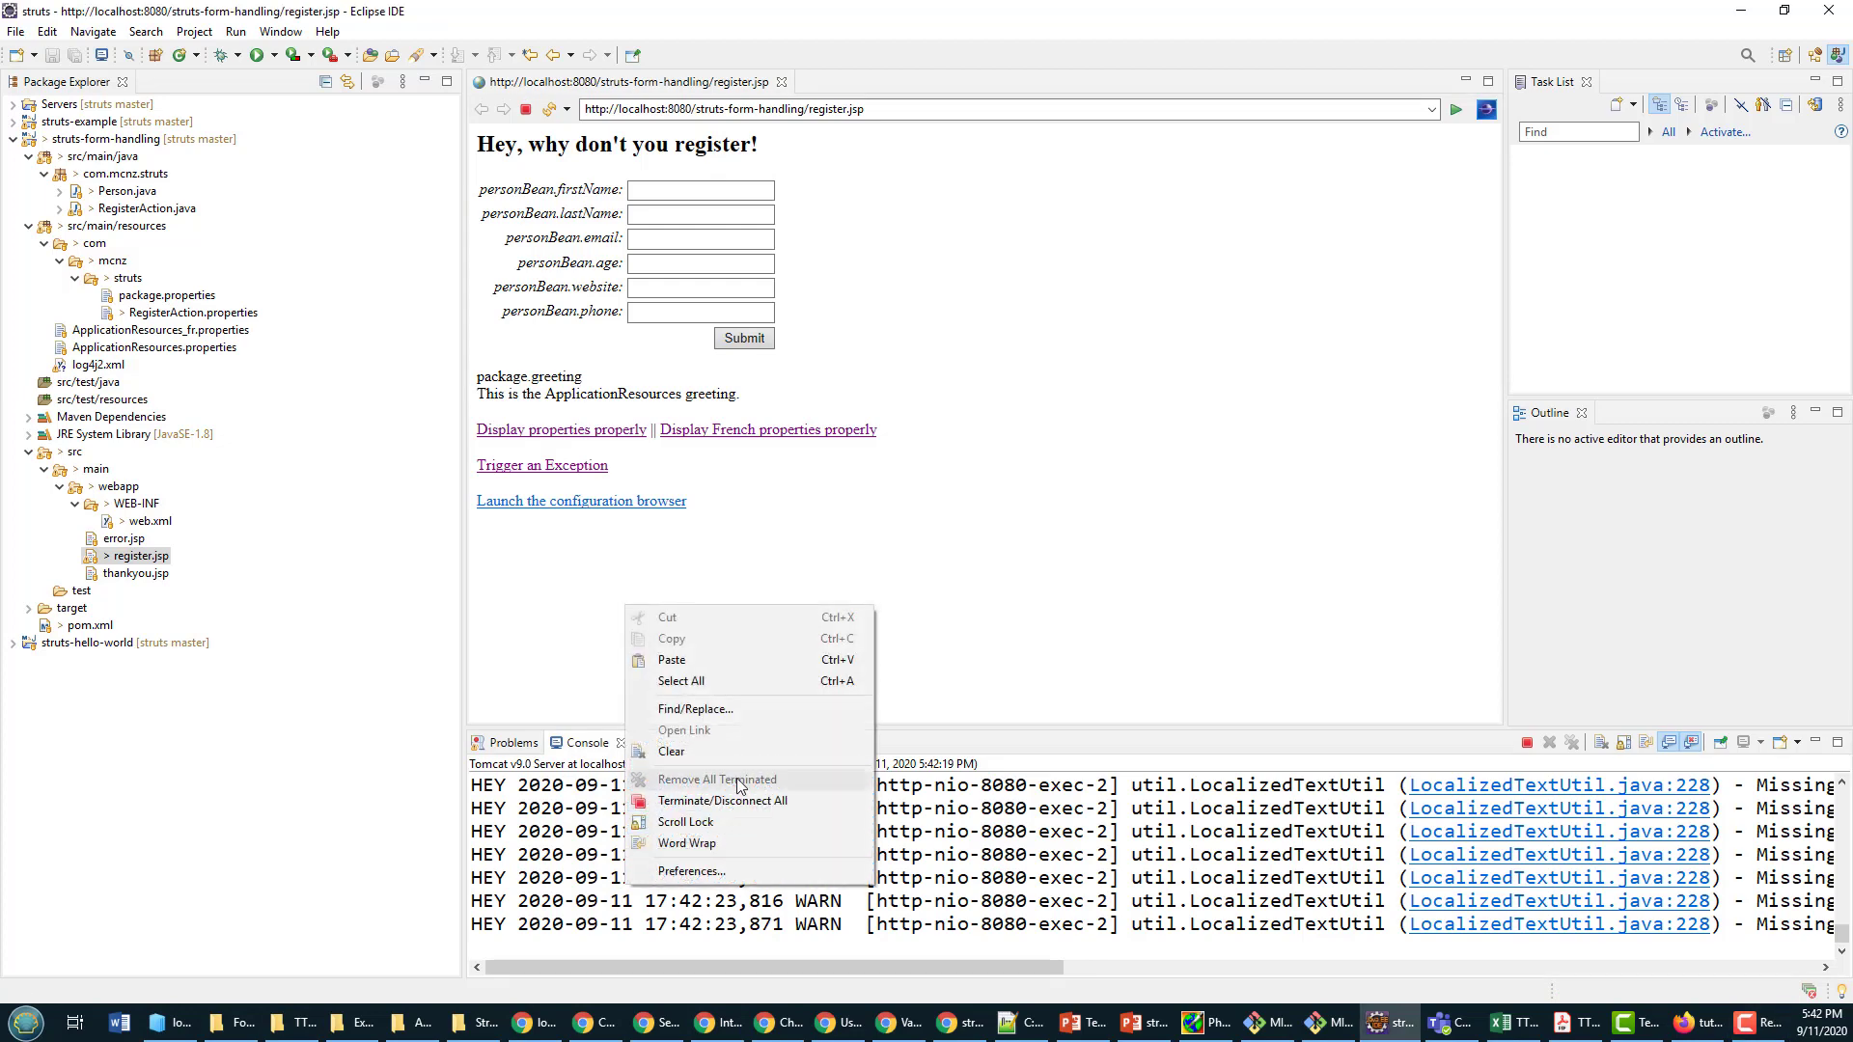
Step: Clear the console, run the display action, and find the 62 ms TimerInterceptor line
{"action": "left_click", "coordinate": [672, 751]}
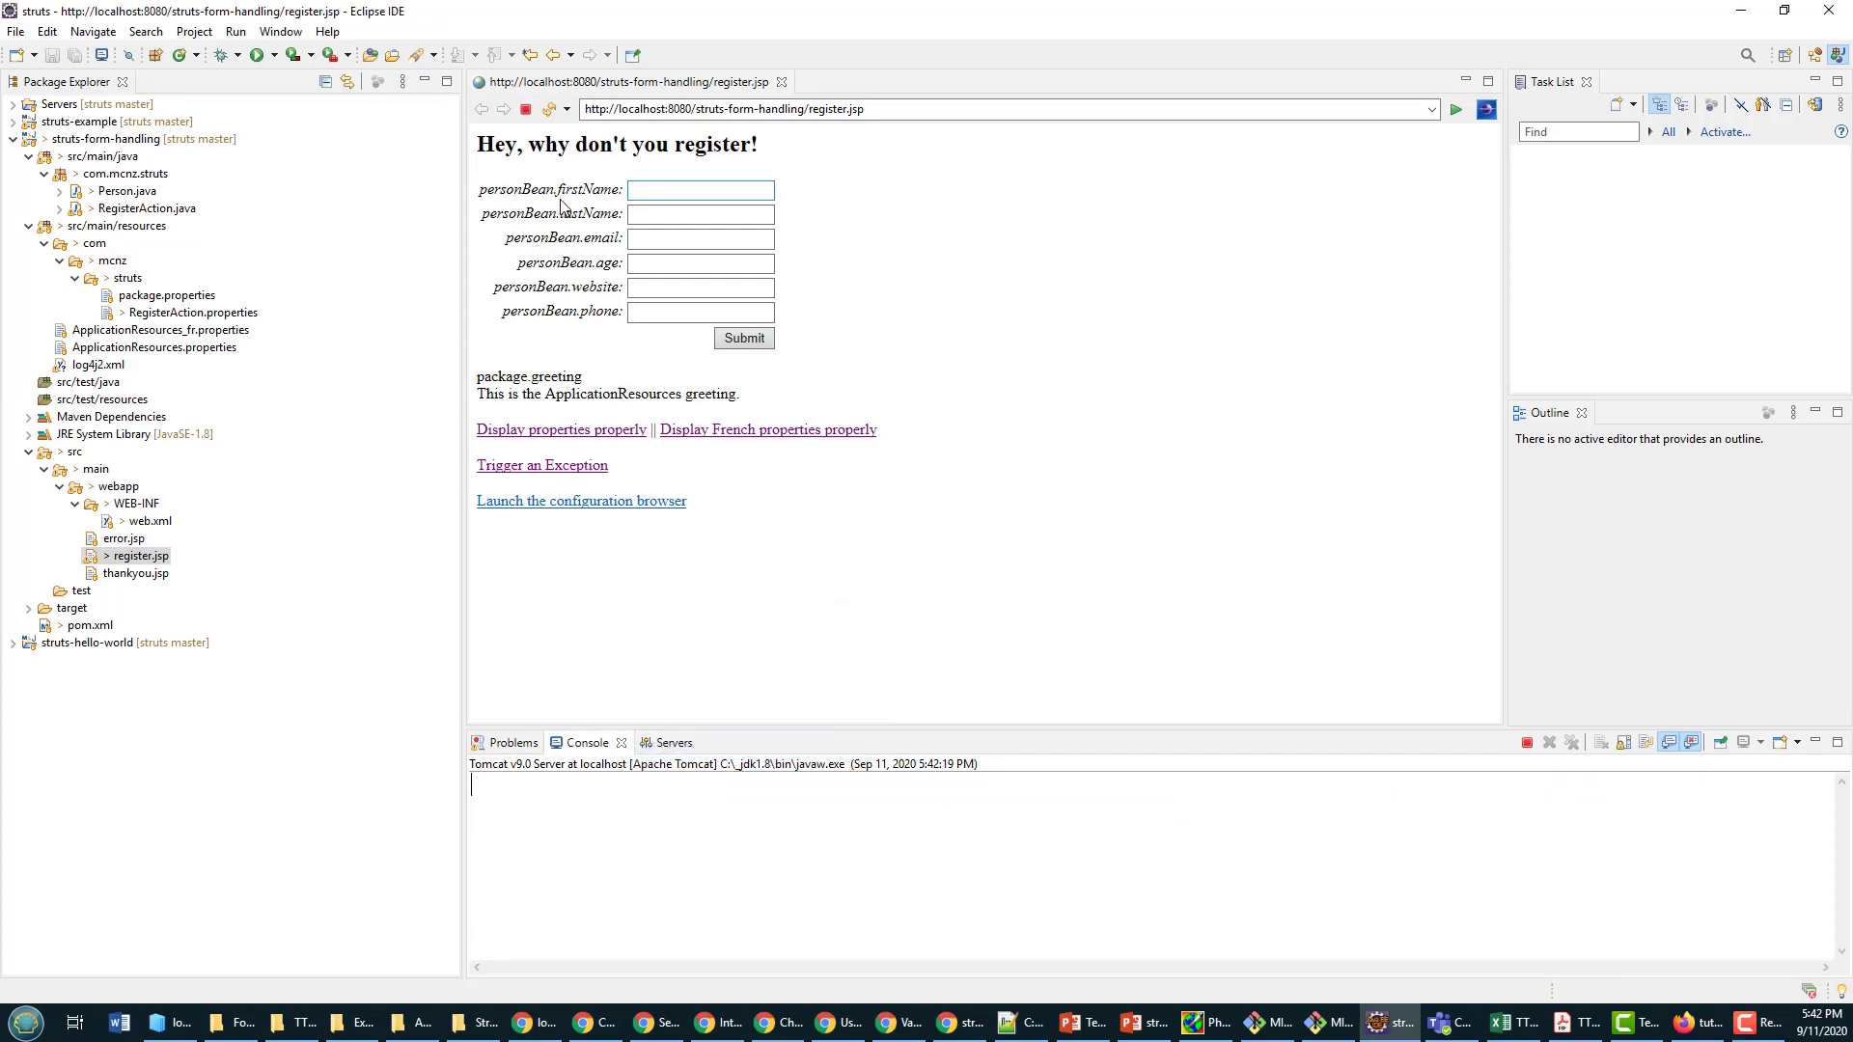
{"action": "left_click", "coordinate": [562, 429]}
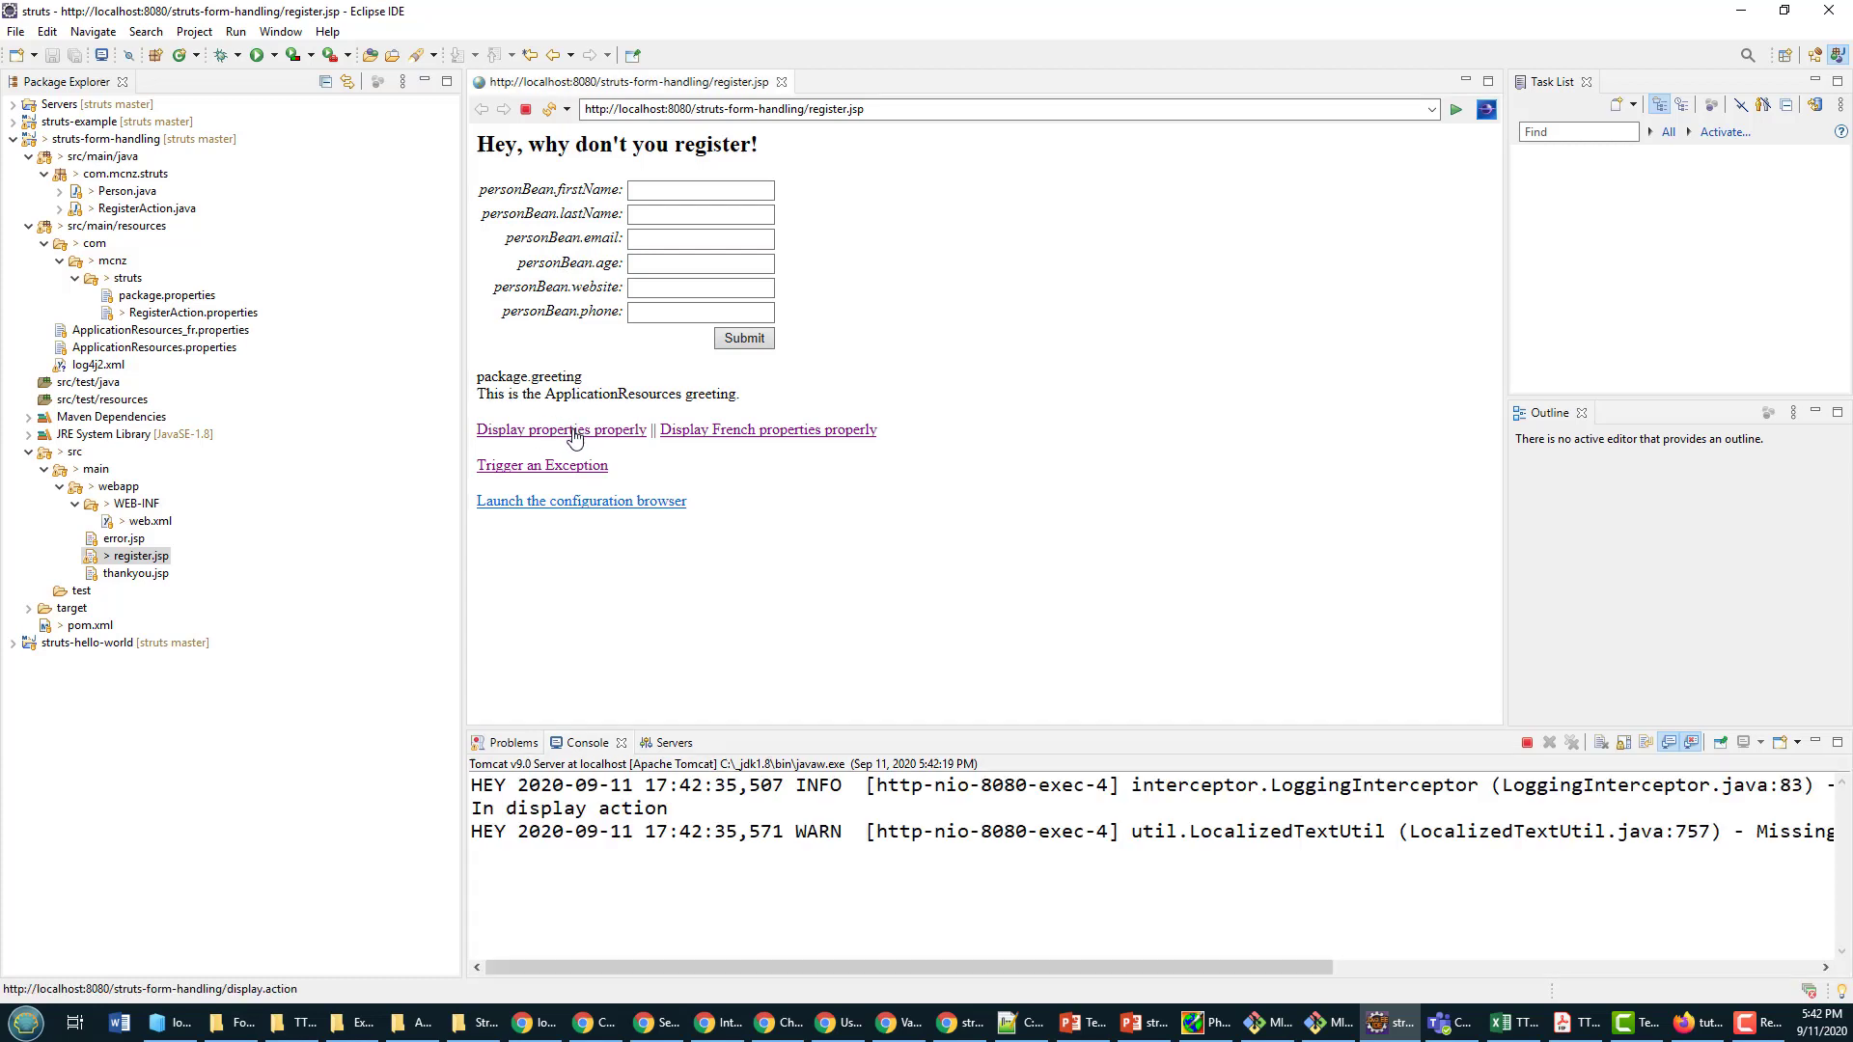
{"action": "left_click", "coordinate": [562, 428]}
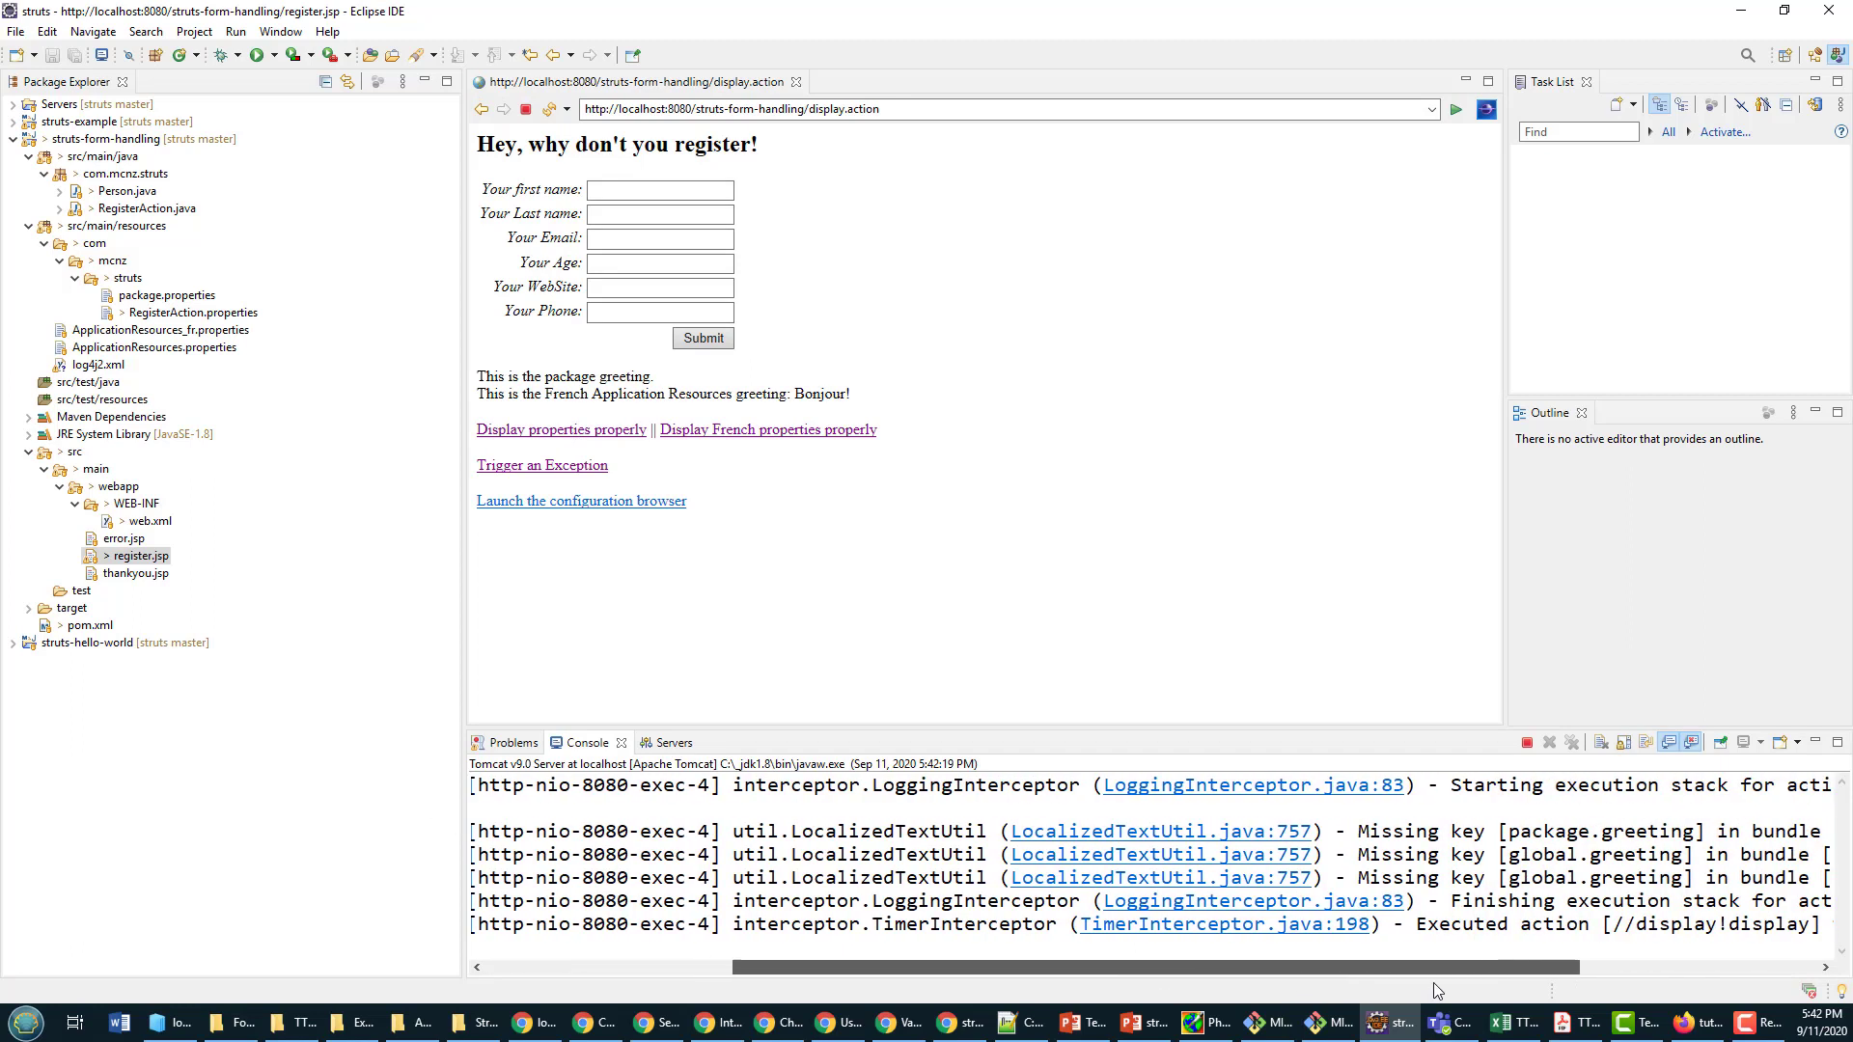
{"action": "scroll", "scroll_direction": "right", "scroll_amount": 3}
{"action": "type", "text": "?request_locale=fr"}
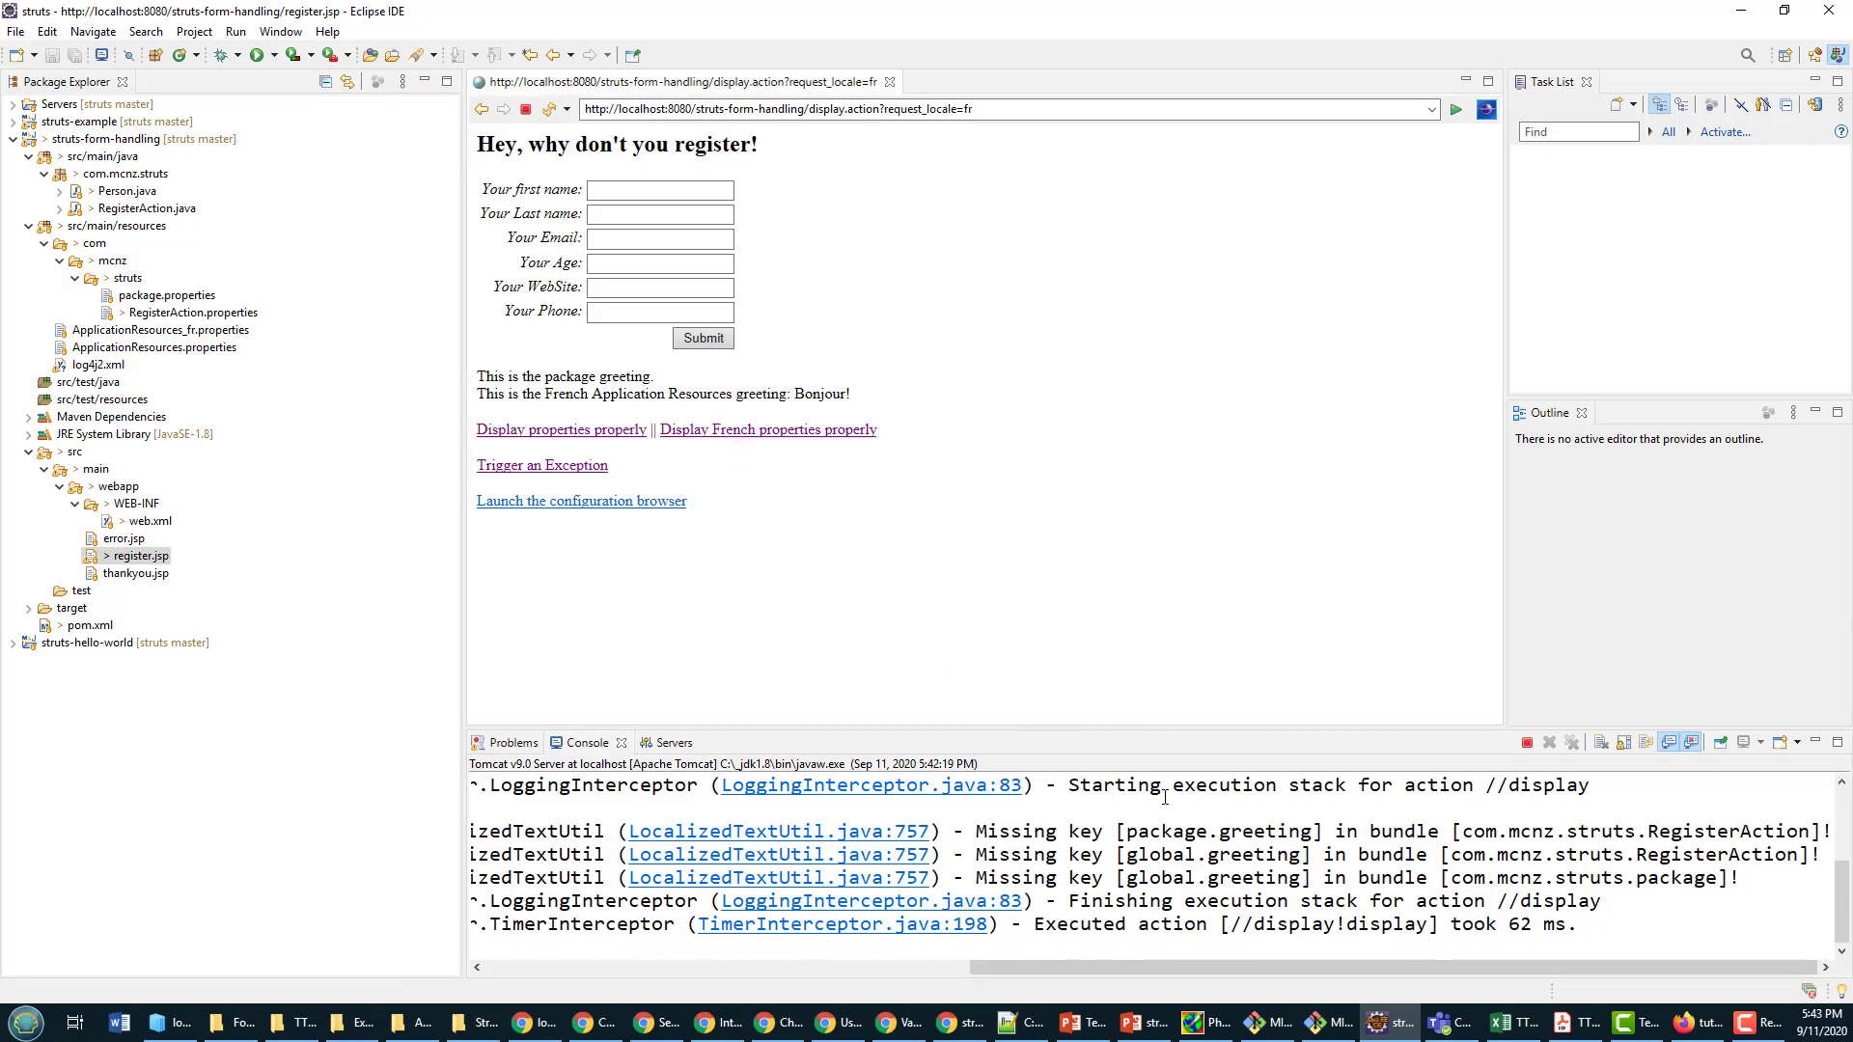
{"action": "mouse_move", "coordinate": [542, 465]}
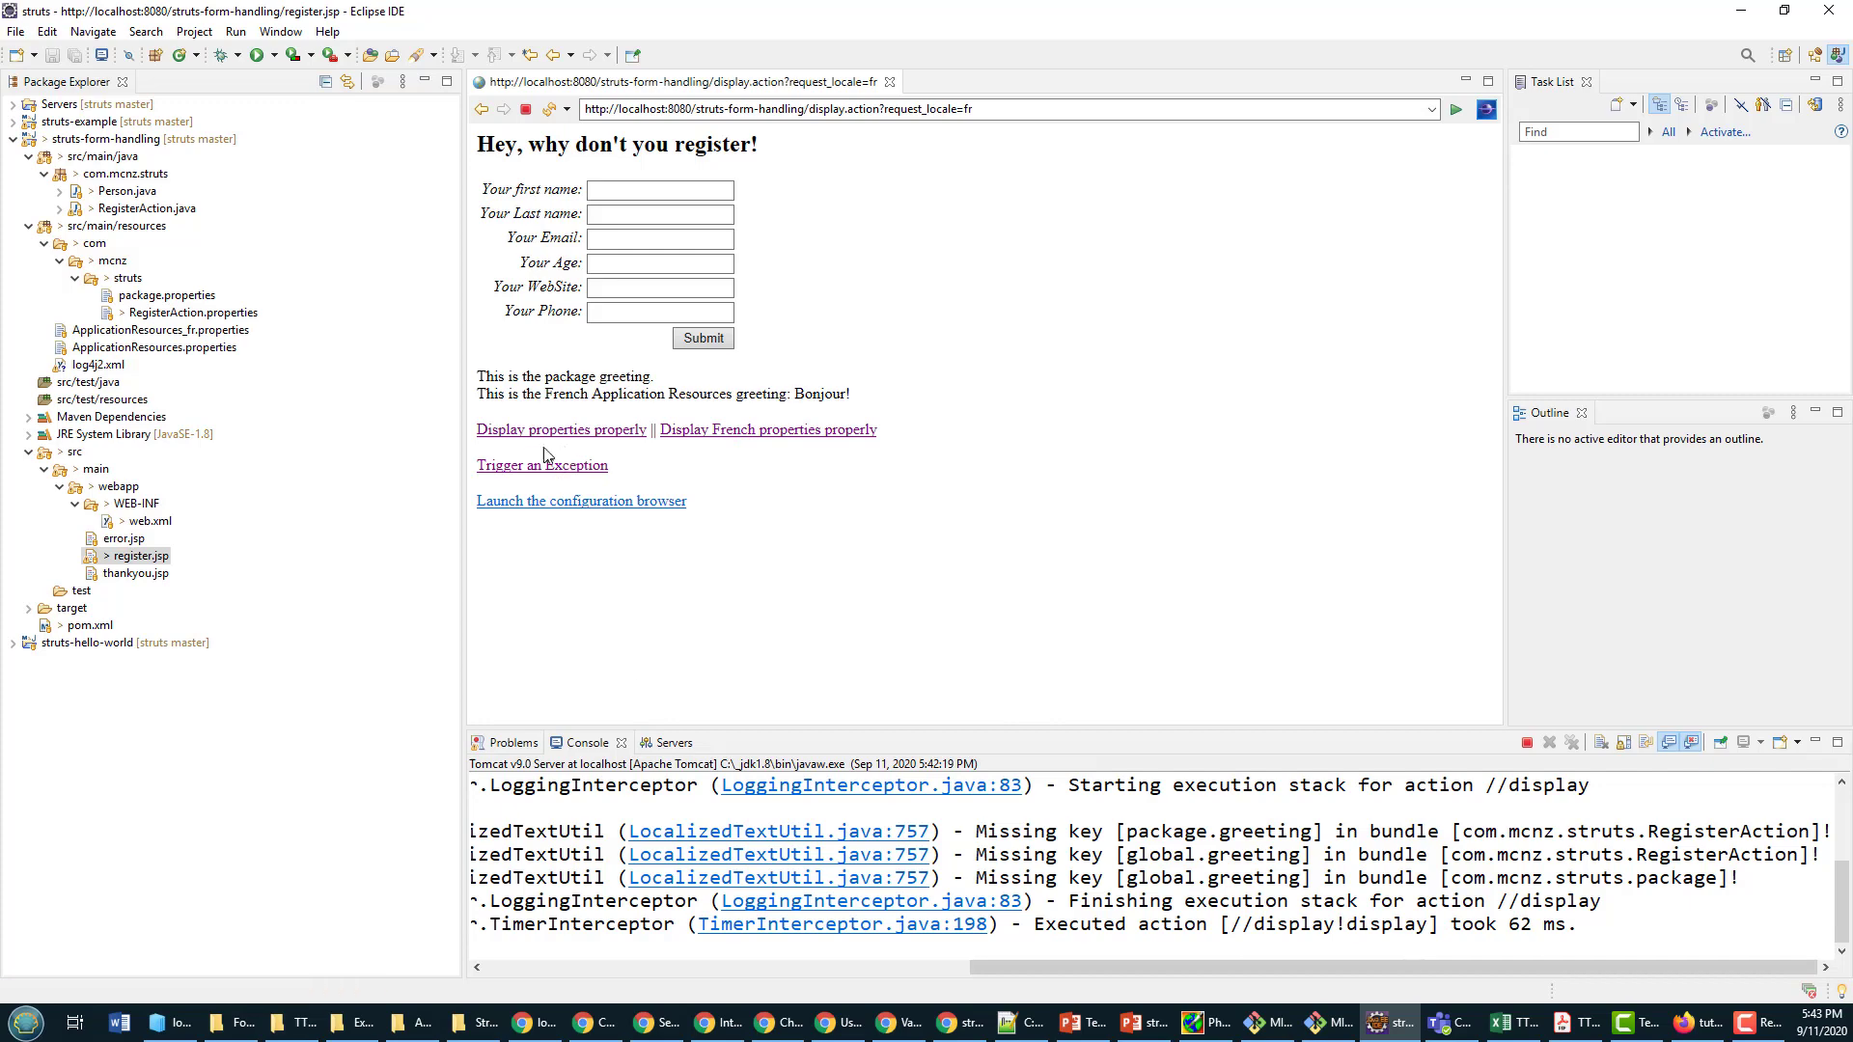
Step: Trigger the badcall exception, check its timer log line and code, then view the error page
{"action": "left_click", "coordinate": [542, 464]}
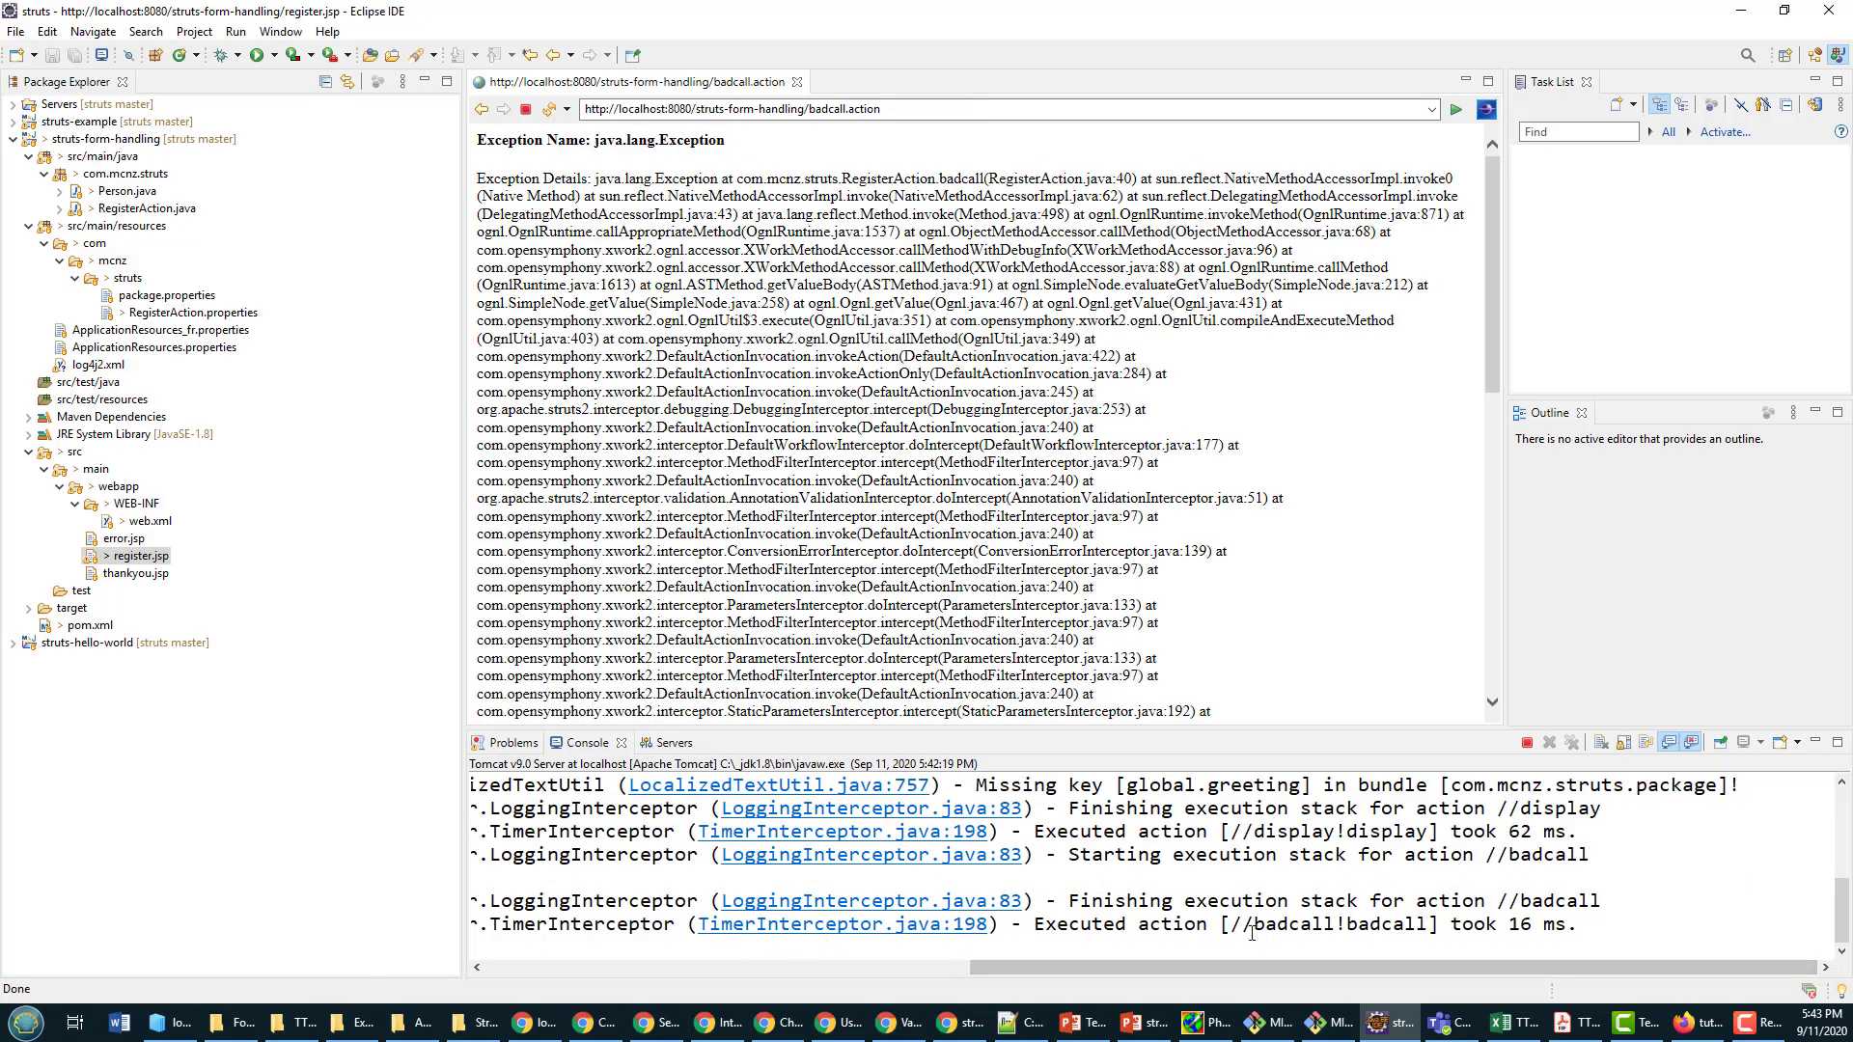
{"action": "double_click", "coordinate": [1306, 925]}
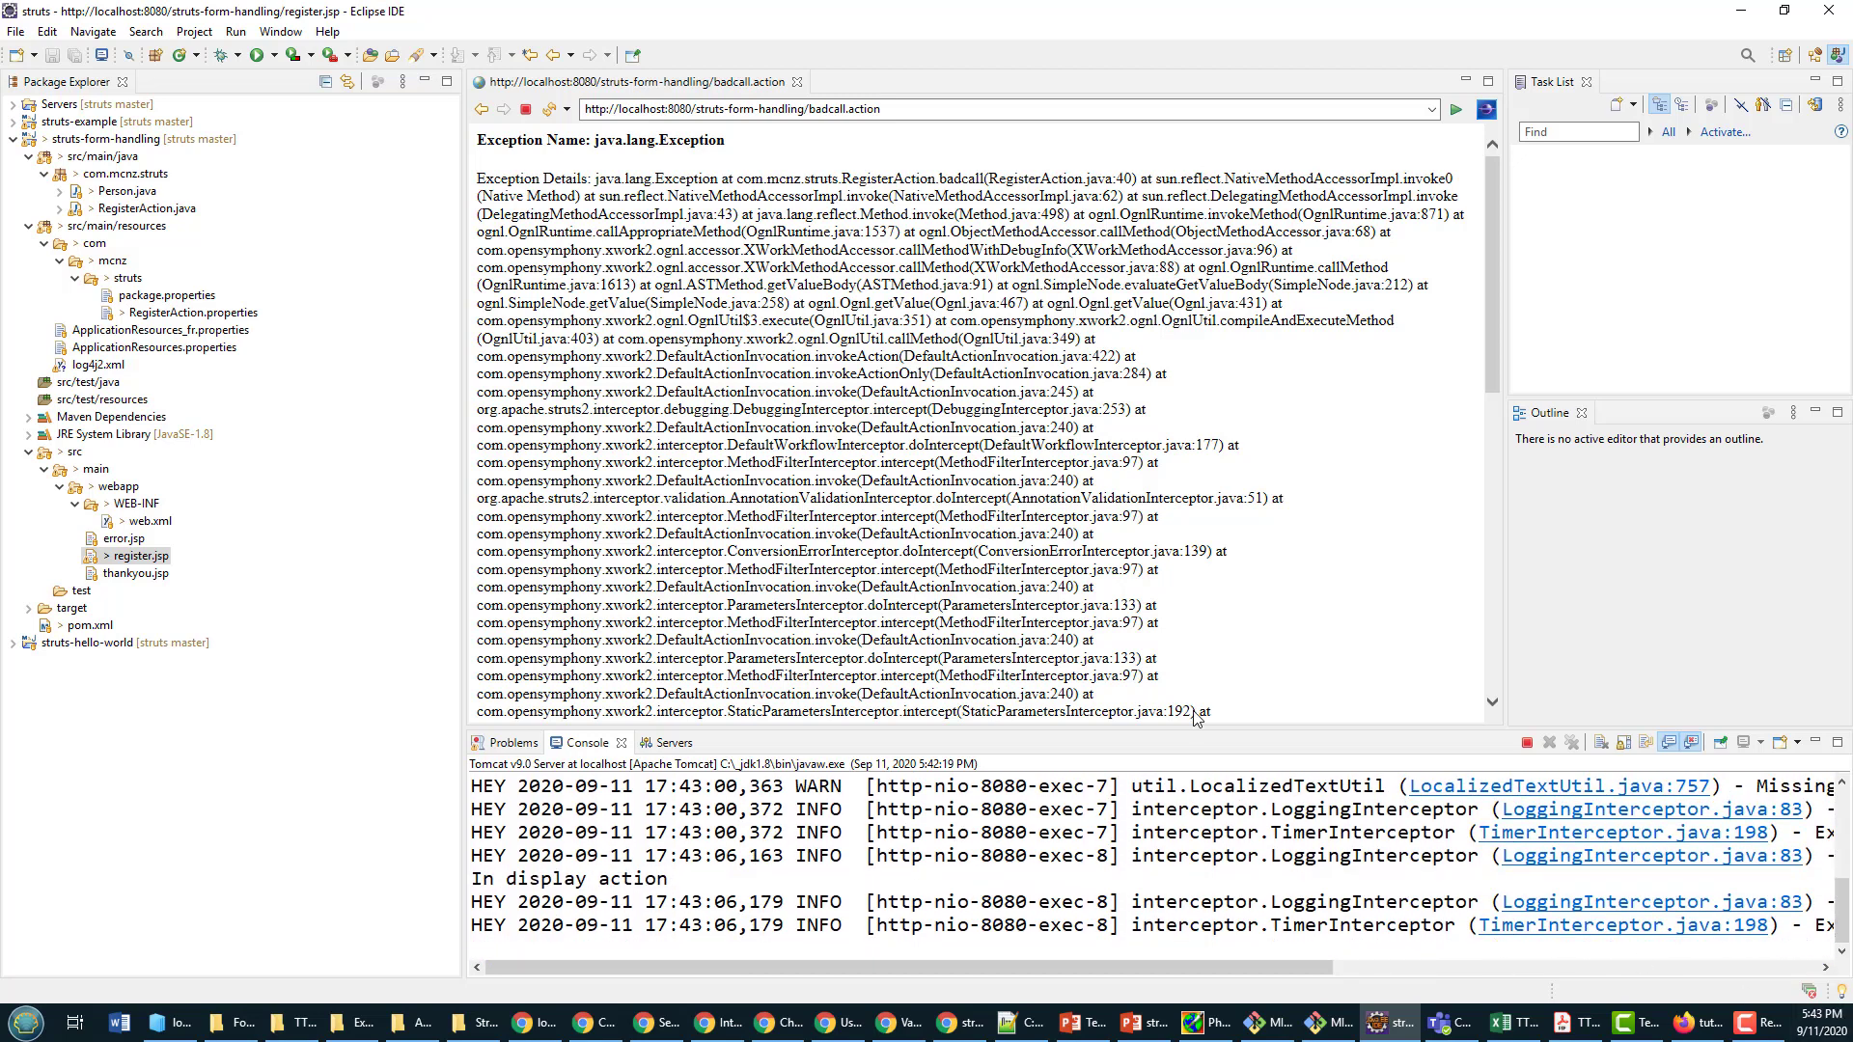
{"action": "left_click", "coordinate": [195, 311]}
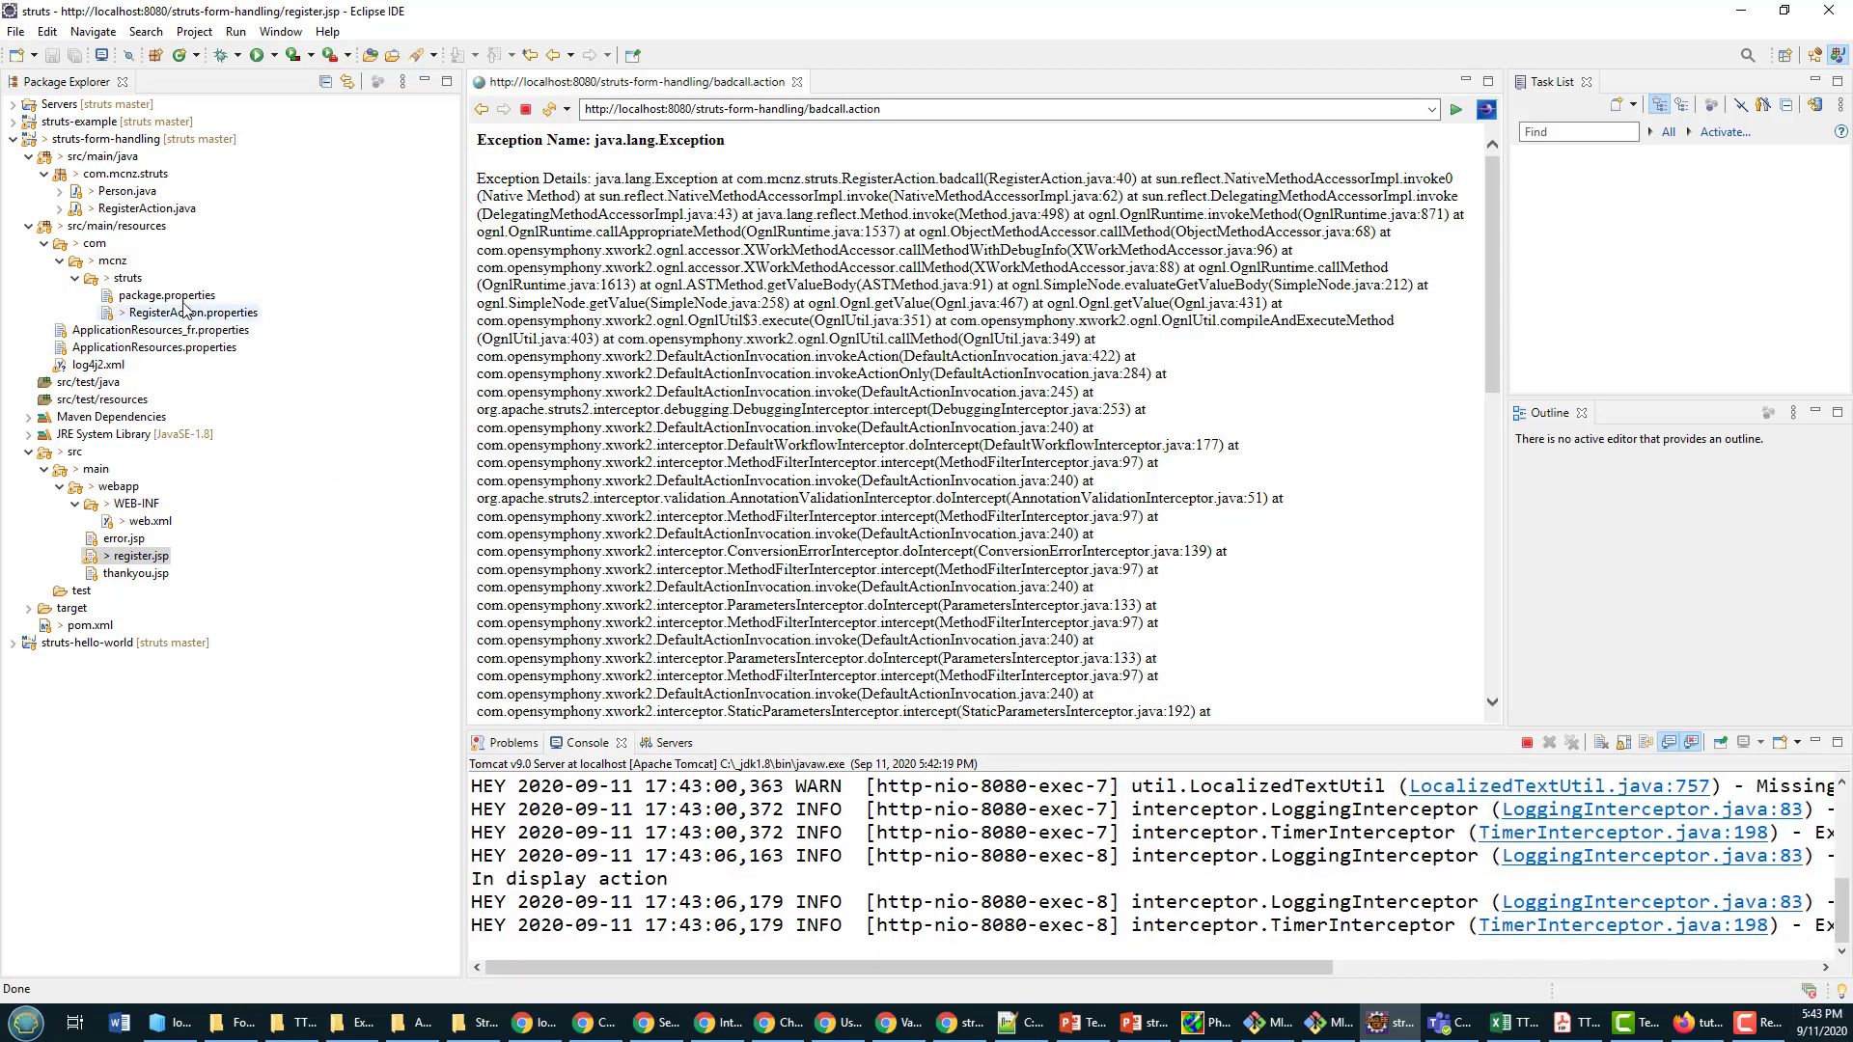
{"action": "double_click", "coordinate": [151, 209]}
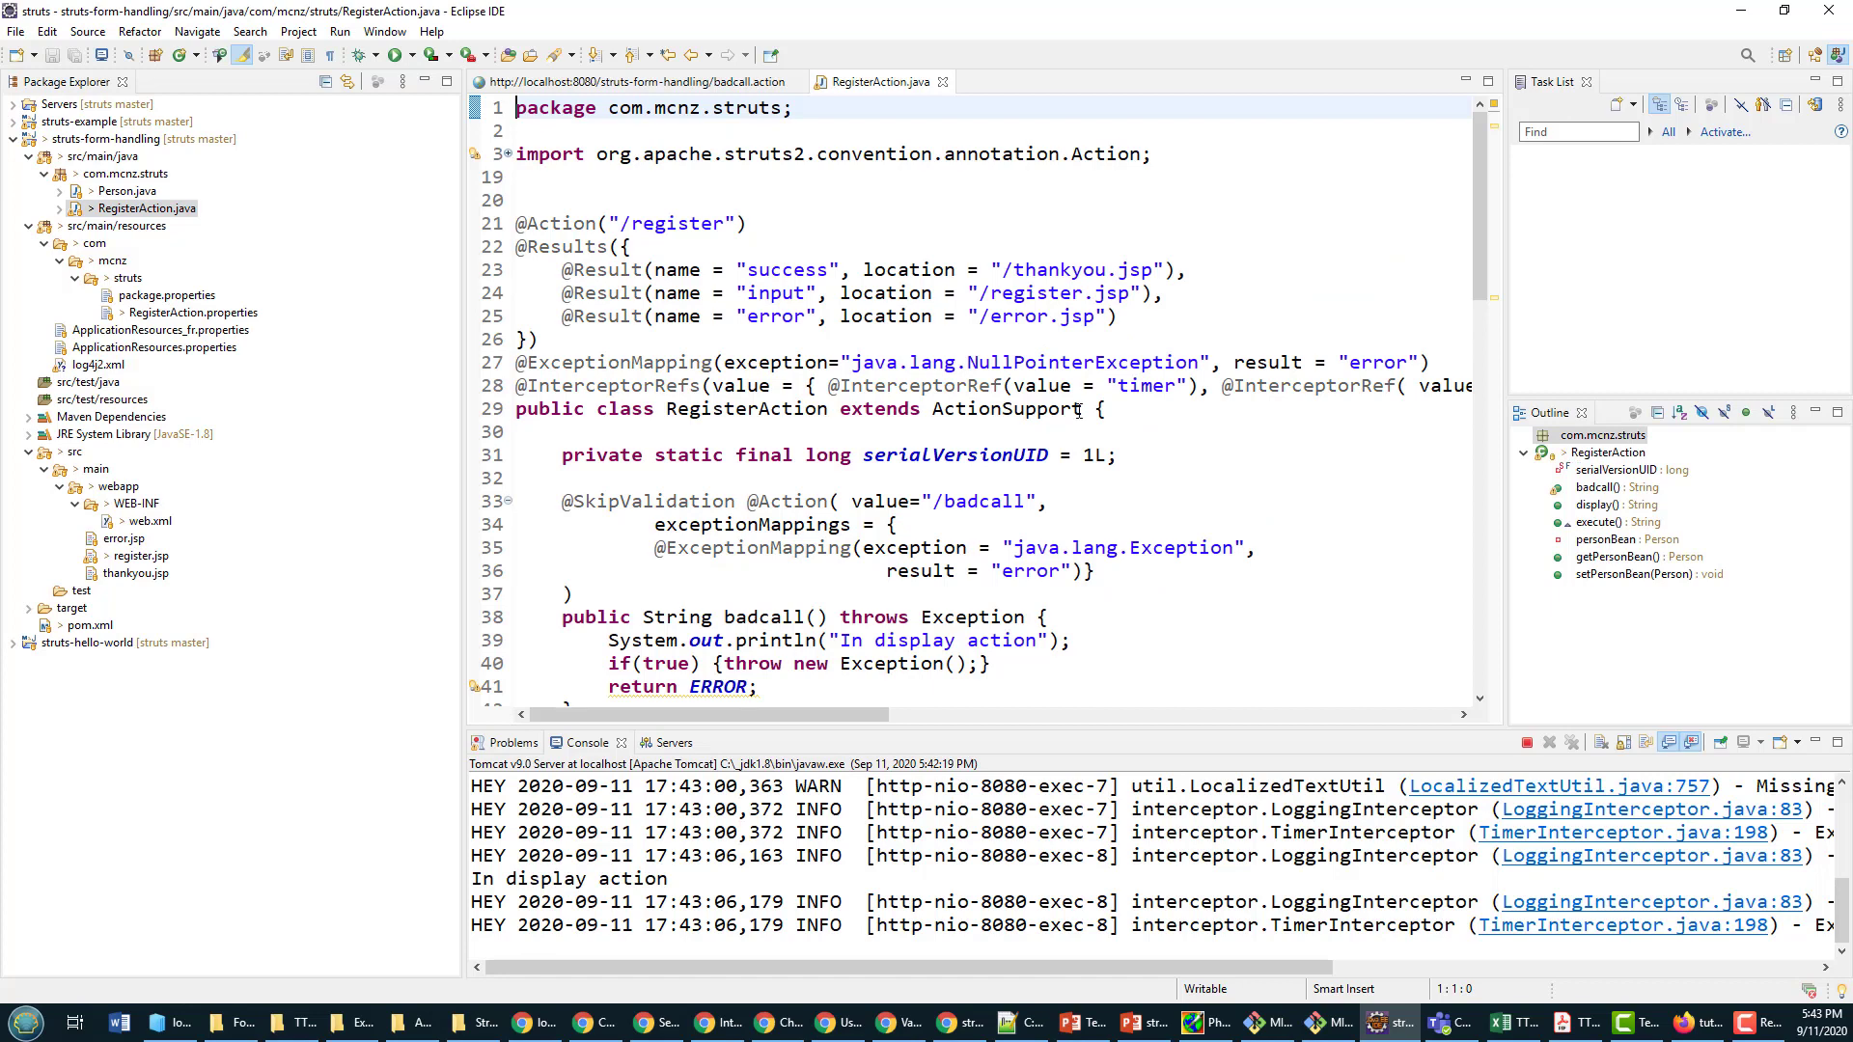
{"action": "scroll", "scroll_direction": "down", "scroll_amount": 3}
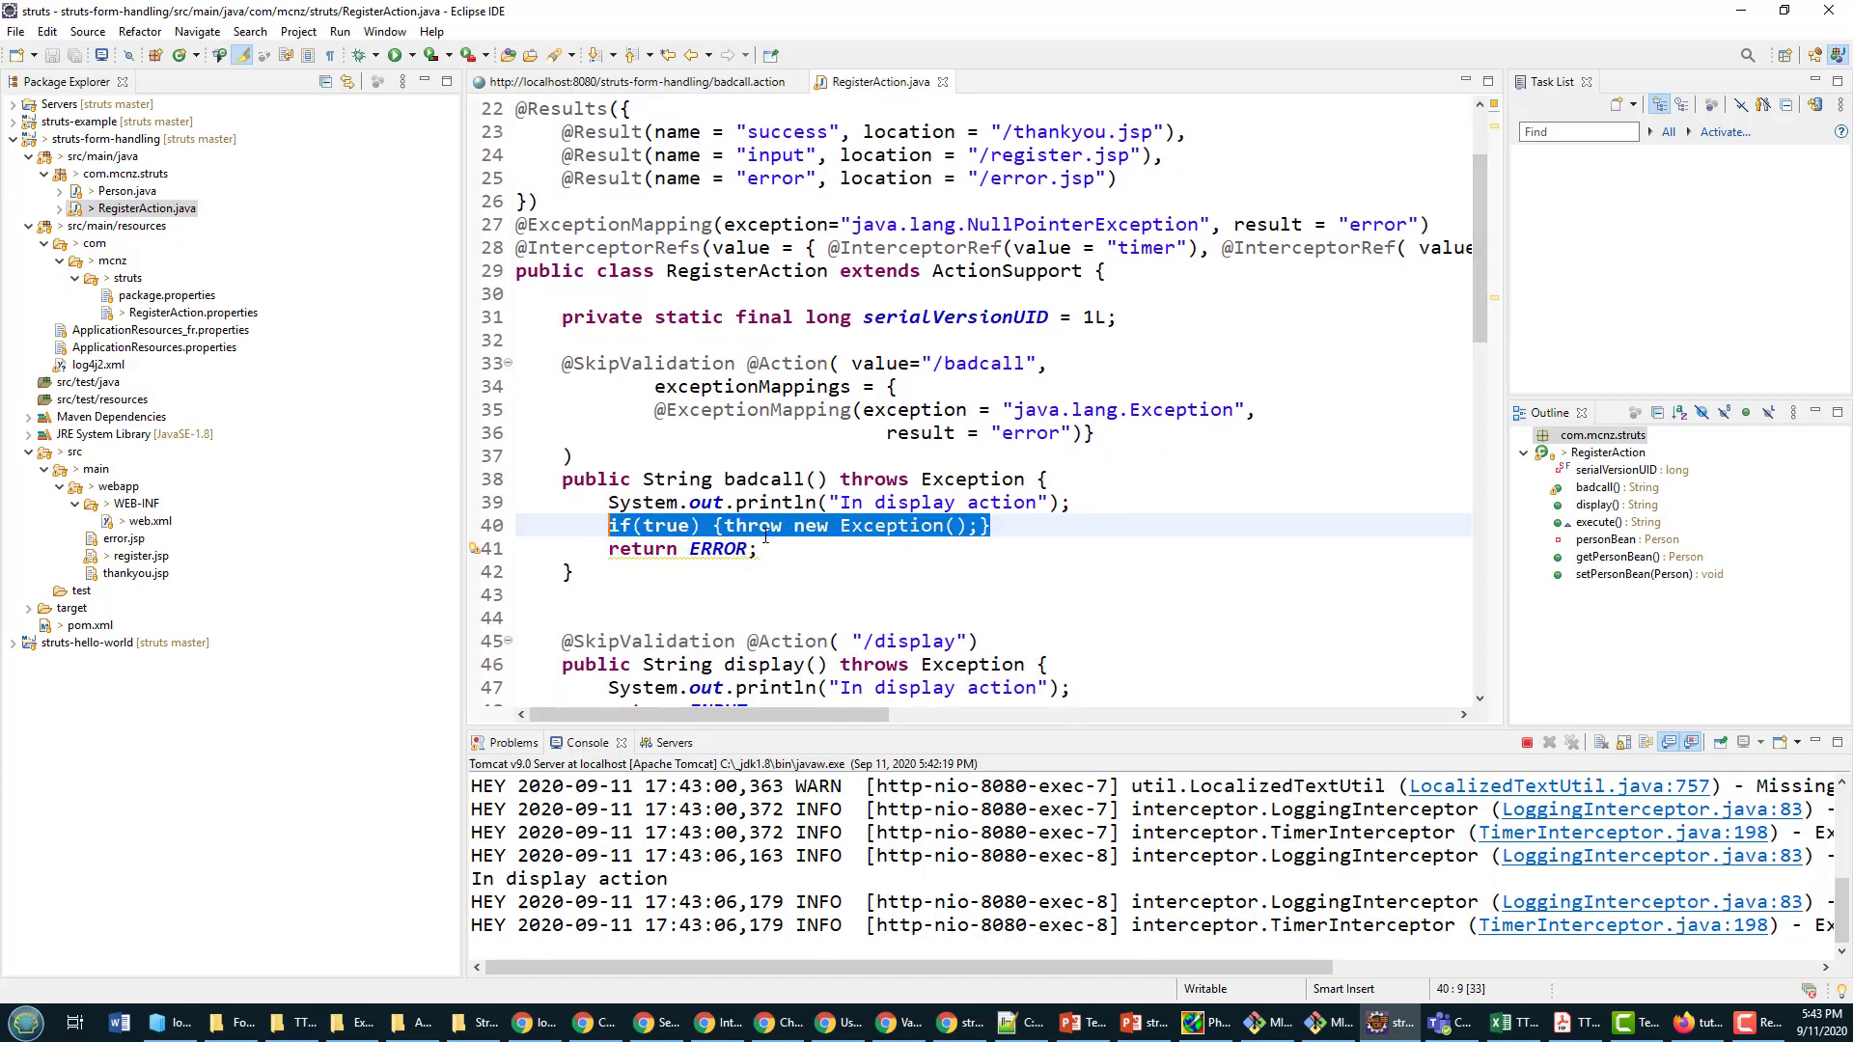
{"action": "left_click", "coordinate": [521, 109]}
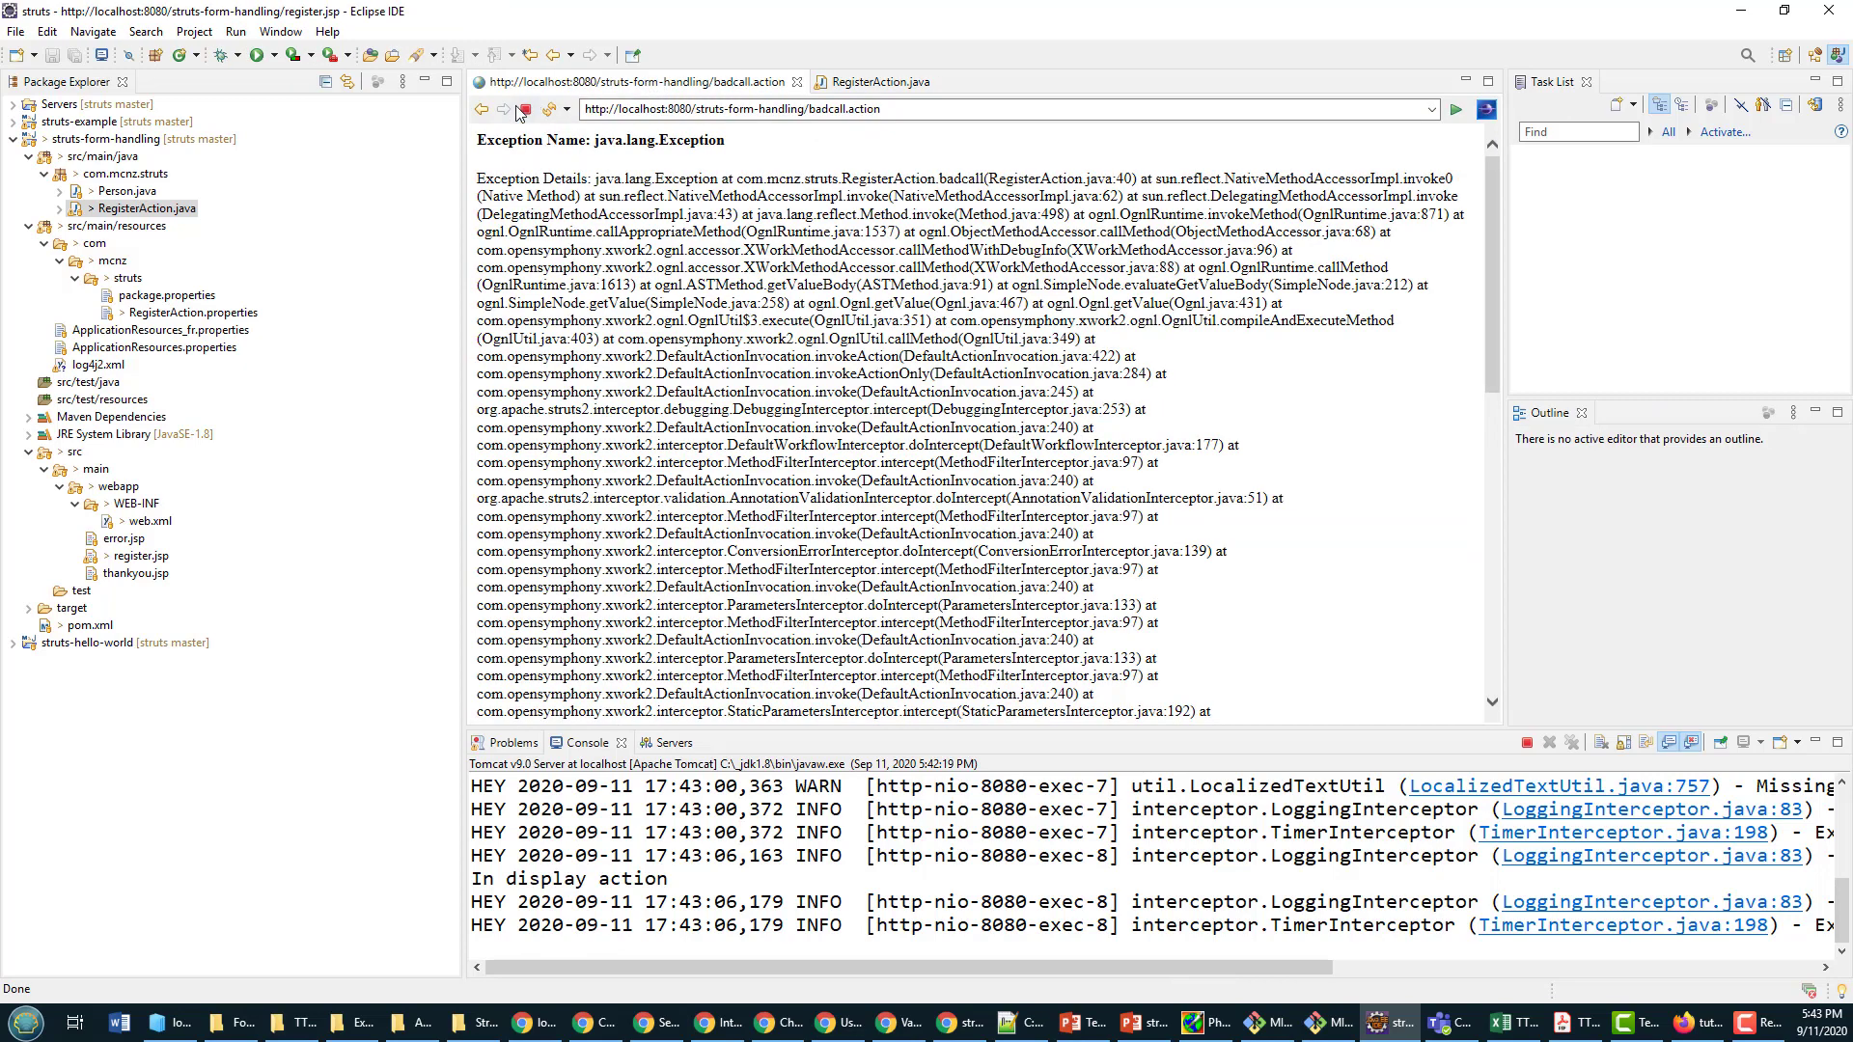
Step: Submit the empty registration form, check the 74 ms register log entry, and return to RegisterAction.java
{"action": "left_click", "coordinate": [483, 109]}
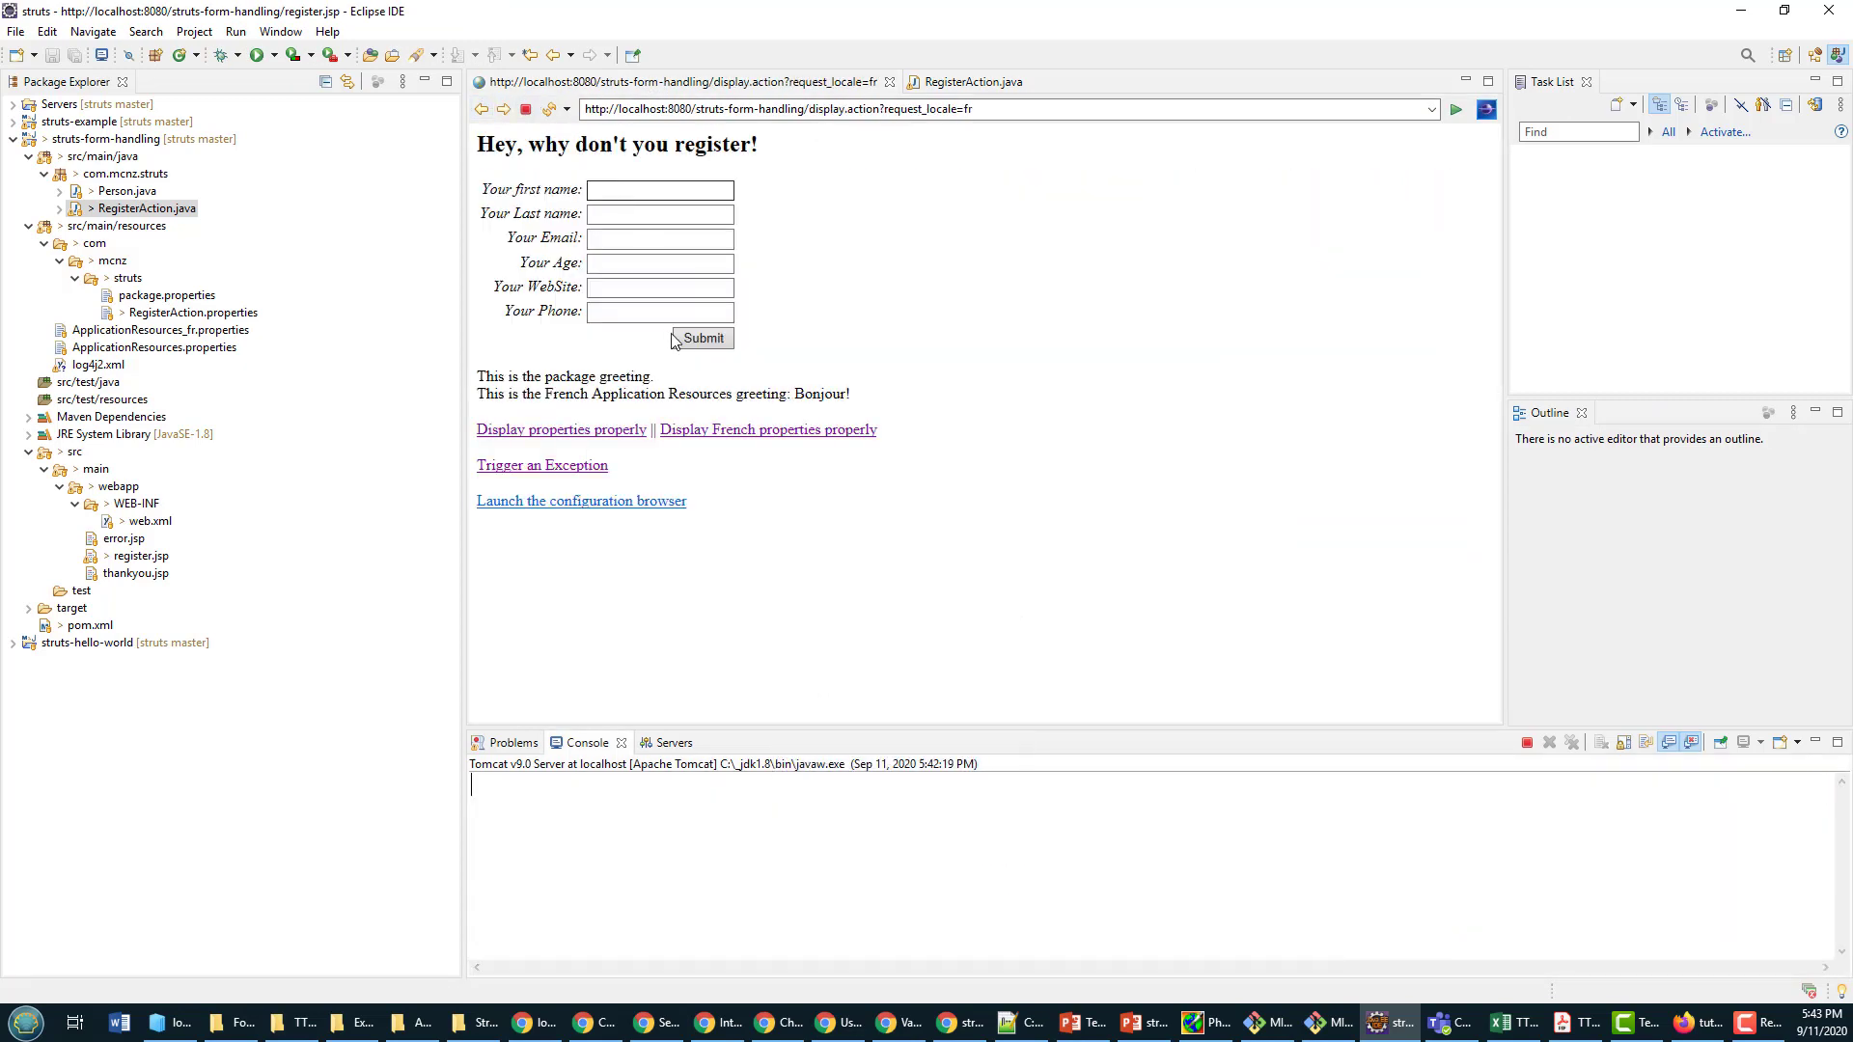
{"action": "left_click", "coordinate": [700, 338]}
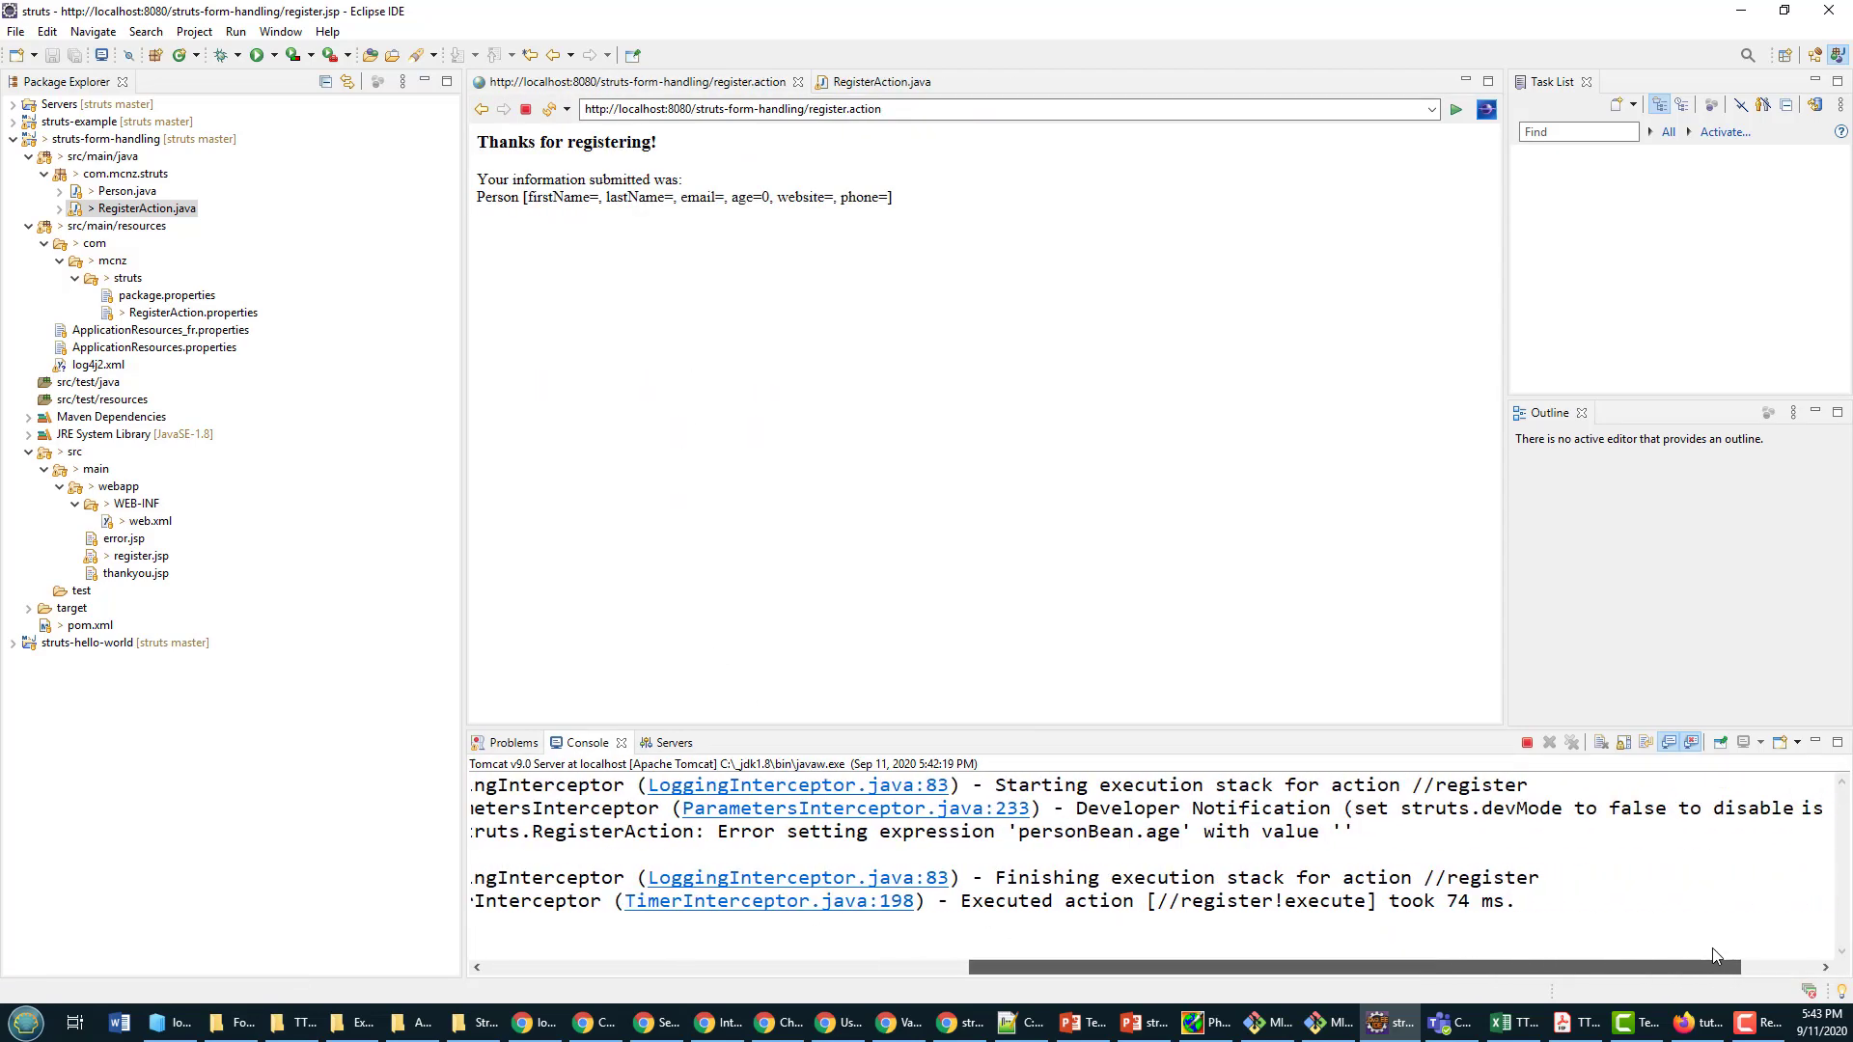
{"action": "double_click", "coordinate": [1090, 901]}
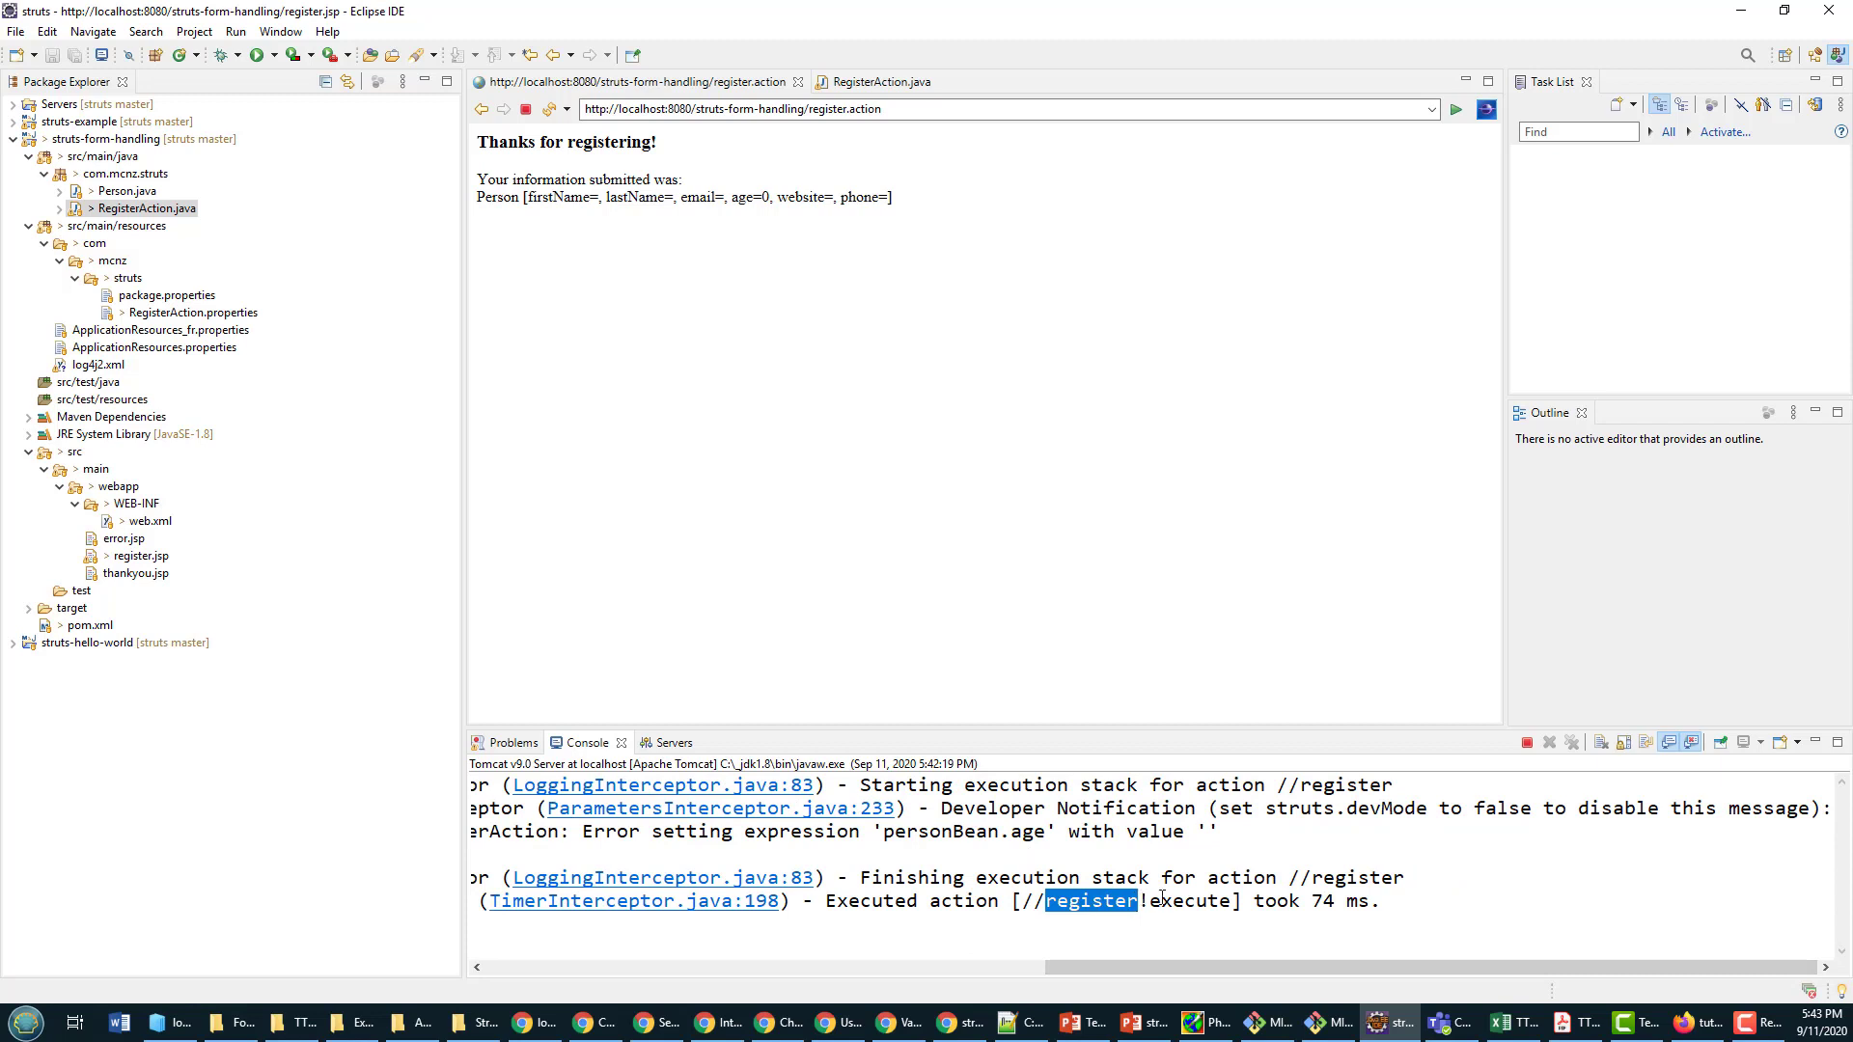
{"action": "double_click", "coordinate": [1321, 900]}
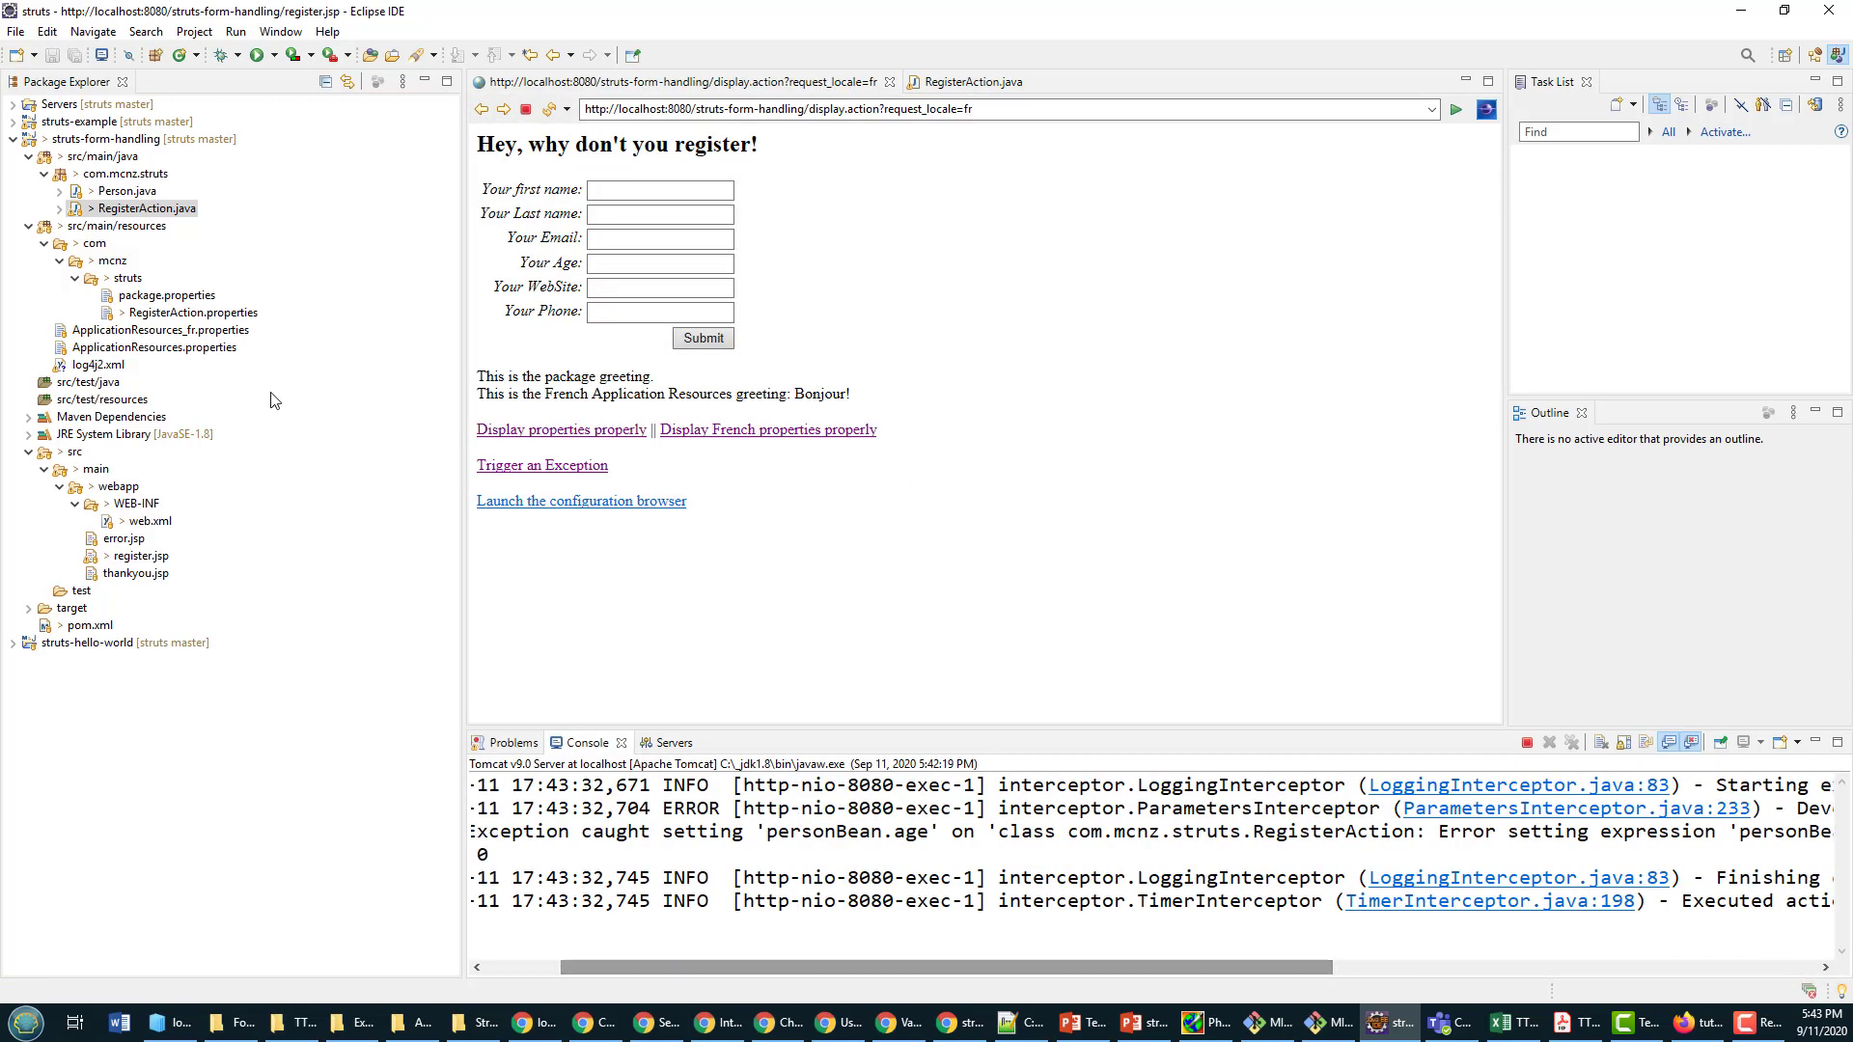
{"action": "left_click", "coordinate": [972, 81]}
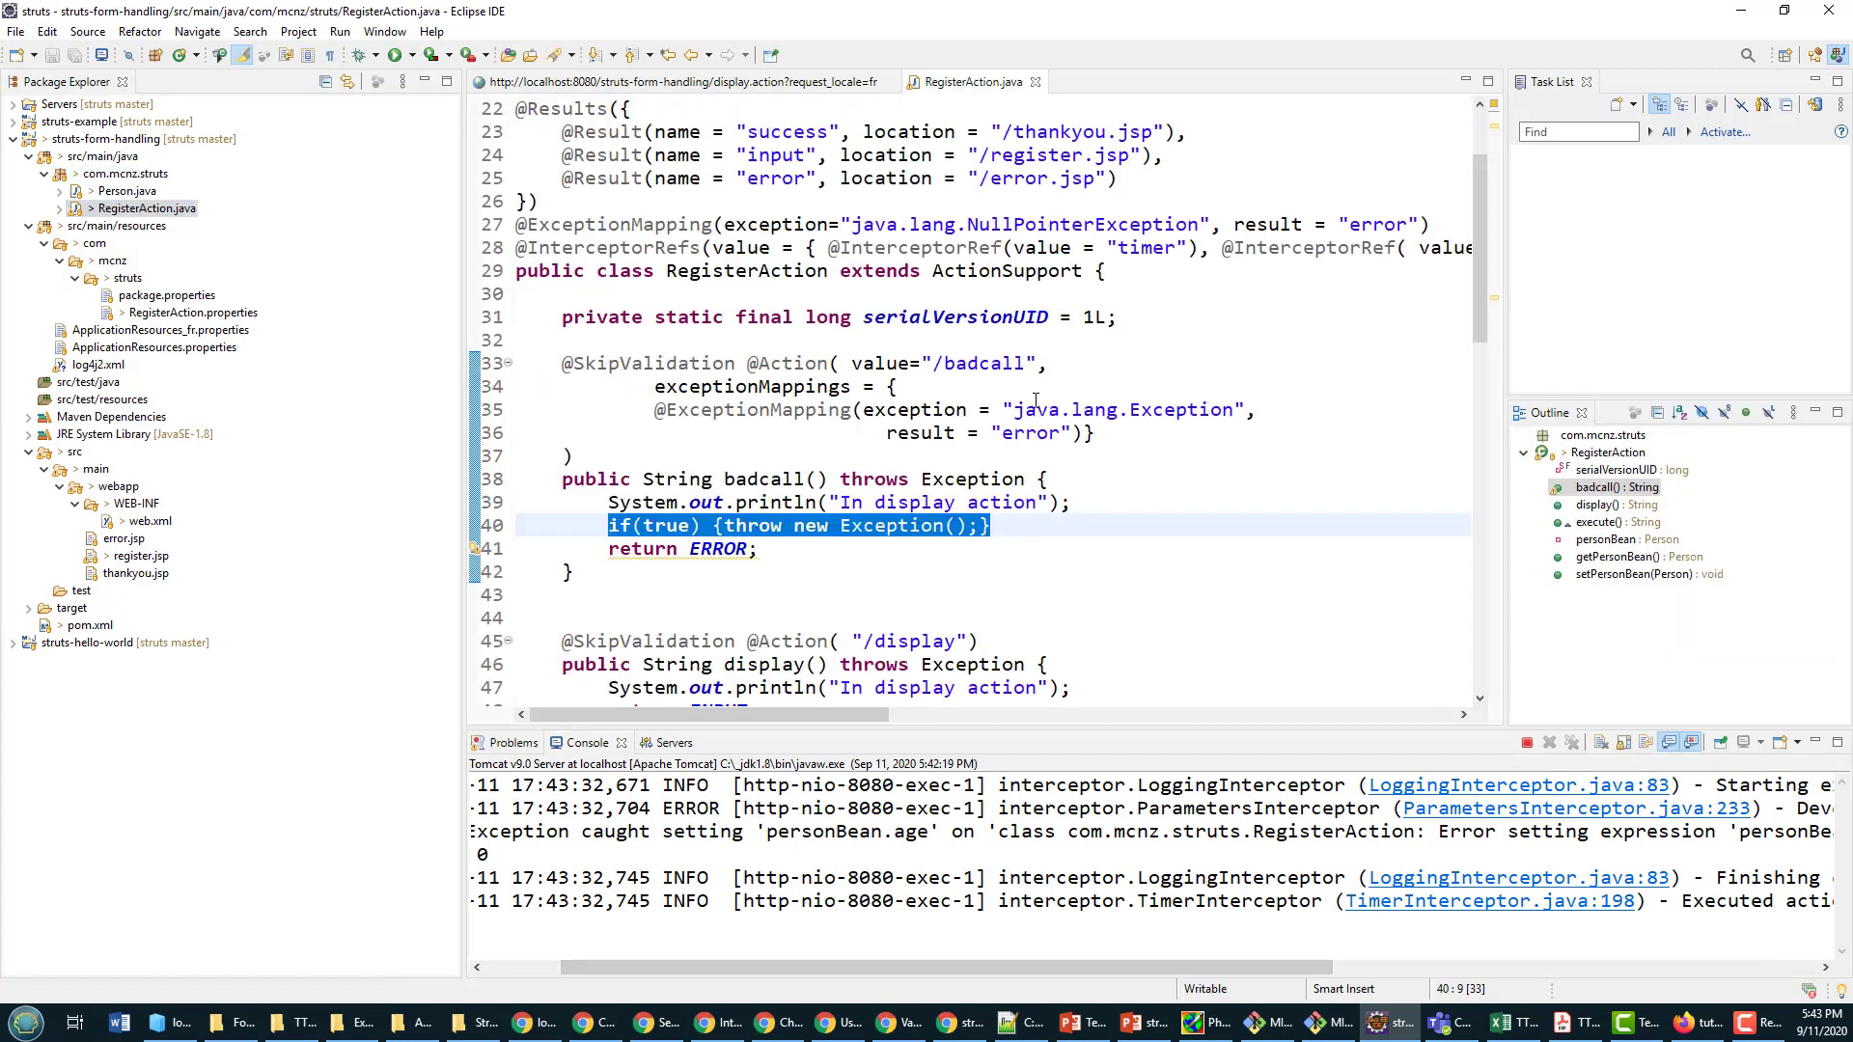